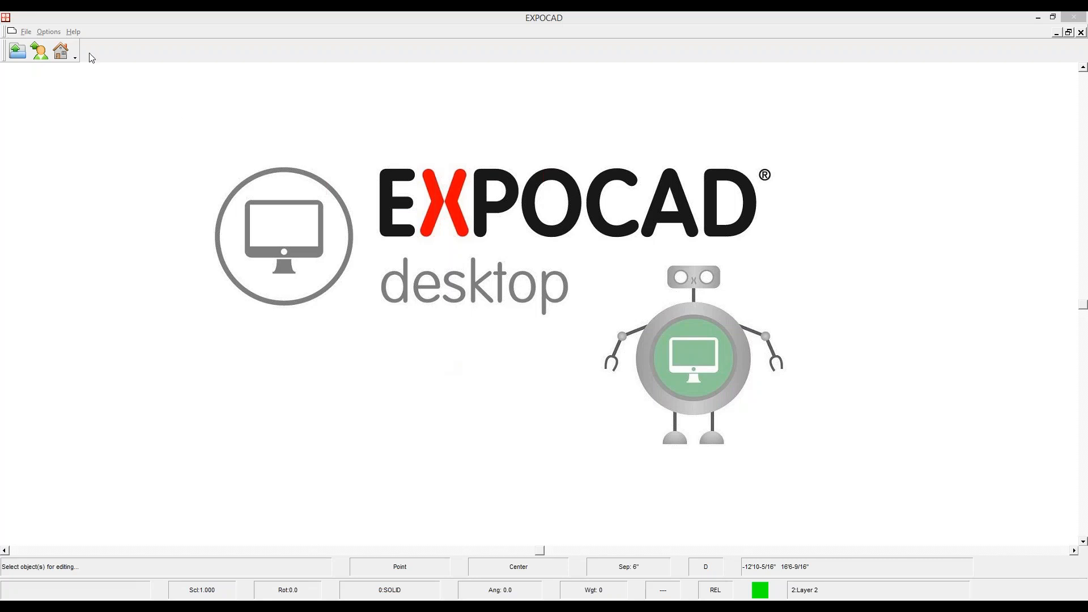
{"action": "mouse_move", "coordinate": [73, 32]}
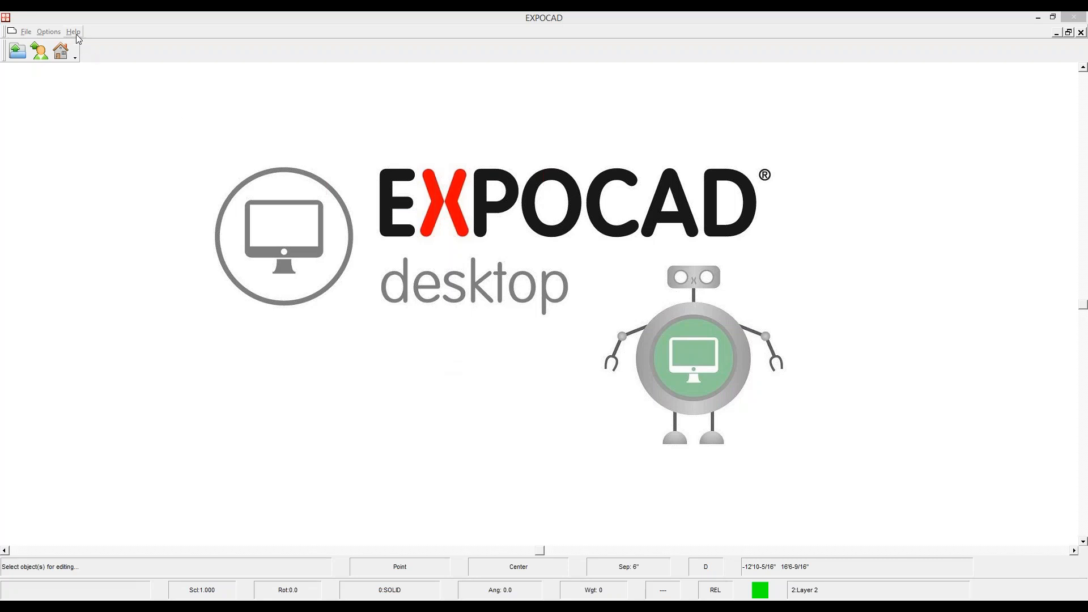
- Bring up EXPOCAD's Help menu list of help resources
{"action": "left_click", "coordinate": [73, 32]}
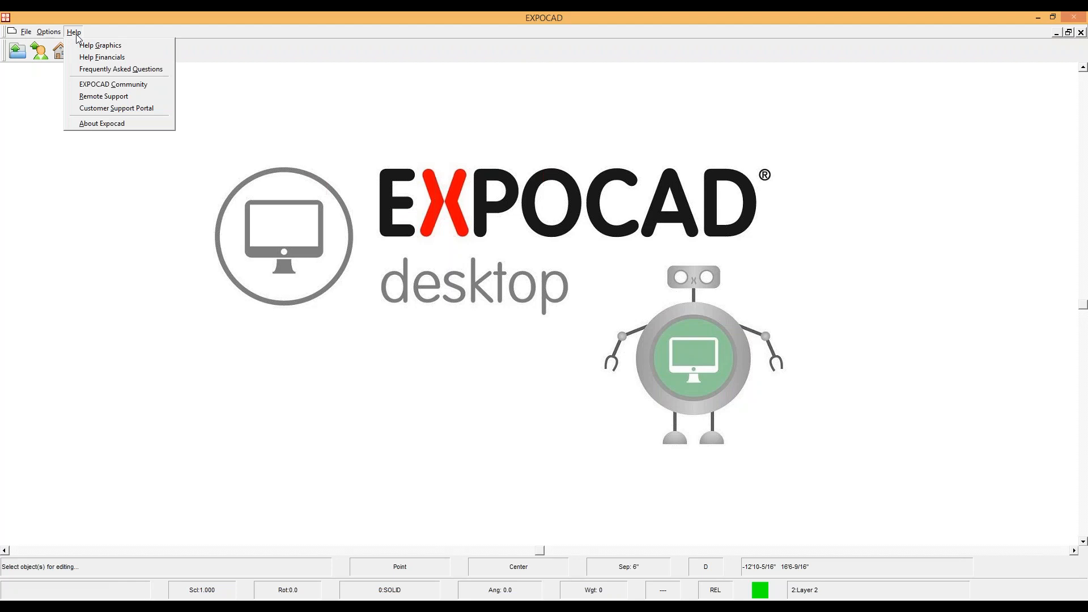
{"action": "mouse_move", "coordinate": [100, 45]}
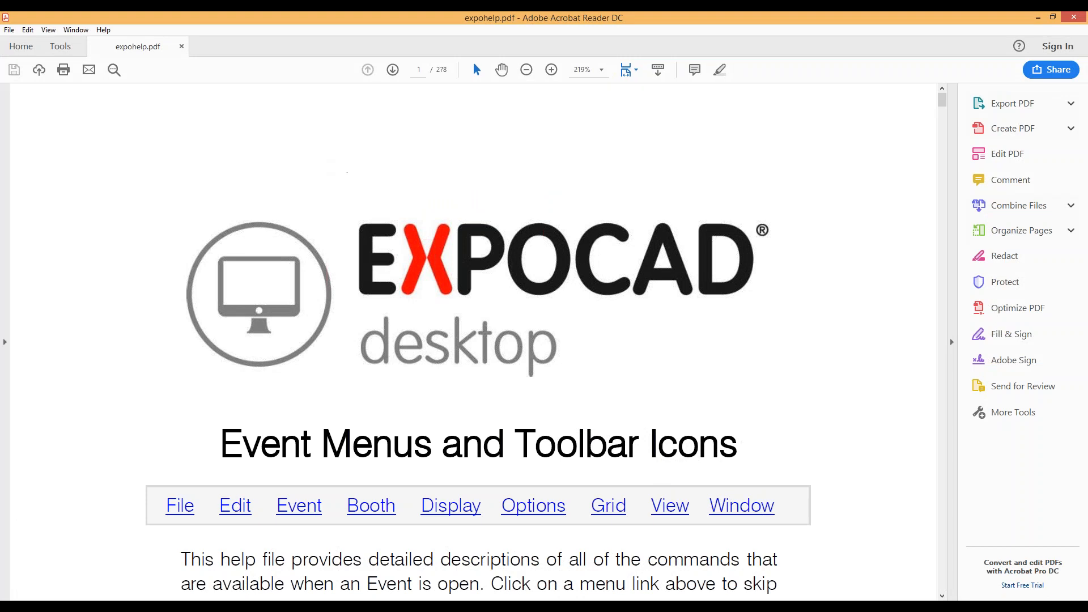
- Scroll the graphics help manual and jump to its Booth commands section
{"action": "scroll", "scroll_direction": "down", "scroll_amount": 3}
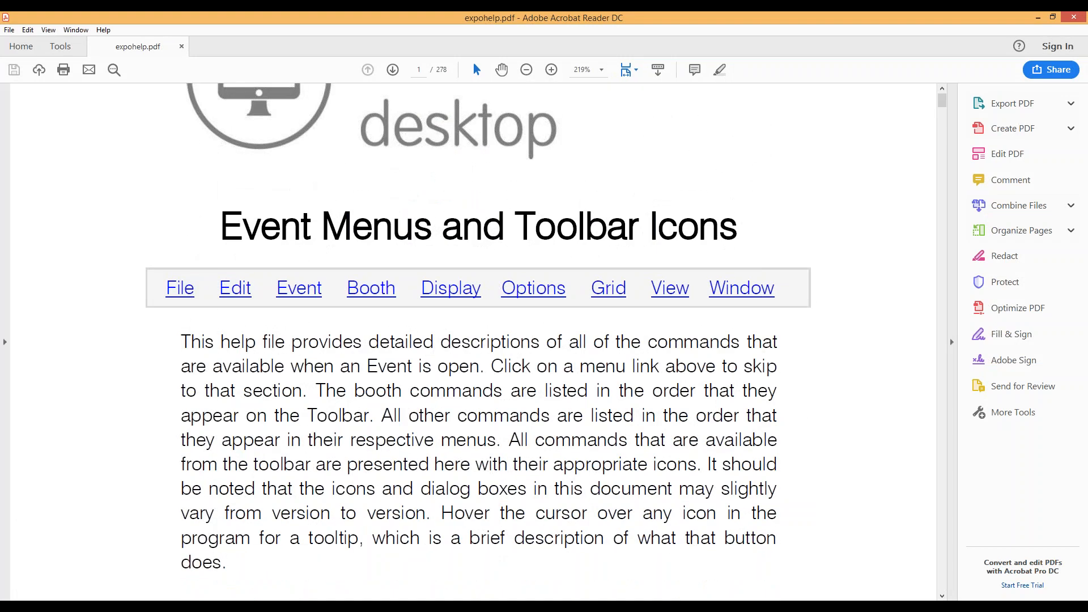
{"action": "mouse_move", "coordinate": [344, 164]}
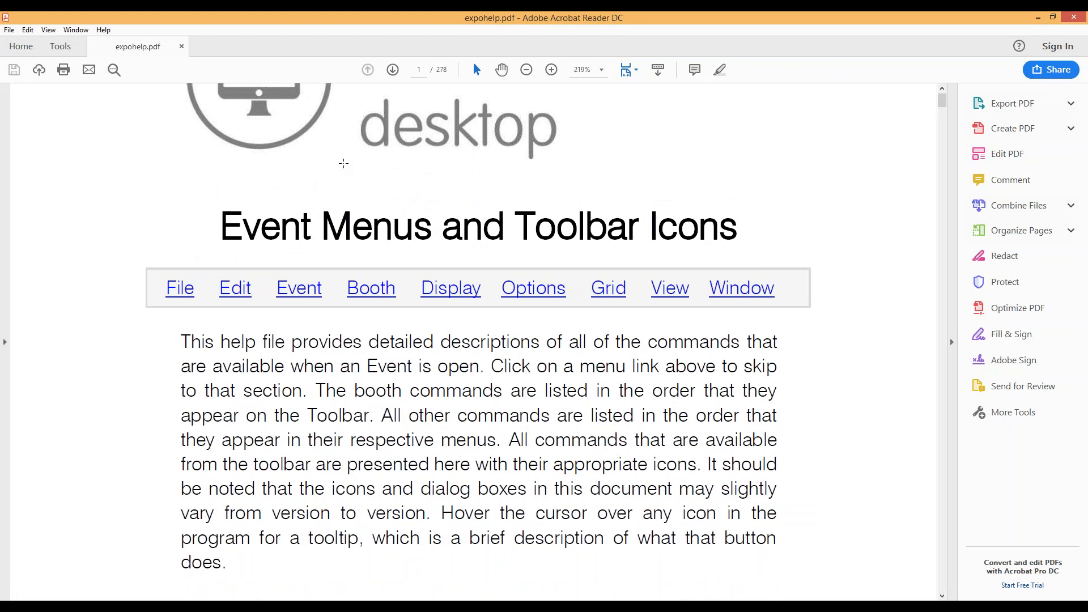
{"action": "left_click", "coordinate": [370, 287]}
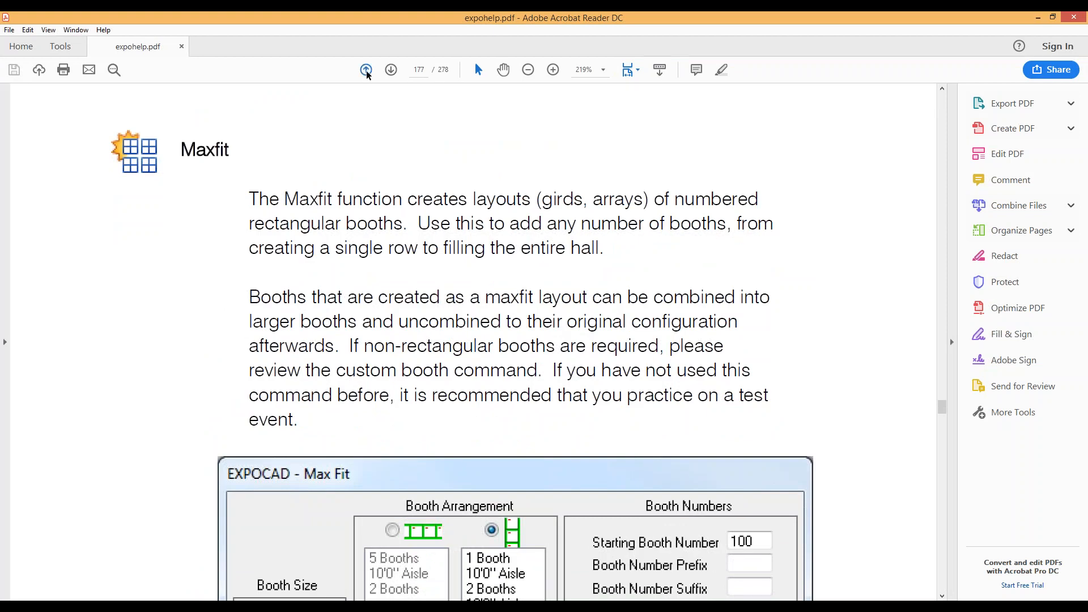
{"action": "left_click", "coordinate": [366, 69]}
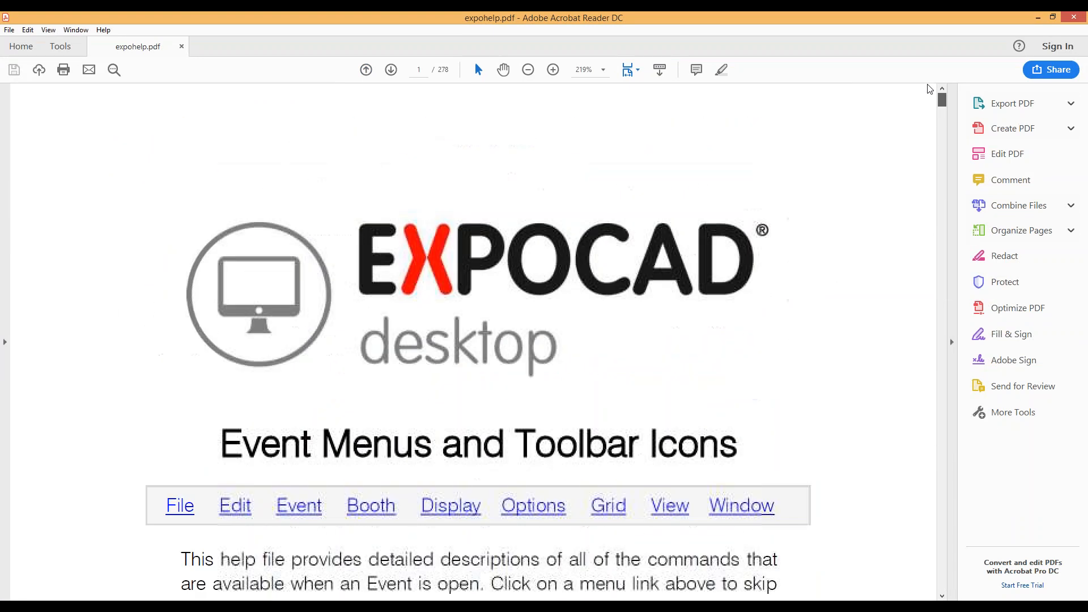
{"action": "left_click", "coordinate": [371, 505]}
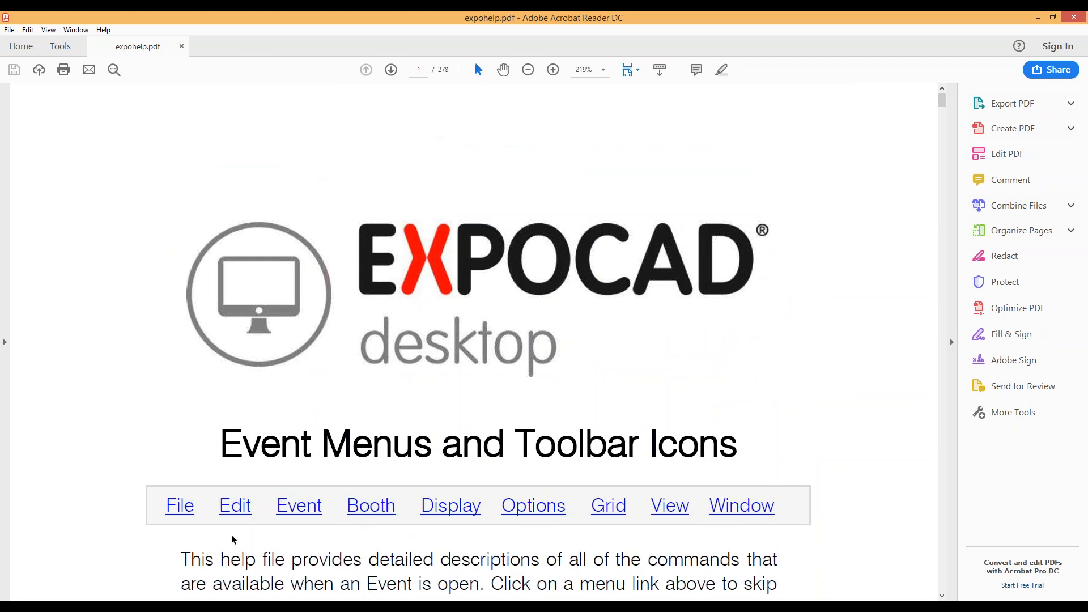
{"action": "mouse_move", "coordinate": [284, 522]}
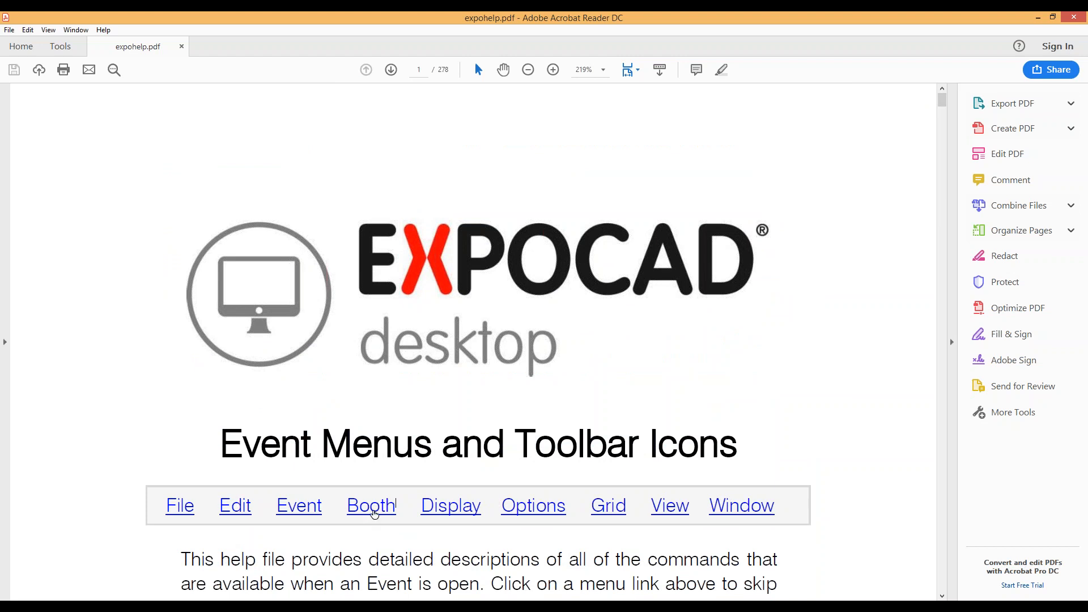
{"action": "left_click", "coordinate": [371, 506]}
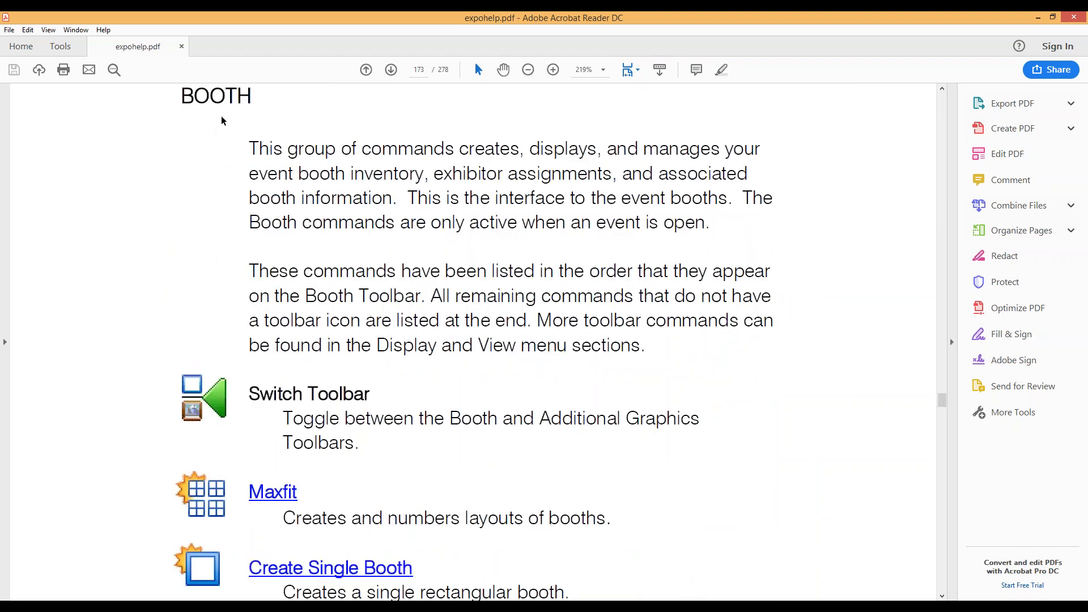
- Read the Maxfit command description in the Booth section
{"action": "scroll", "scroll_direction": "down", "scroll_amount": 3}
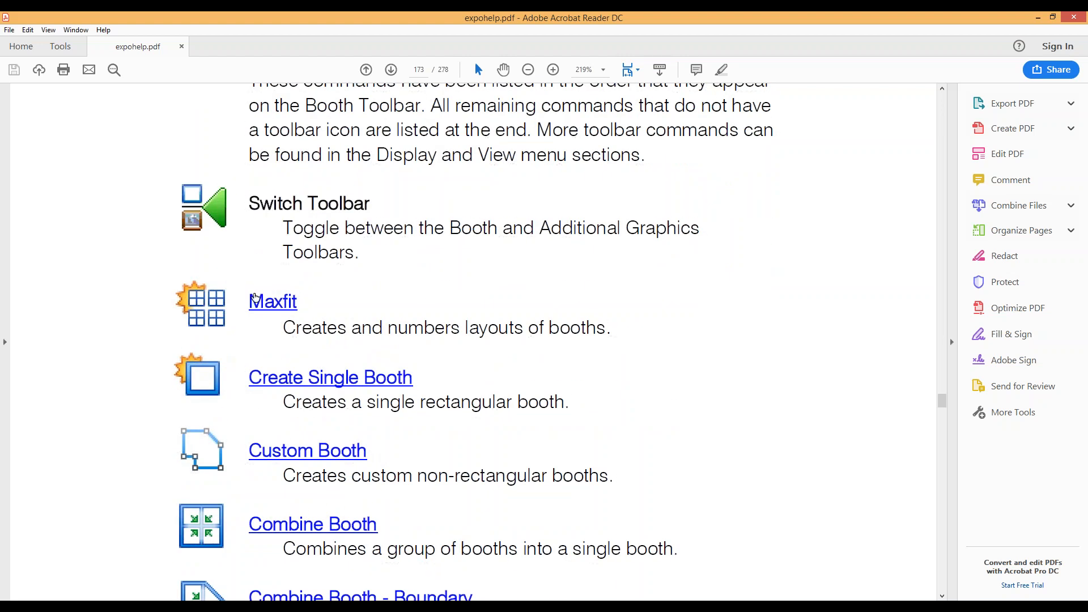
{"action": "mouse_move", "coordinate": [275, 306]}
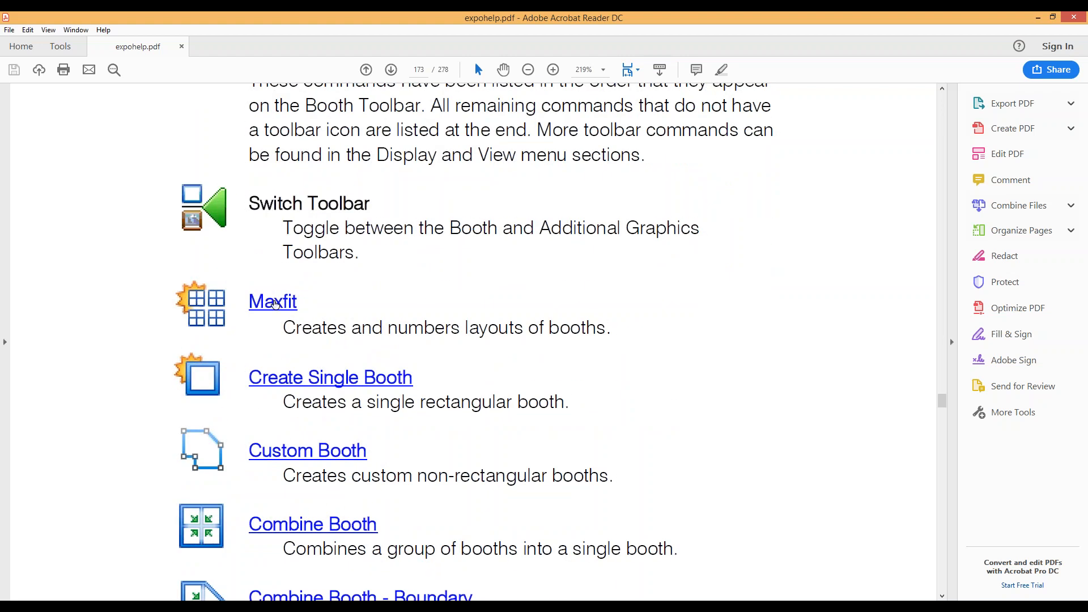
{"action": "left_click", "coordinate": [273, 301]}
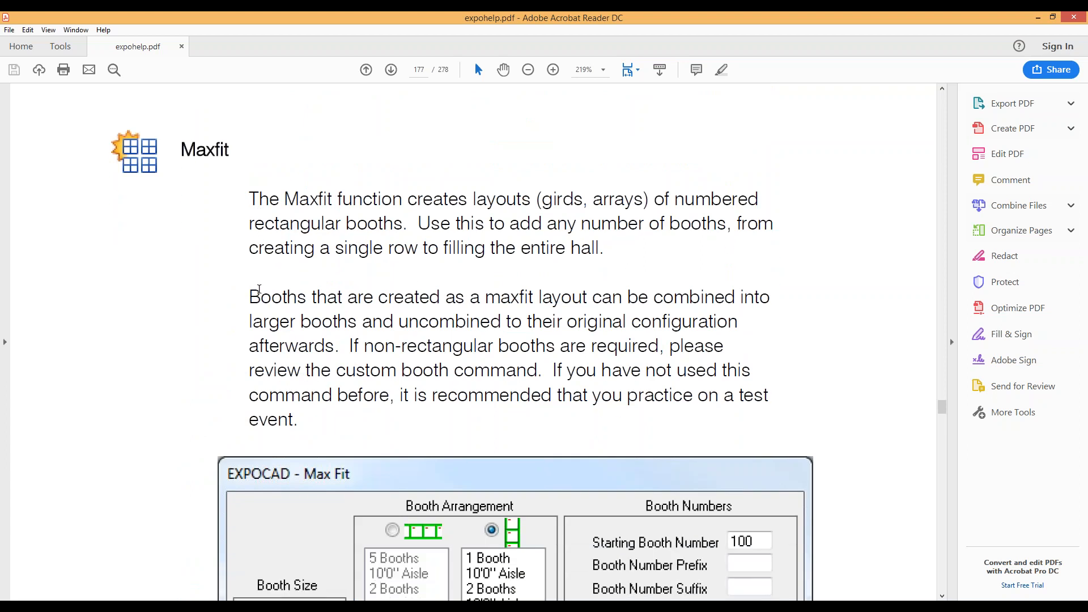
{"action": "scroll", "scroll_direction": "down", "scroll_amount": 3}
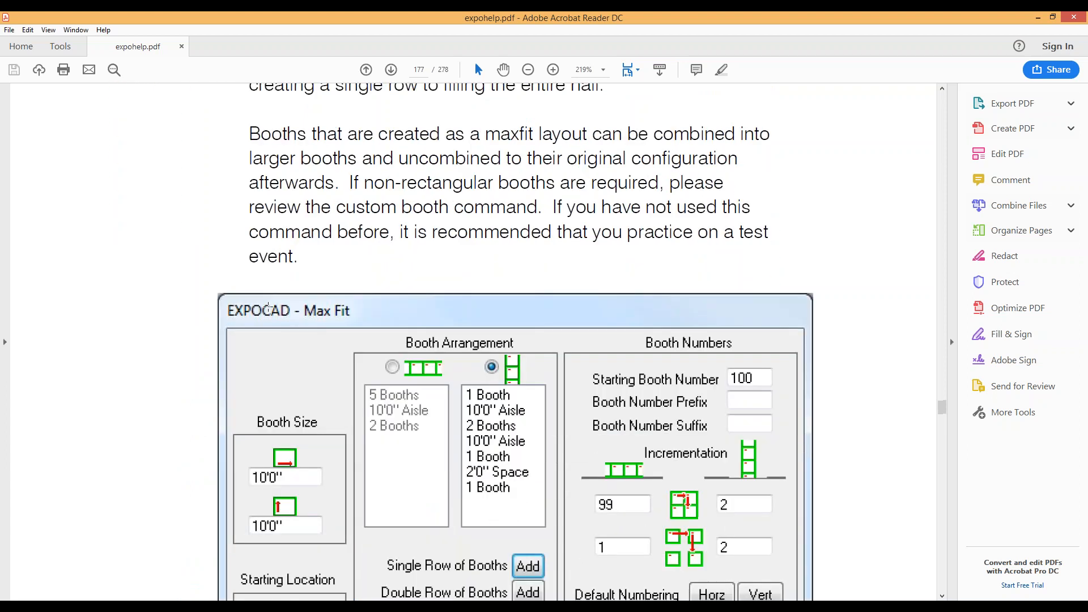
{"action": "scroll", "scroll_direction": "down", "scroll_amount": 3}
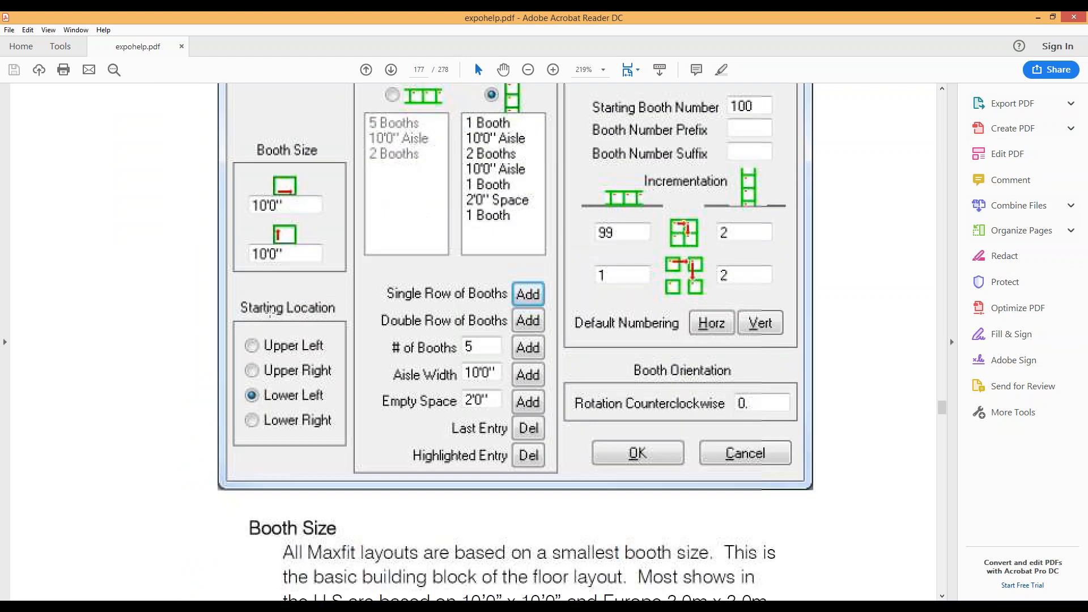
{"action": "left_click", "coordinate": [391, 69]}
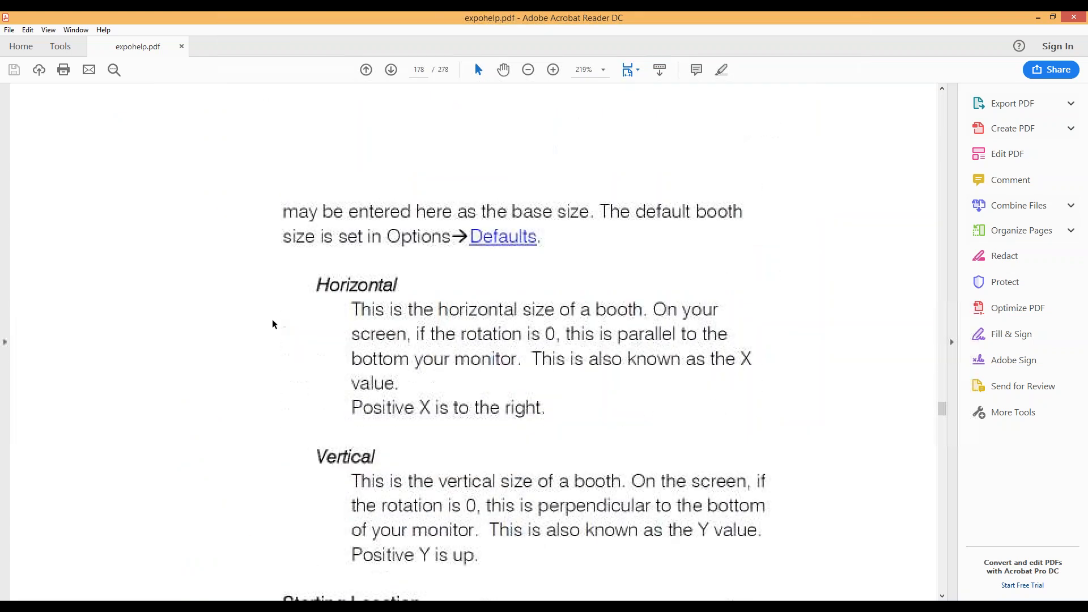
{"action": "scroll", "scroll_direction": "down", "scroll_amount": 3}
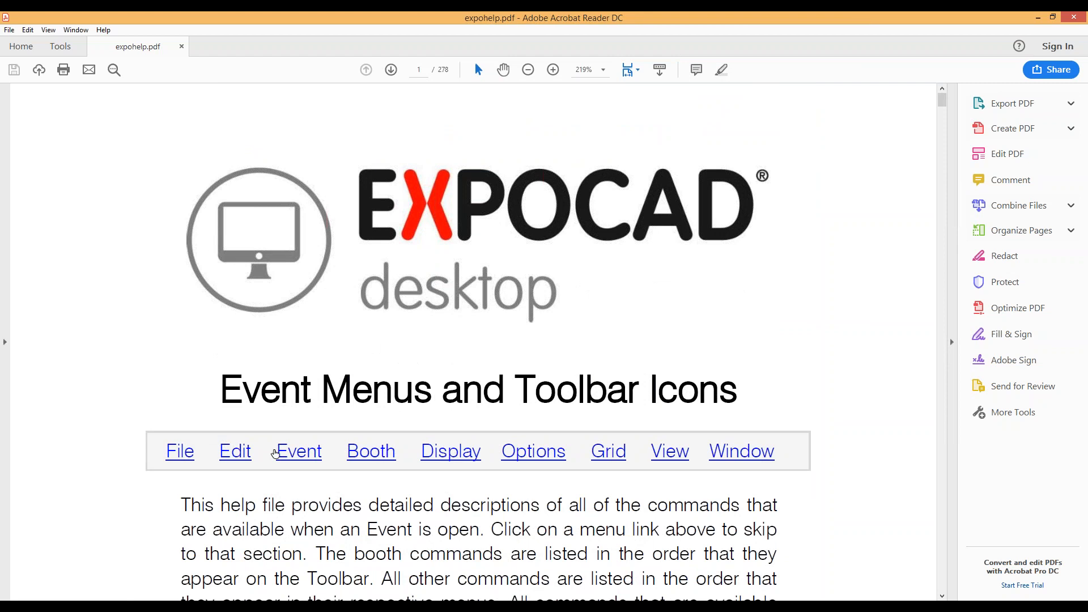
- Jump to the Event commands and read the Information command description
{"action": "left_click", "coordinate": [297, 451]}
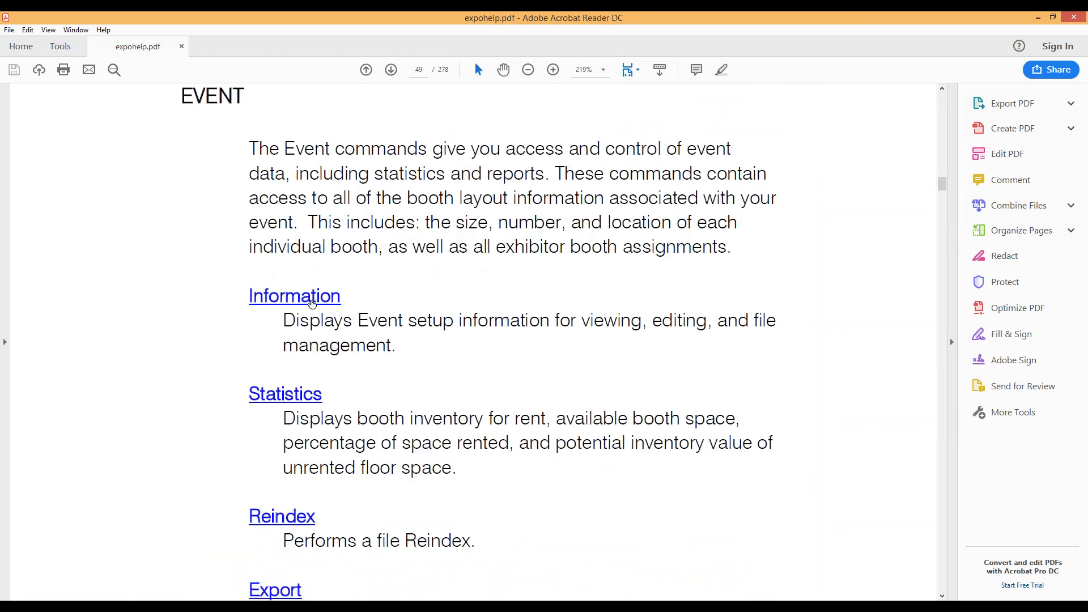
{"action": "left_click", "coordinate": [293, 296]}
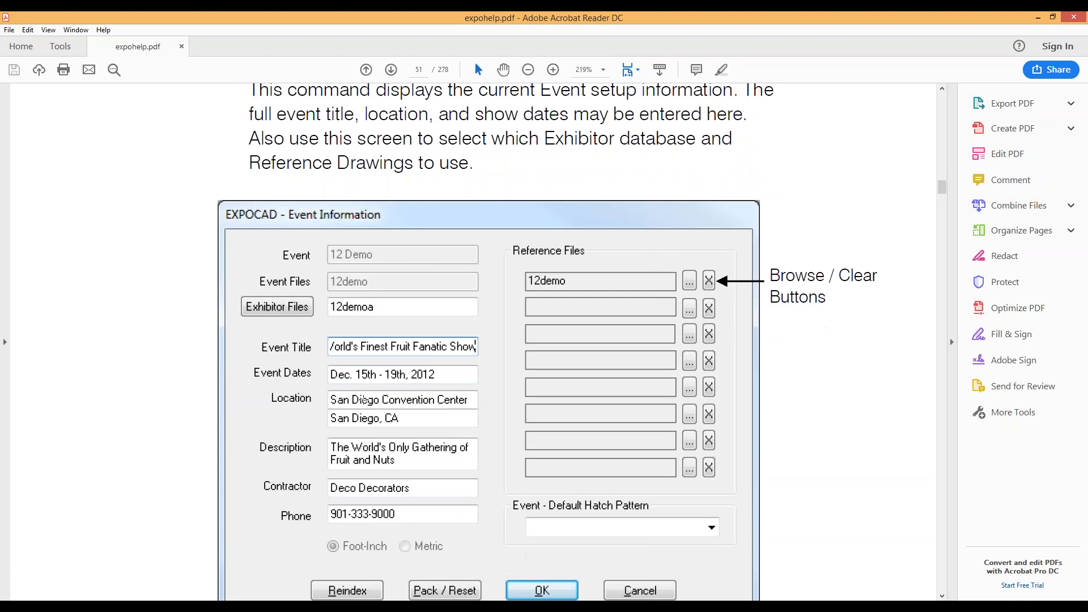
{"action": "scroll", "scroll_direction": "down", "scroll_amount": 3}
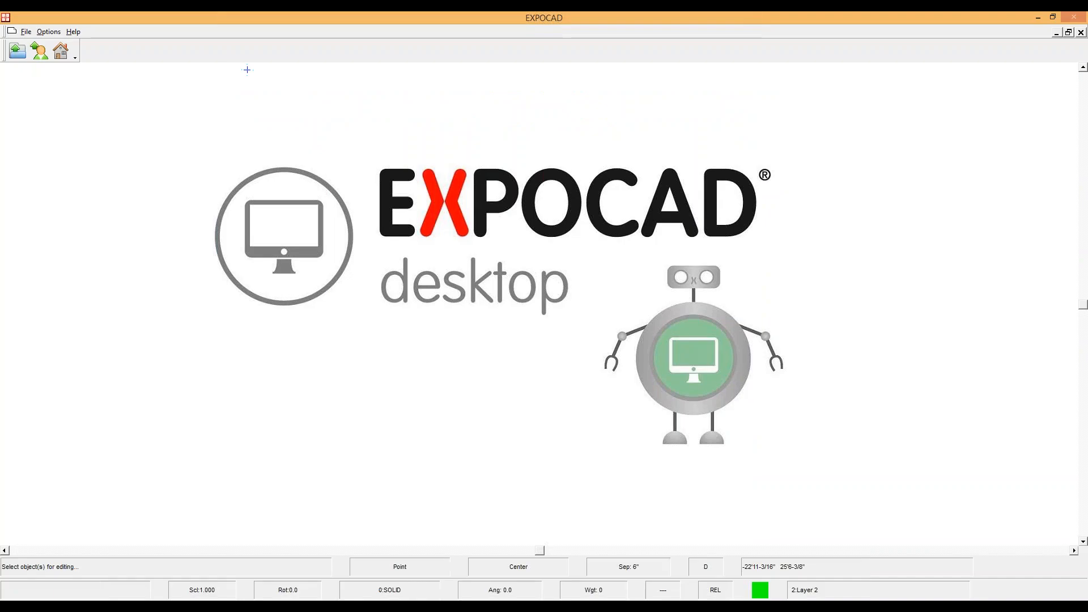
- Open the EXPOCAD Financials help manual from the Help menu and scroll through it
{"action": "left_click", "coordinate": [73, 31]}
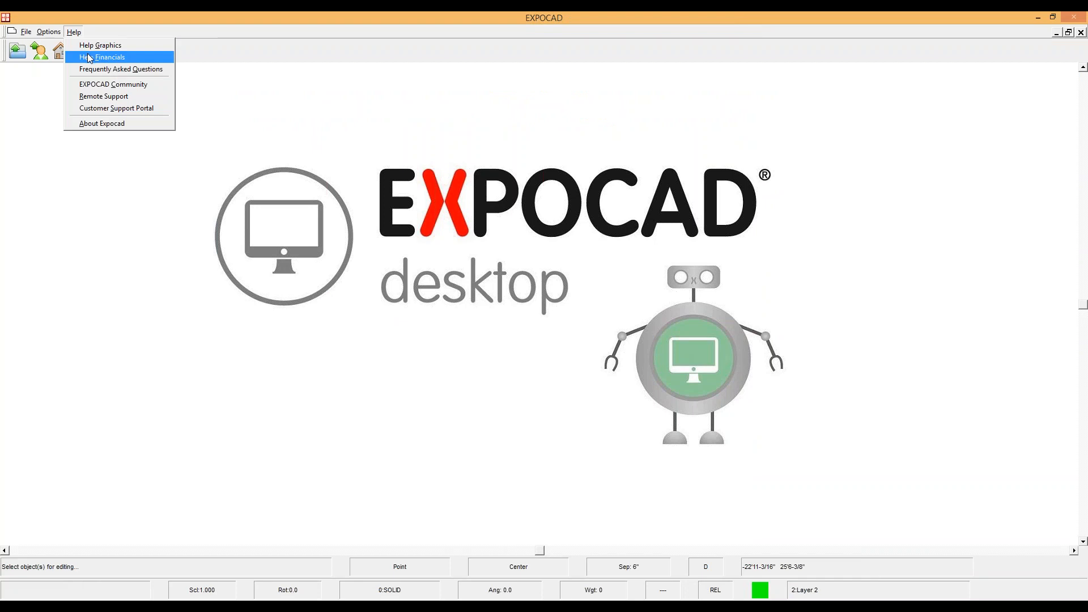
{"action": "left_click", "coordinate": [101, 57]}
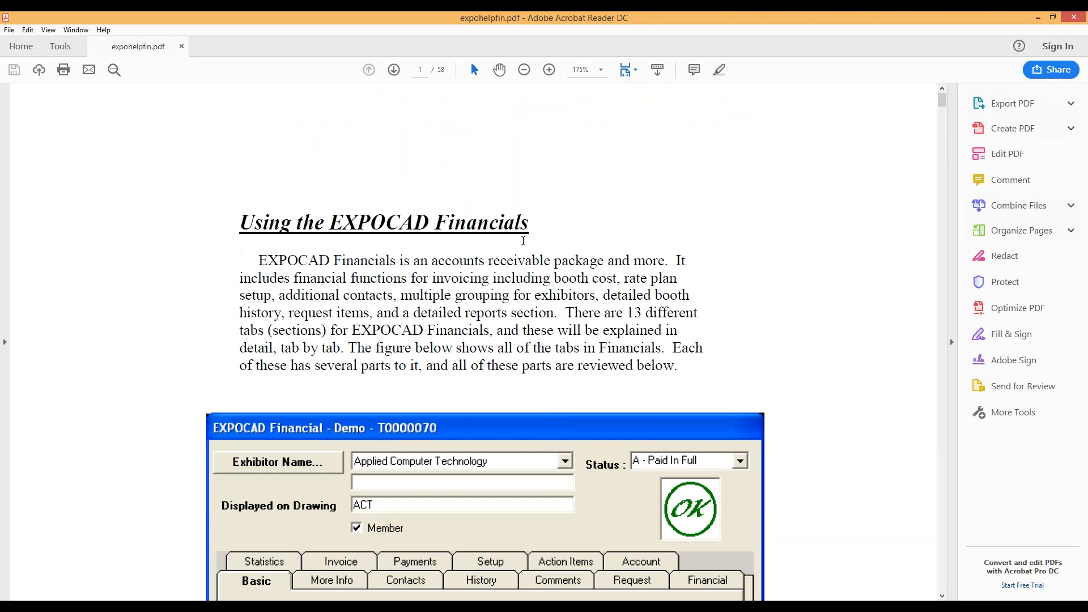
{"action": "scroll", "scroll_direction": "down", "scroll_amount": 3}
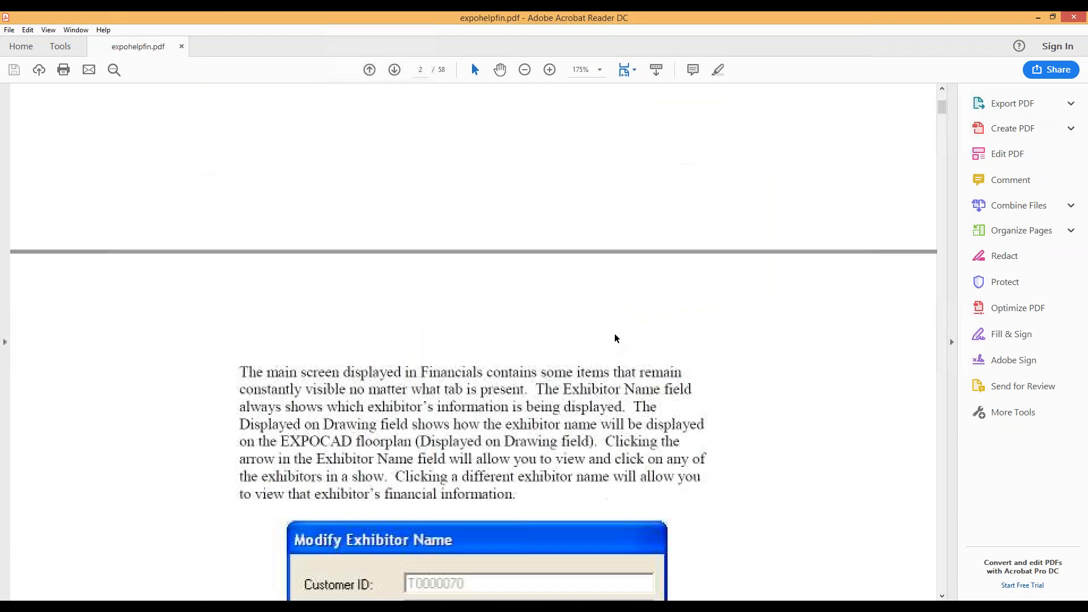
{"action": "scroll", "scroll_direction": "down", "scroll_amount": 3}
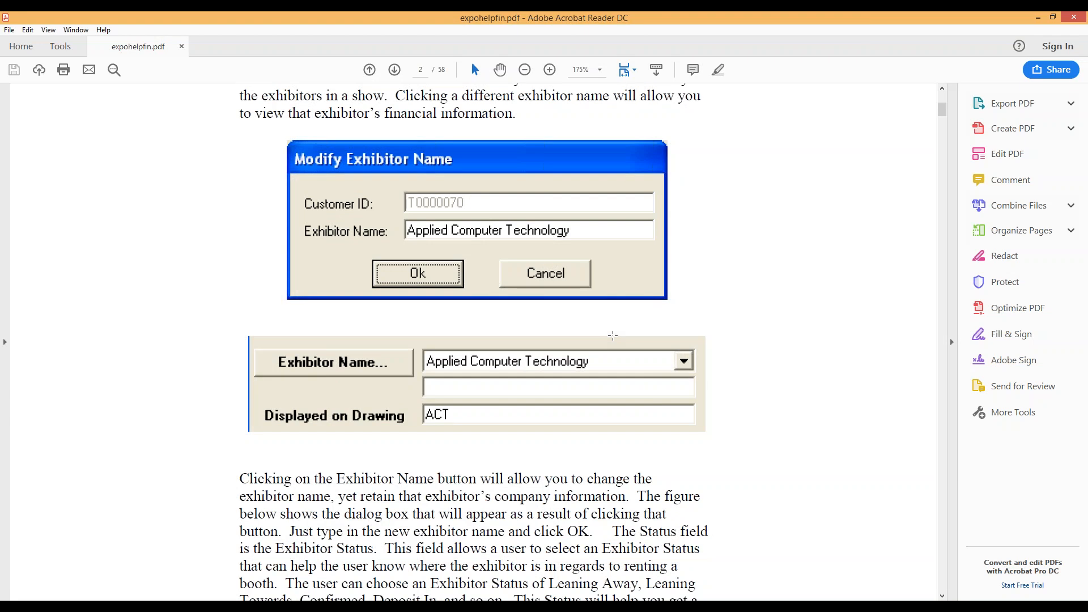
{"action": "mouse_move", "coordinate": [873, 422]}
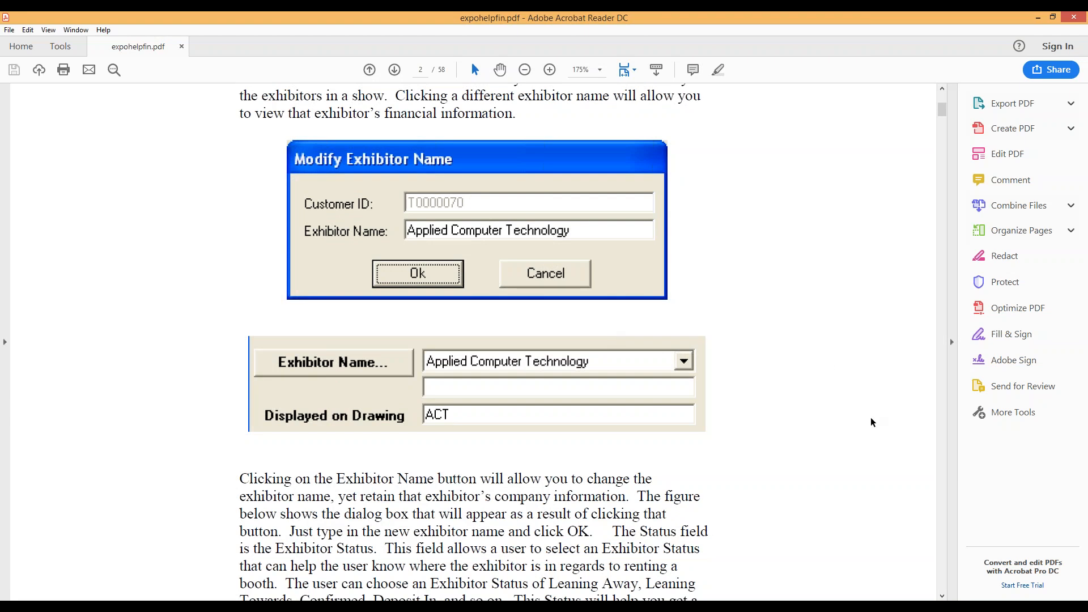
- Search the Financials manual for 'request', then close the document
{"action": "left_click", "coordinate": [369, 69]}
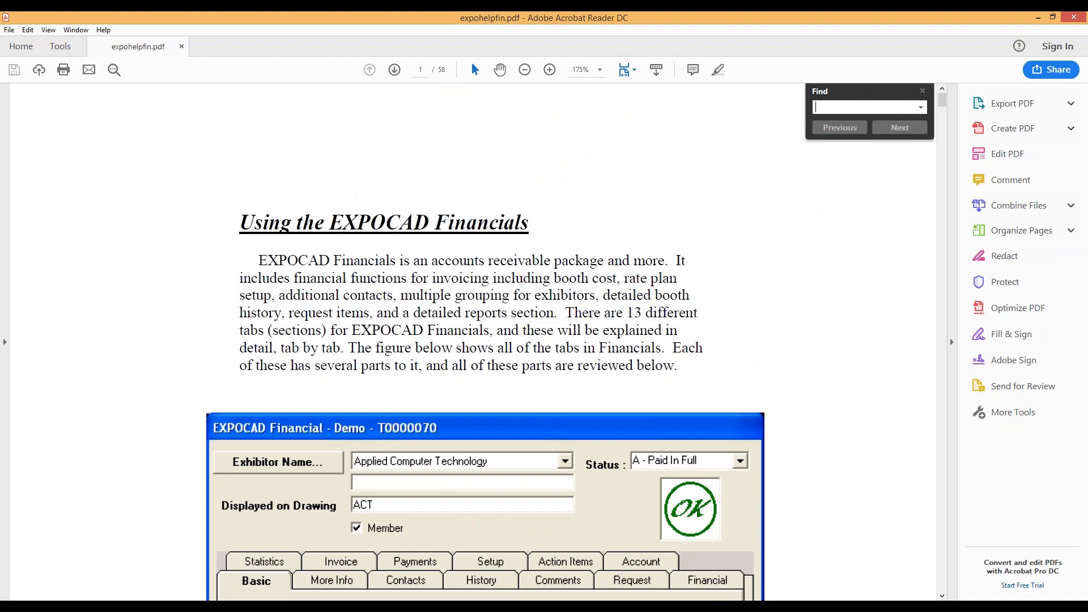
{"action": "type", "text": "request"}
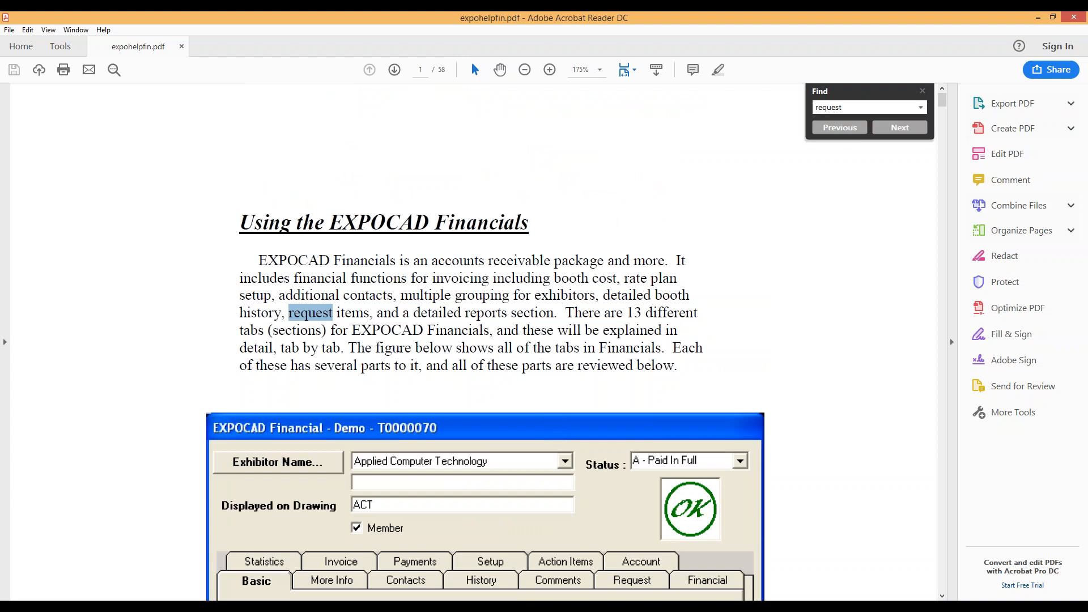
{"action": "left_click", "coordinate": [899, 127]}
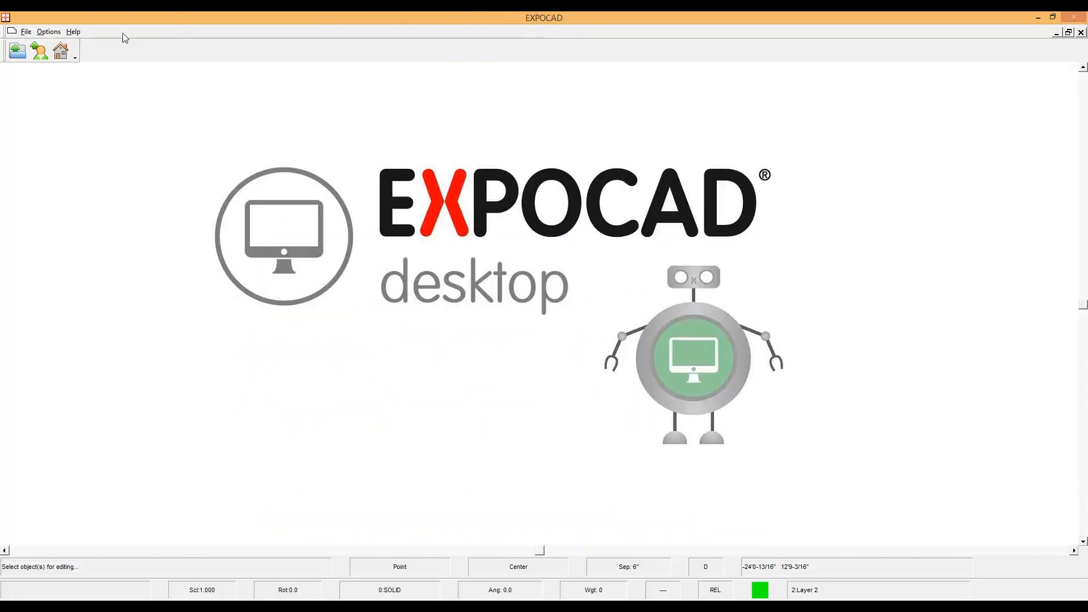
{"action": "left_click", "coordinate": [74, 31]}
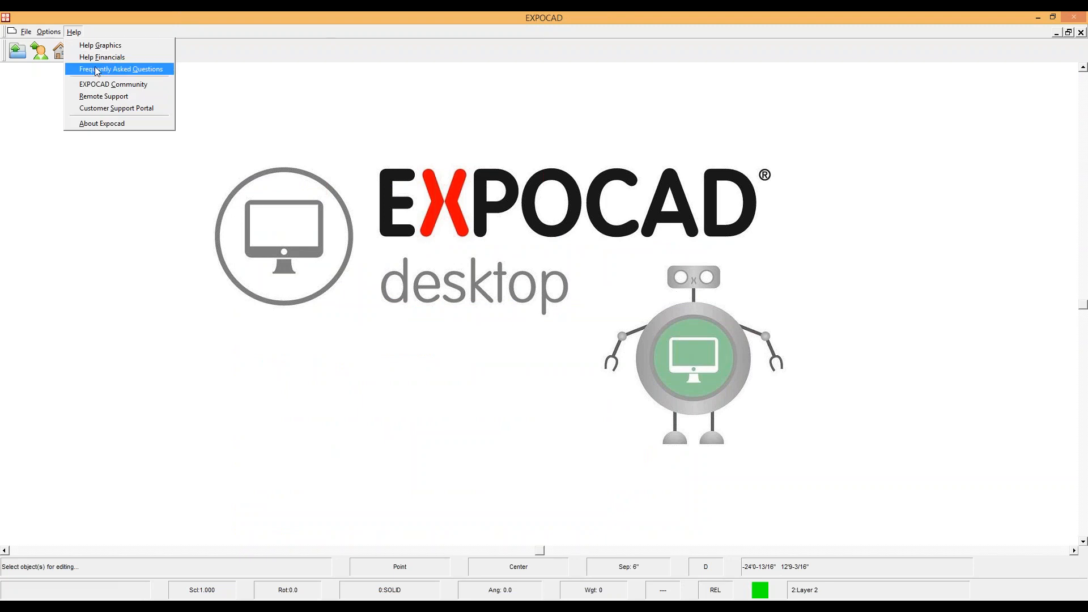
{"action": "left_click", "coordinate": [118, 69]}
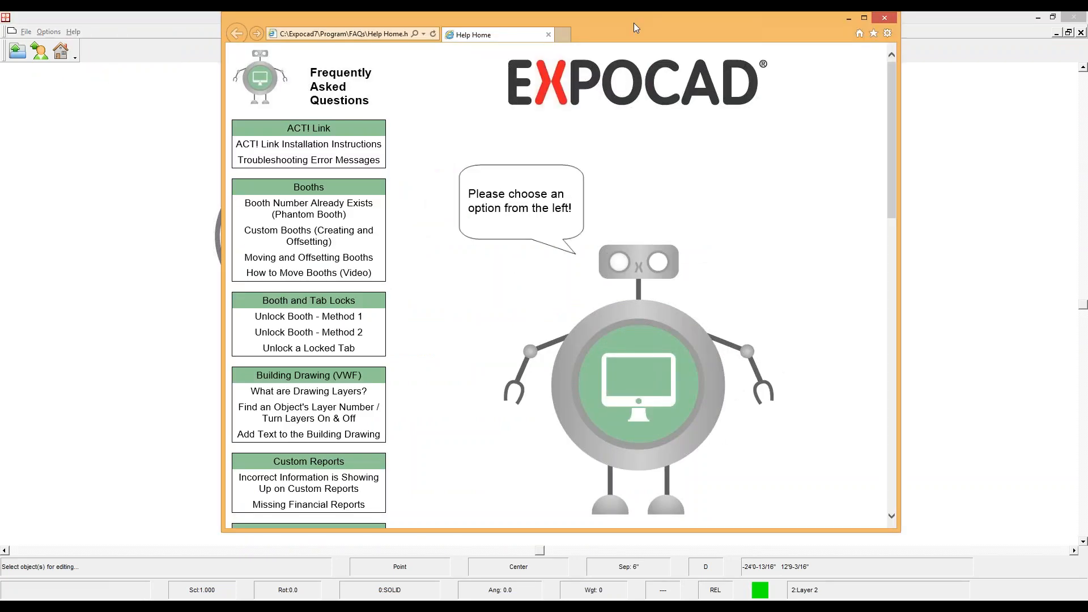
{"action": "left_click", "coordinate": [864, 18]}
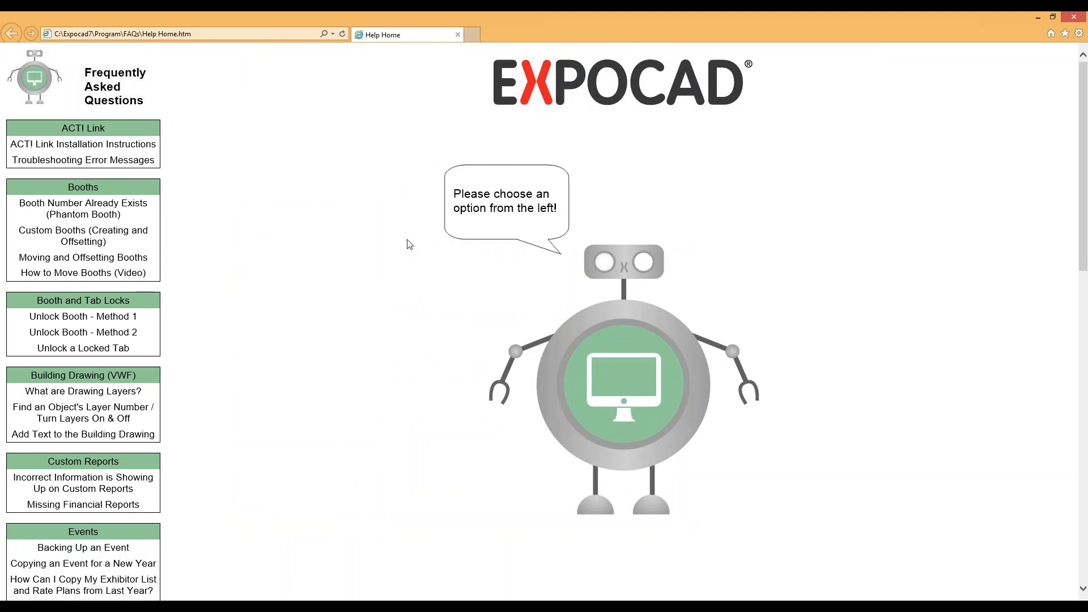
{"action": "mouse_move", "coordinate": [331, 273]}
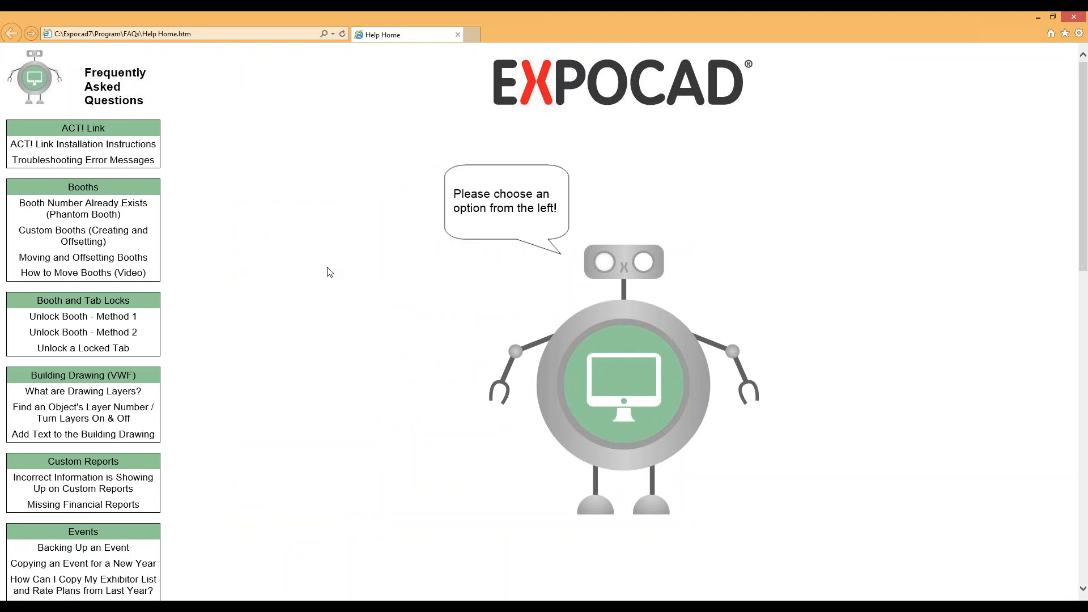
{"action": "mouse_move", "coordinate": [83, 332]}
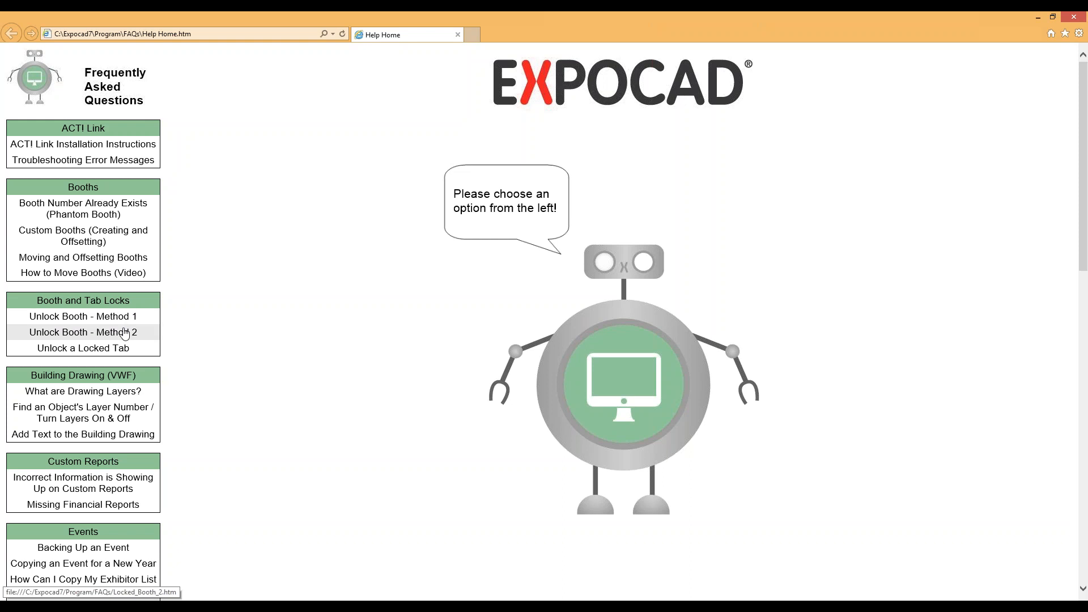
{"action": "scroll", "scroll_direction": "down", "scroll_amount": 3}
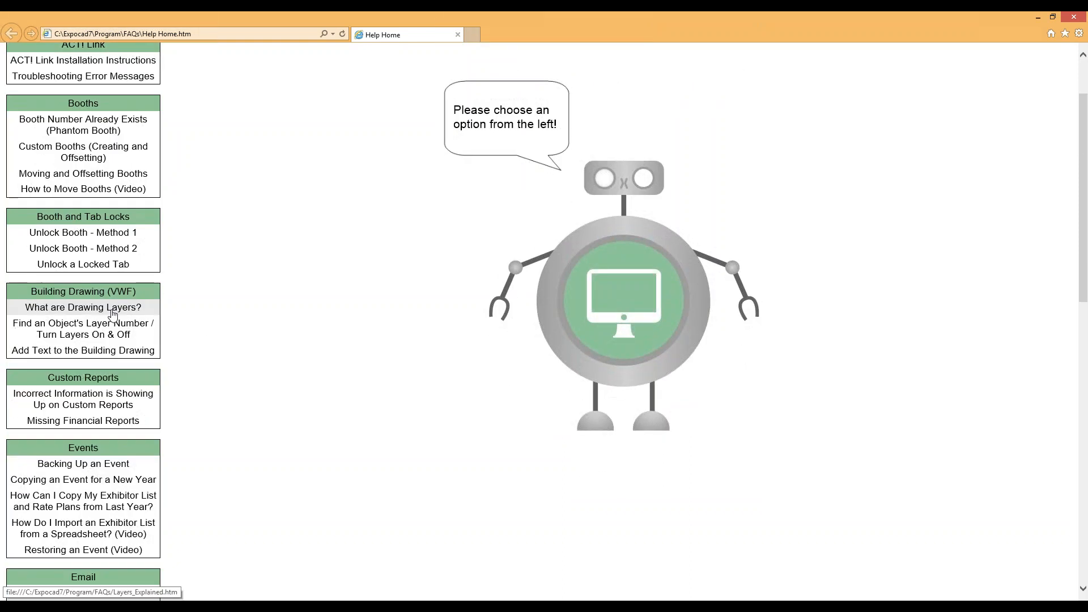
{"action": "mouse_move", "coordinate": [136, 318]}
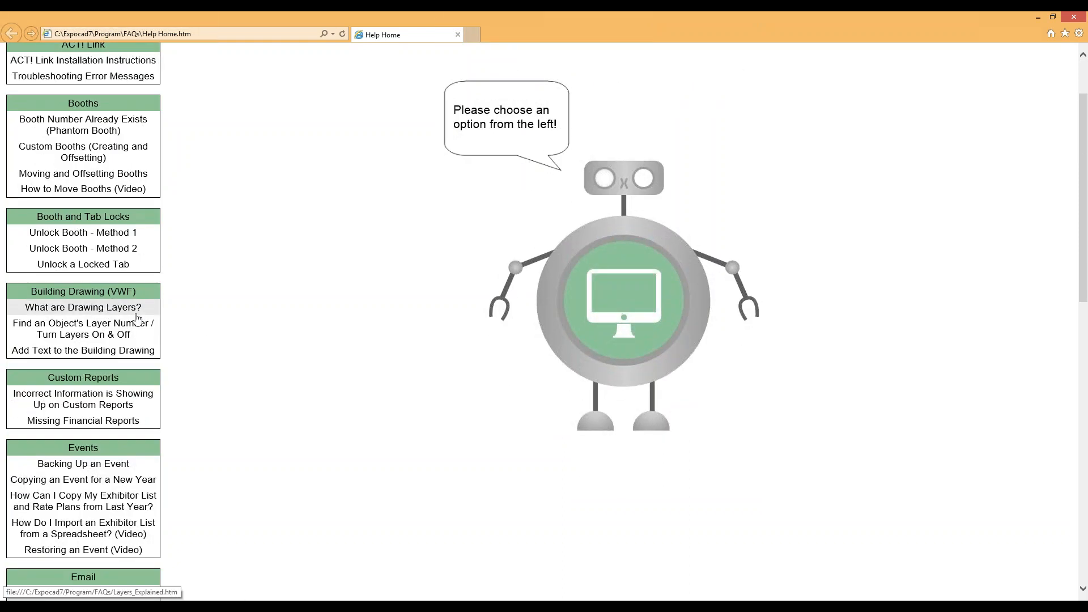
{"action": "mouse_move", "coordinate": [83, 350]}
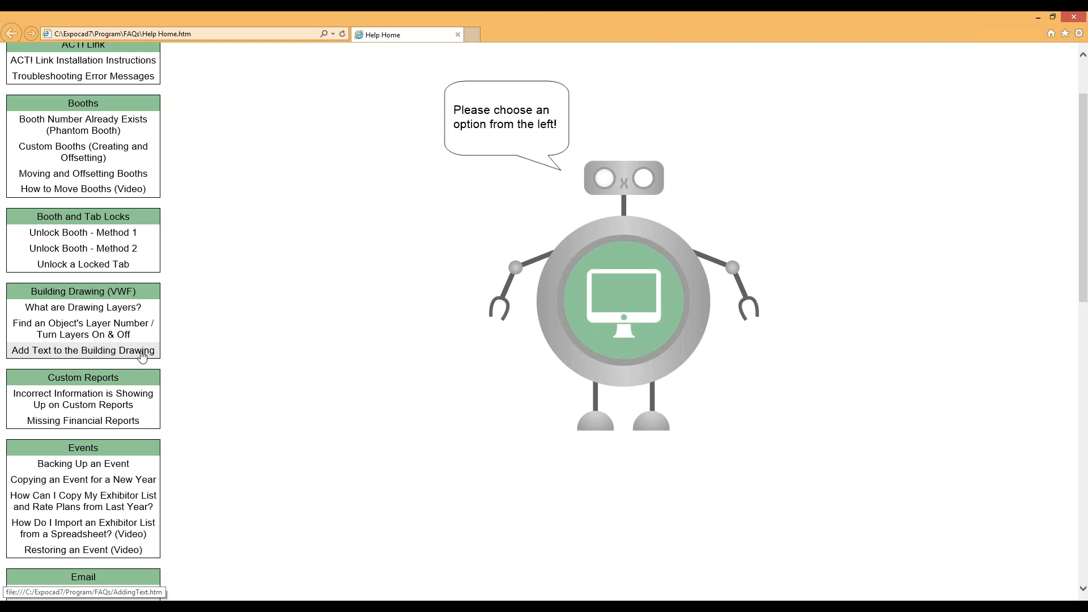
{"action": "scroll", "scroll_direction": "down", "scroll_amount": 3}
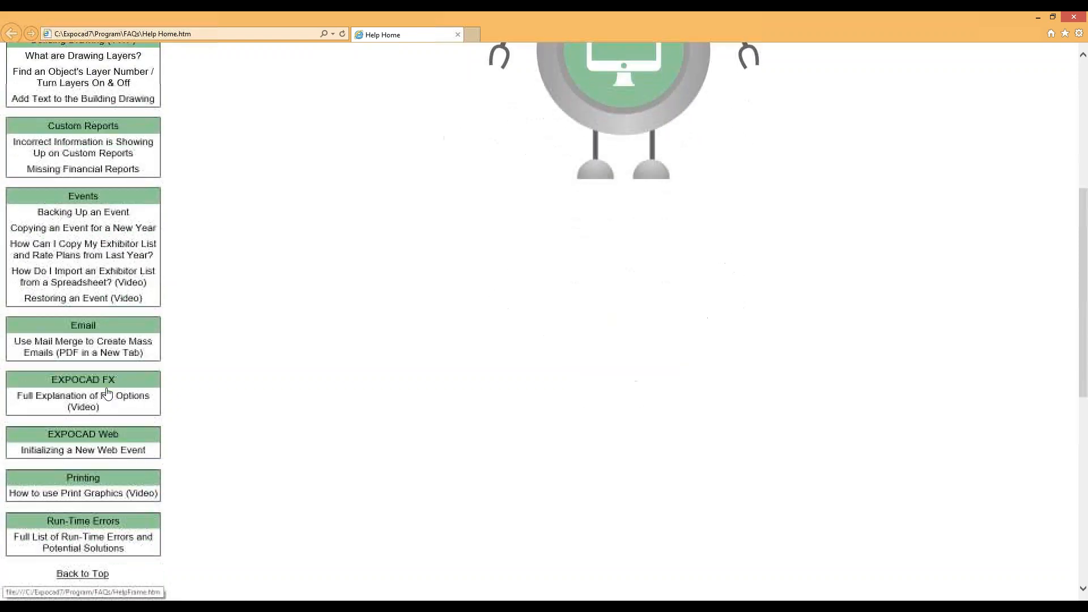
{"action": "scroll", "scroll_direction": "down", "scroll_amount": 3}
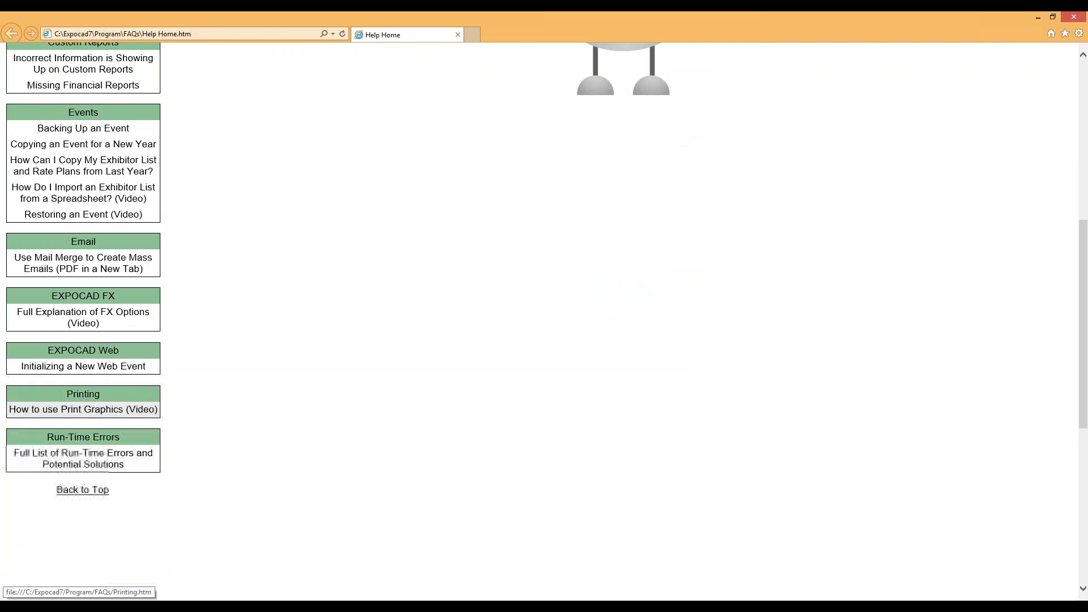
{"action": "mouse_move", "coordinate": [131, 414]}
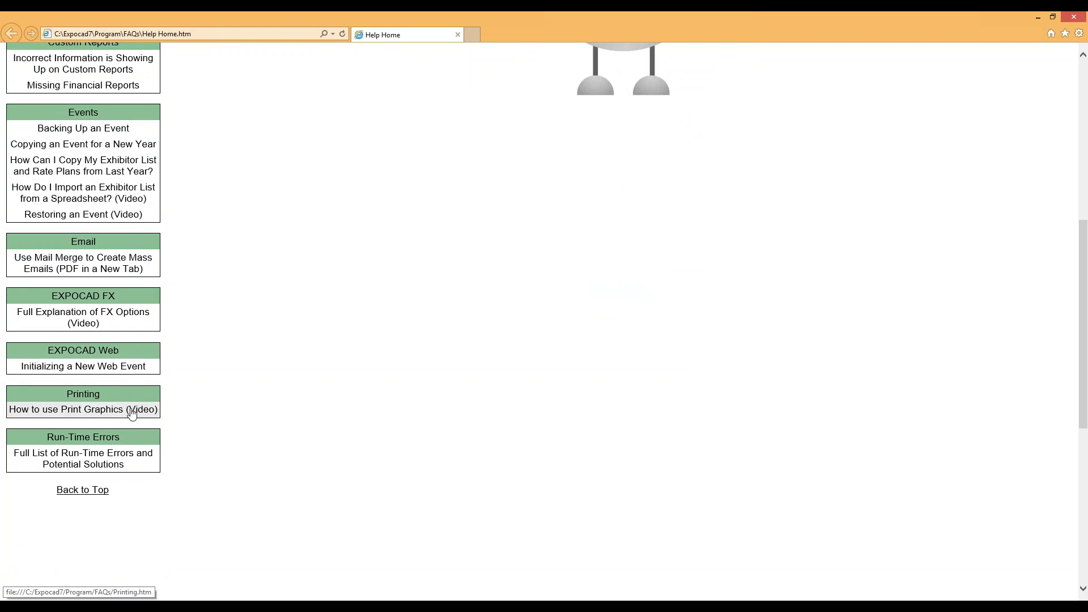
{"action": "scroll", "scroll_direction": "up", "scroll_amount": 3}
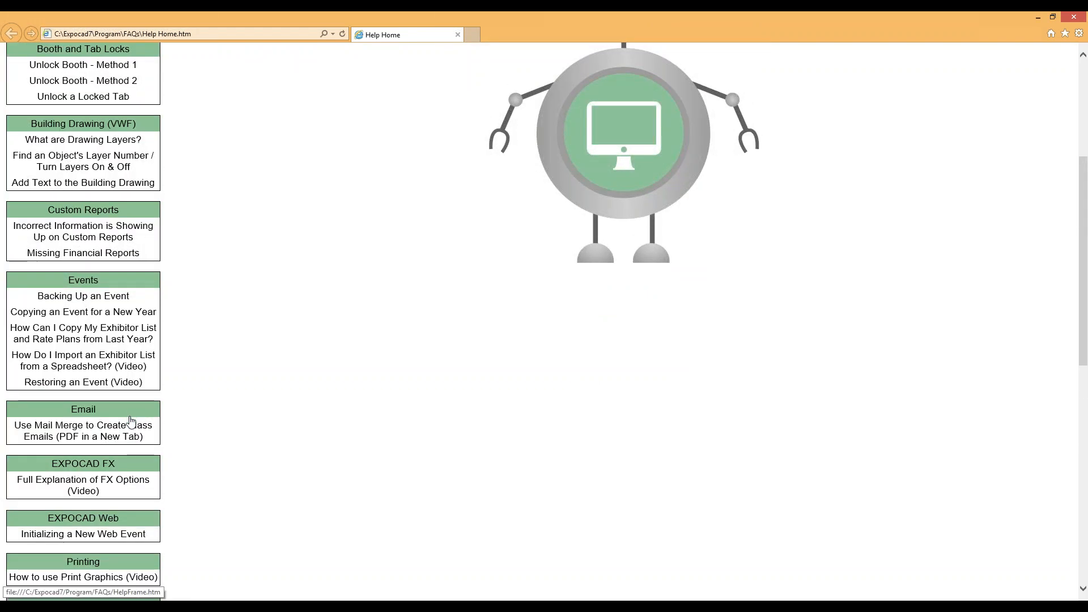
{"action": "scroll", "scroll_direction": "up", "scroll_amount": 3}
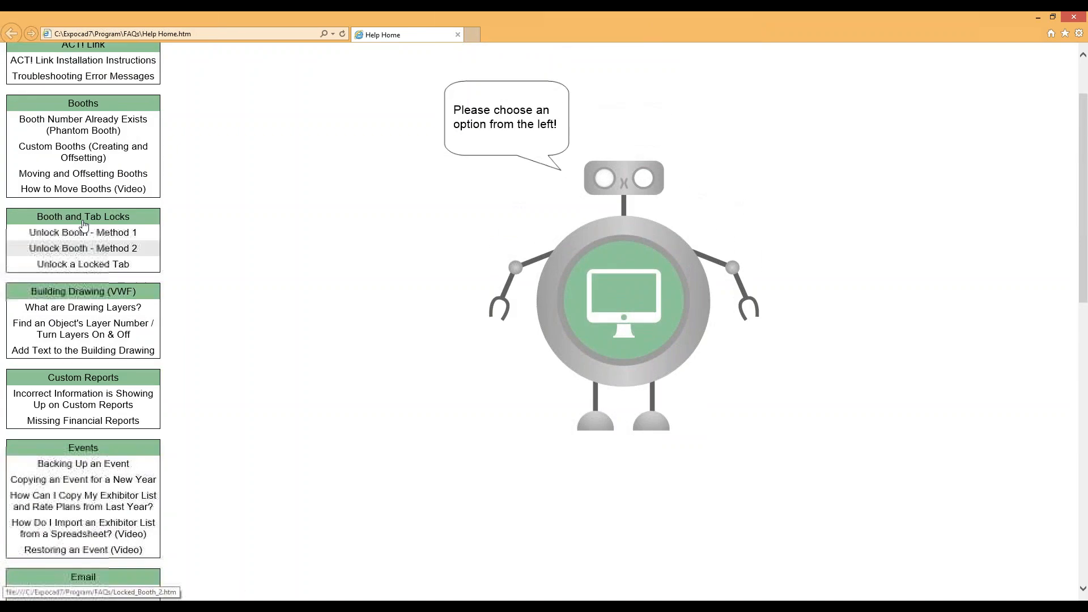
{"action": "mouse_move", "coordinate": [457, 268]}
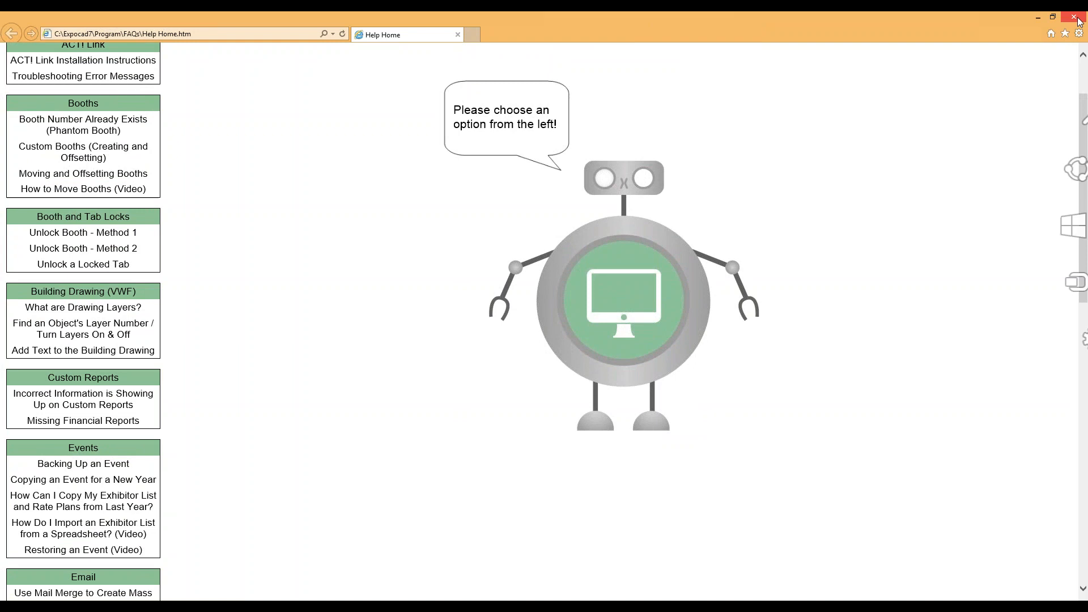
{"action": "left_click", "coordinate": [1078, 17]}
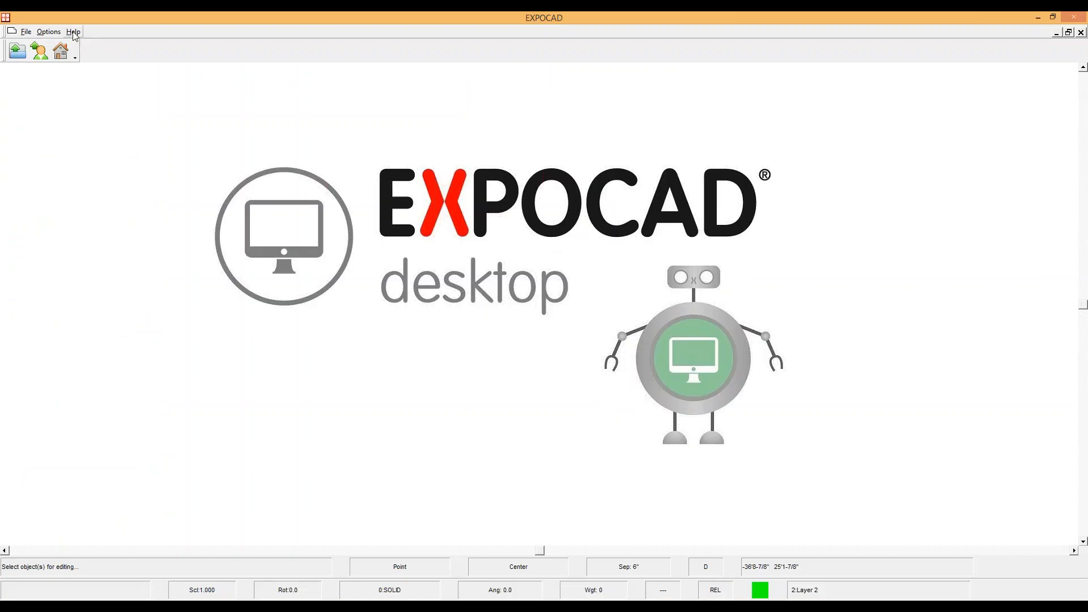
- Open the EXPOCAD Community Groupsite login page from the Help menu
{"action": "left_click", "coordinate": [74, 32]}
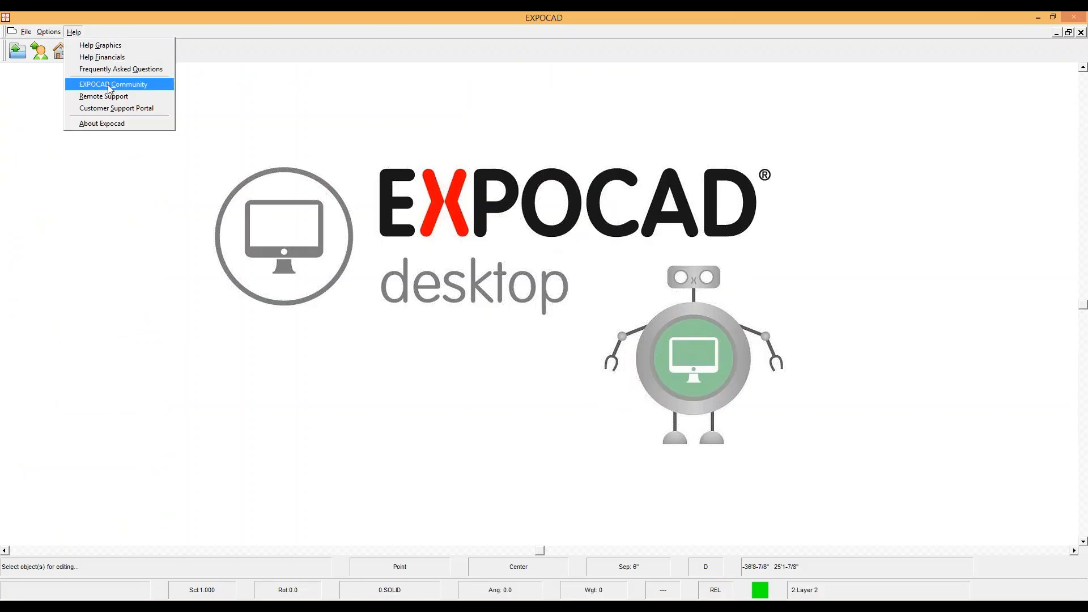
{"action": "left_click", "coordinate": [112, 84]}
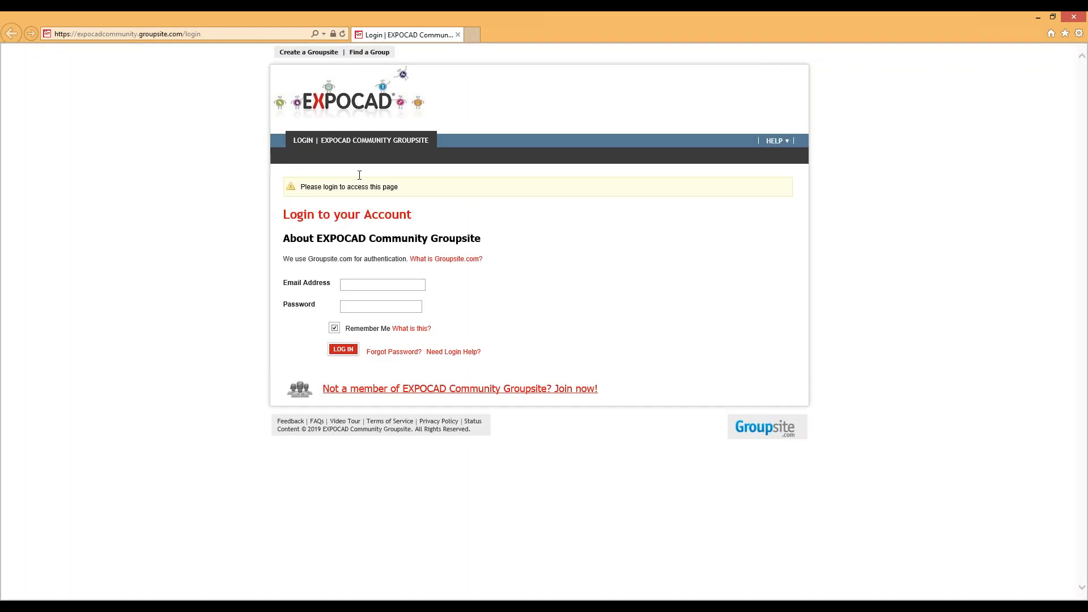
{"action": "mouse_move", "coordinate": [540, 415]}
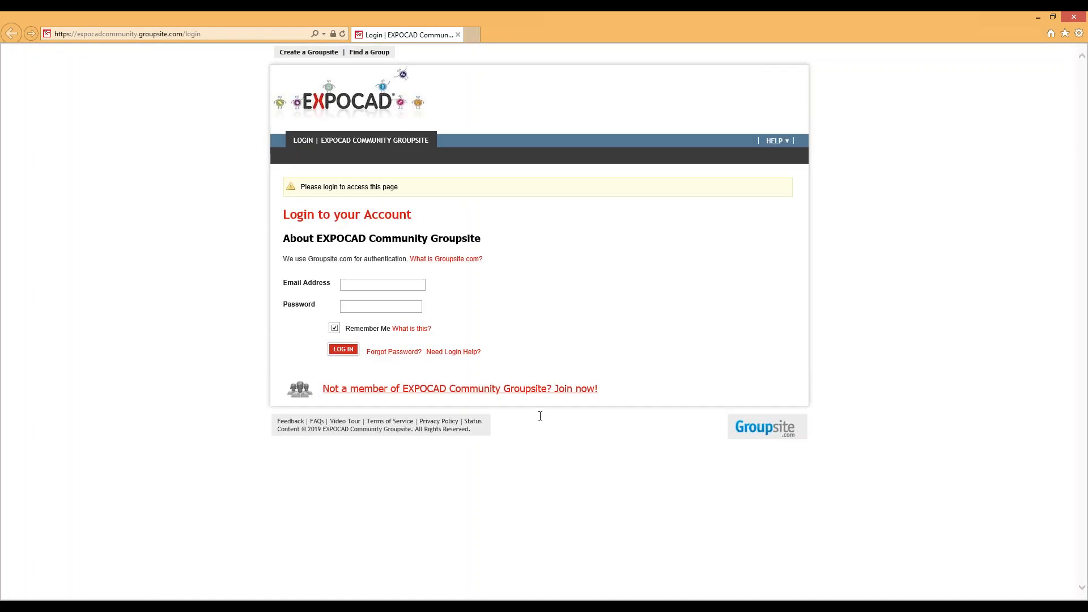
{"action": "mouse_move", "coordinate": [430, 397]}
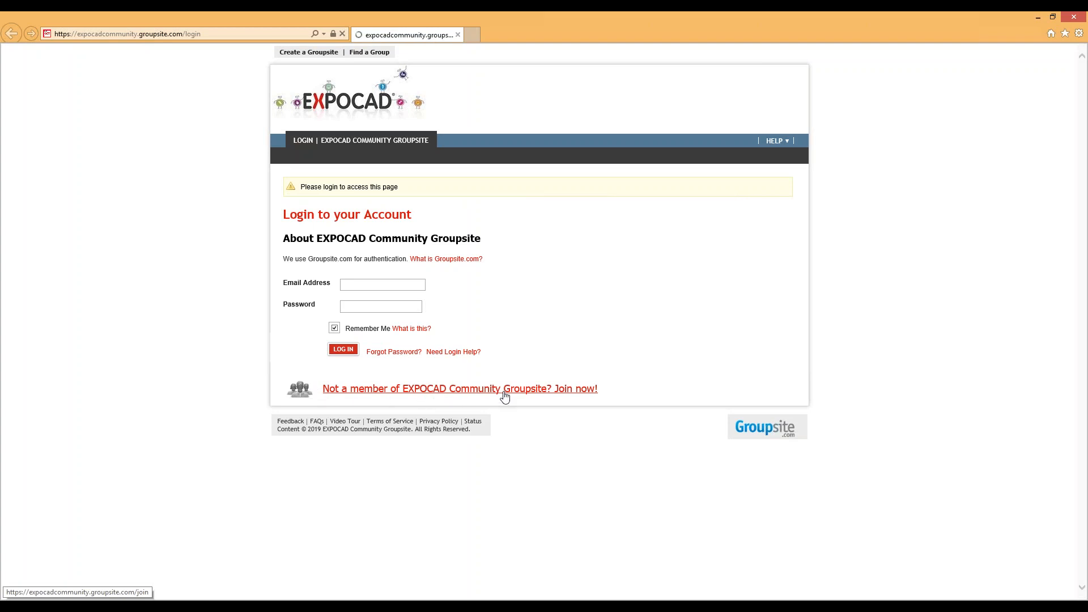
- Follow 'Not a member? Join now!' and scroll through the Create your Account form
{"action": "left_click", "coordinate": [459, 389]}
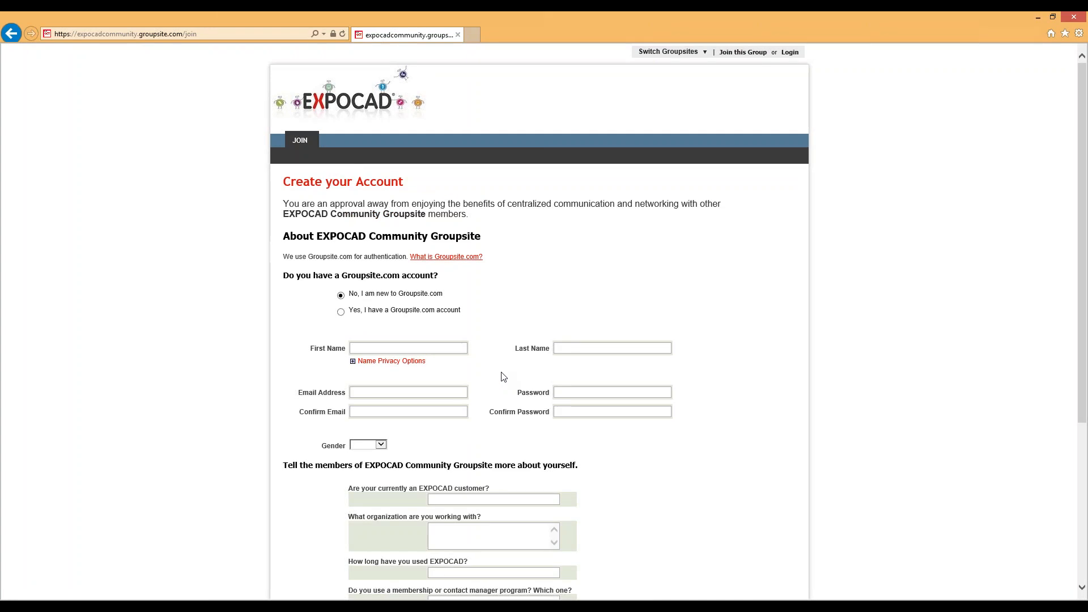
{"action": "scroll", "scroll_direction": "down", "scroll_amount": 3}
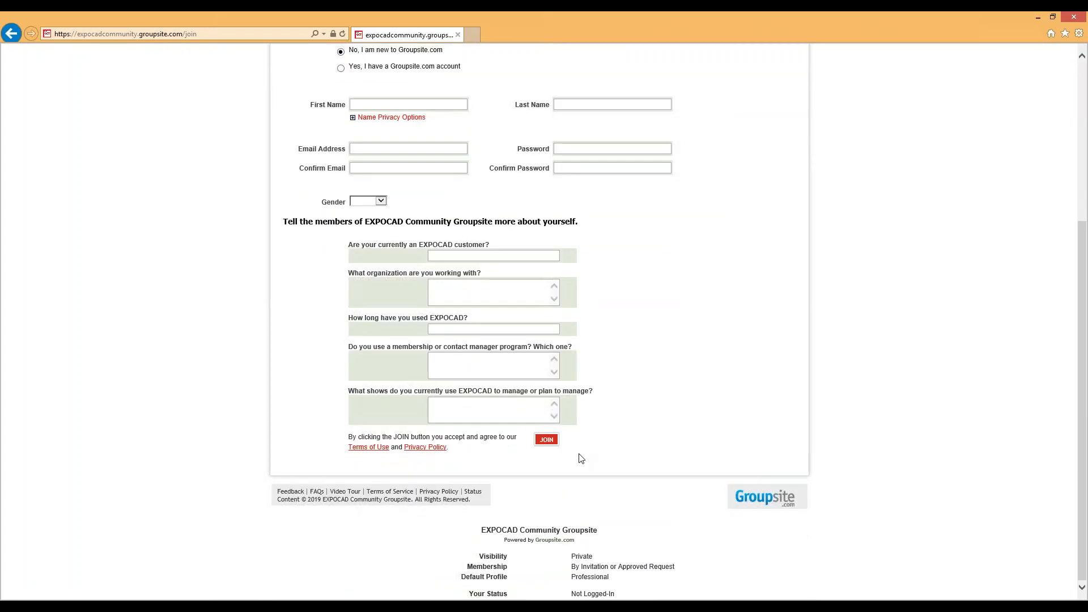
{"action": "scroll", "scroll_direction": "up", "scroll_amount": 3}
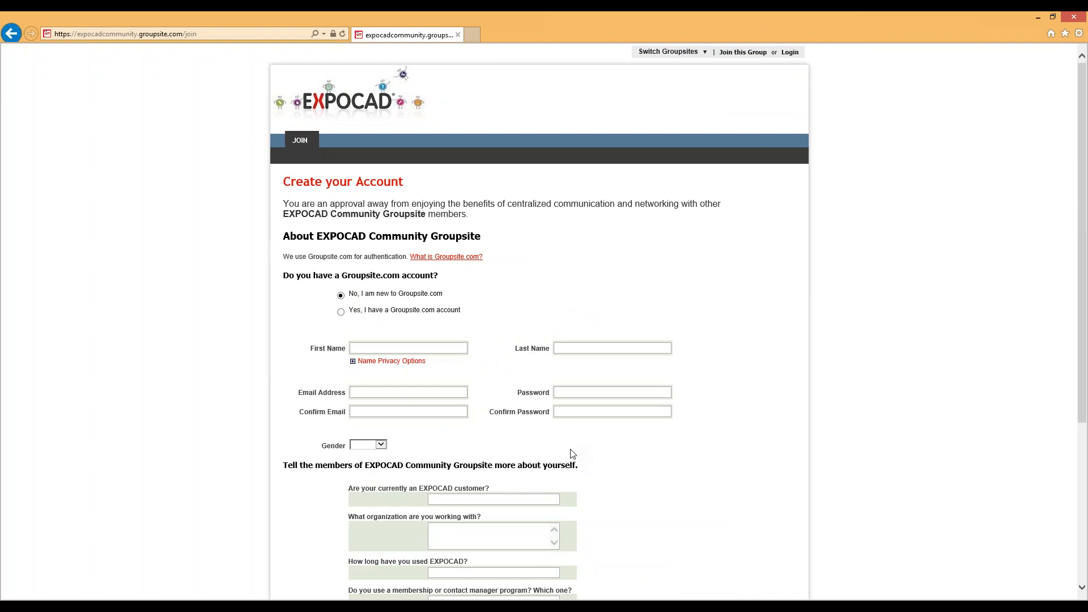
{"action": "mouse_move", "coordinate": [569, 443]}
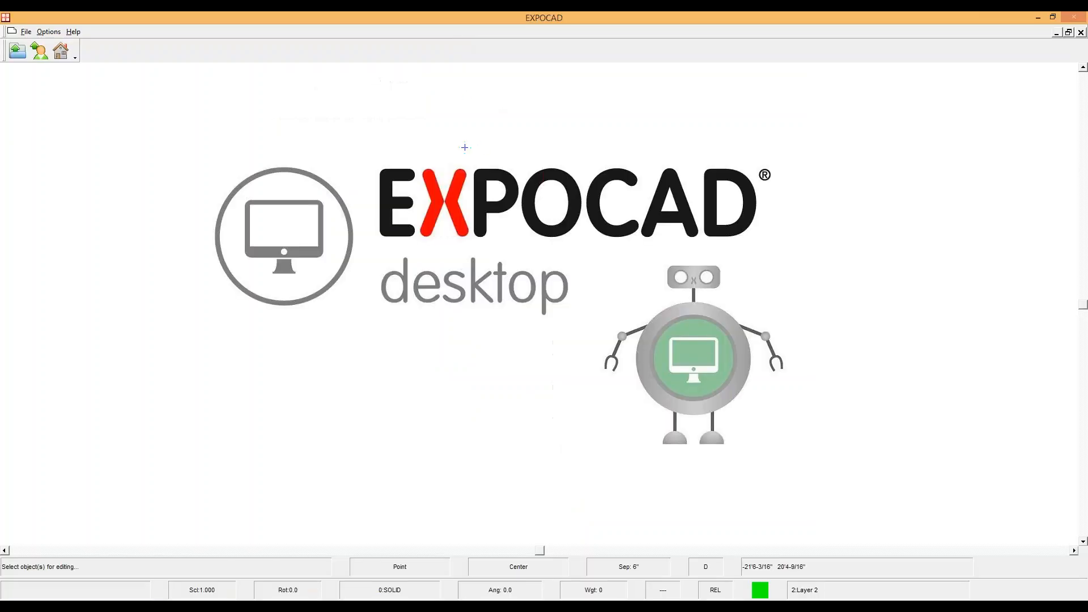
- Open Help > Remote Support to reach the LogMeIn Rescue Support Connection page
{"action": "left_click", "coordinate": [73, 31]}
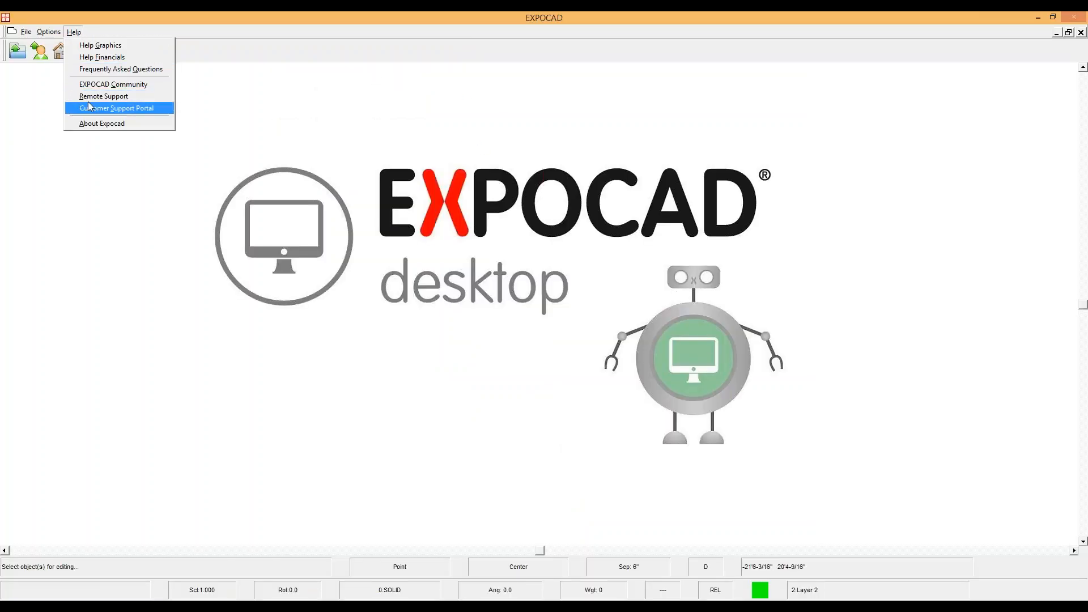
{"action": "left_click", "coordinate": [115, 108]}
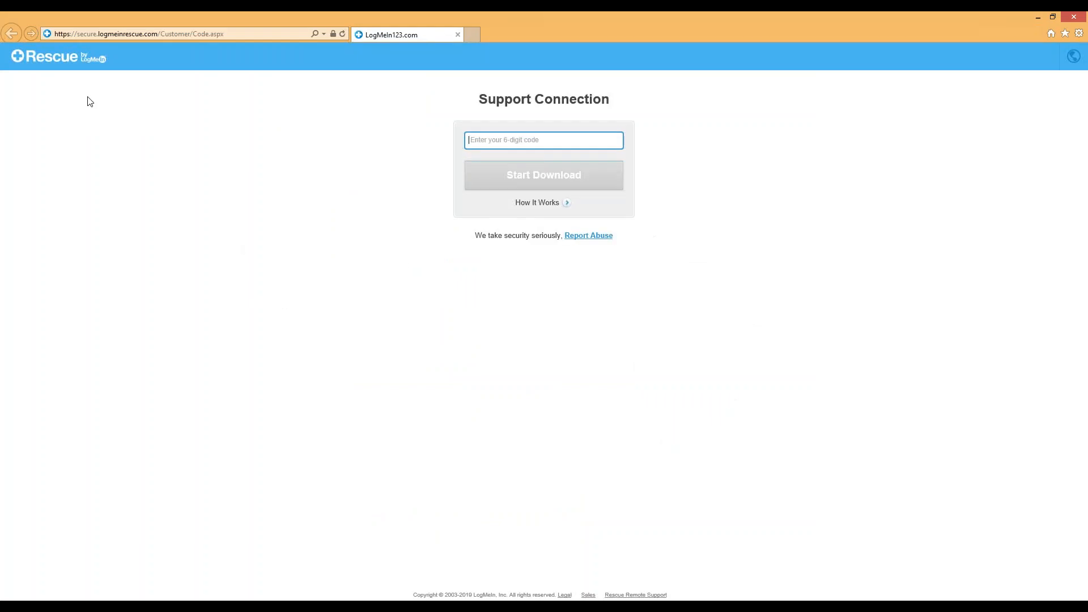
{"action": "mouse_move", "coordinate": [1031, 238]}
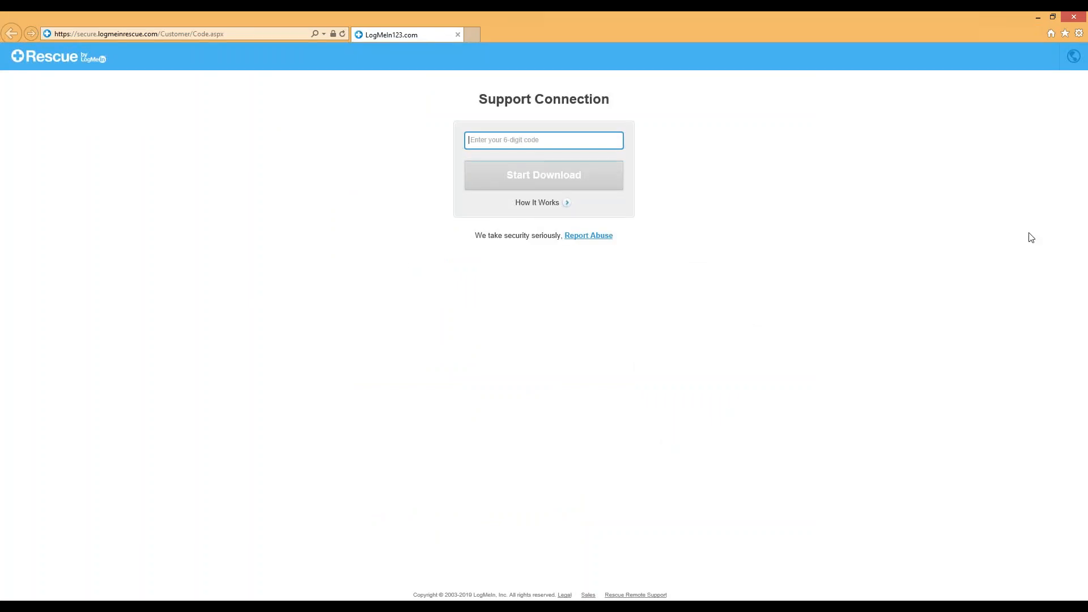
{"action": "mouse_move", "coordinate": [859, 201]}
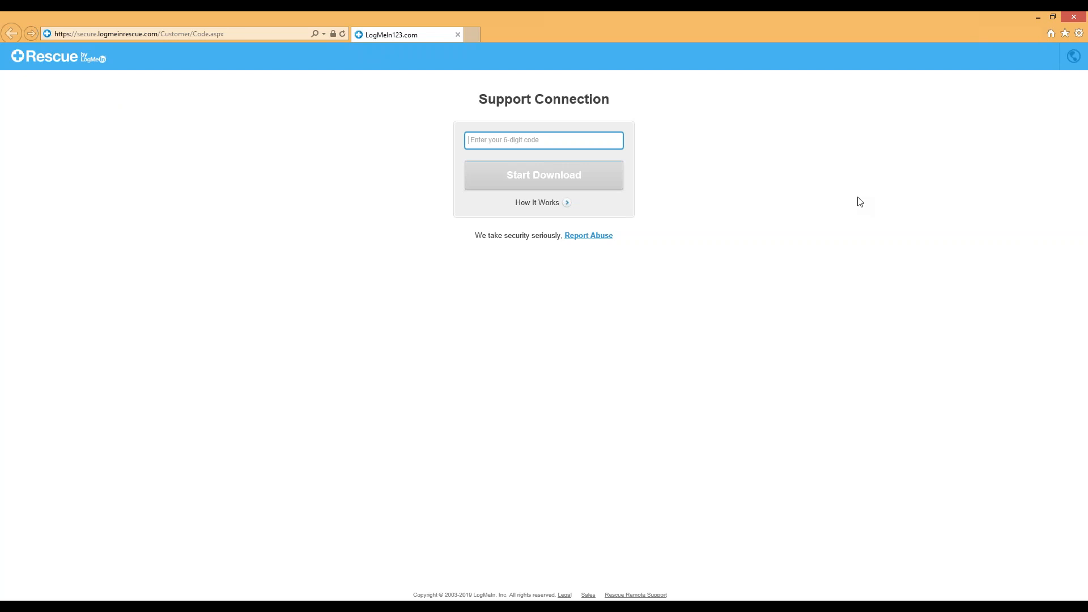
{"action": "mouse_move", "coordinate": [967, 31]}
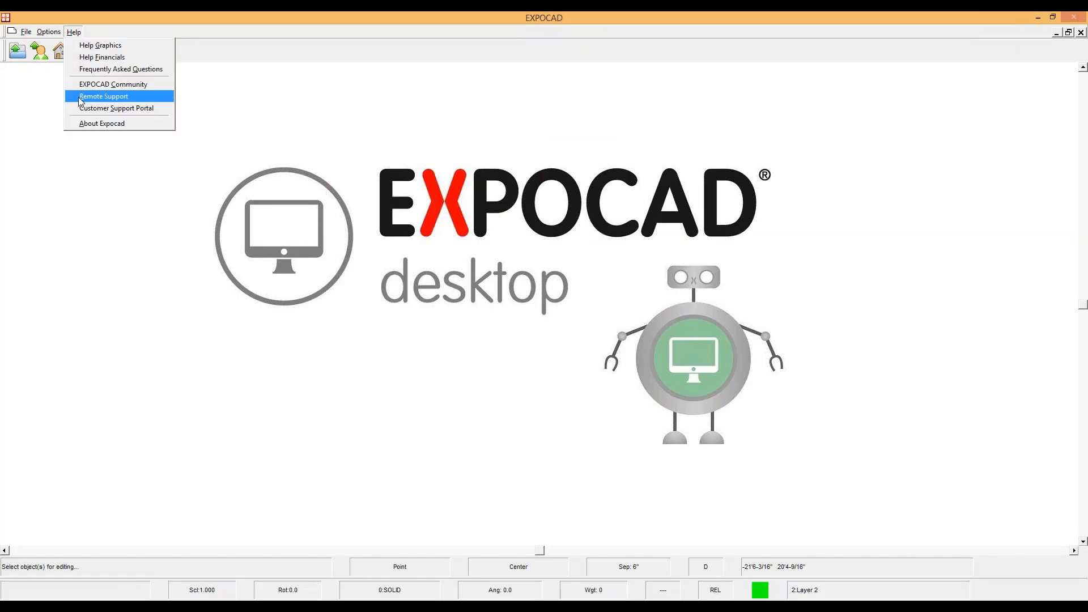
{"action": "left_click", "coordinate": [103, 96]}
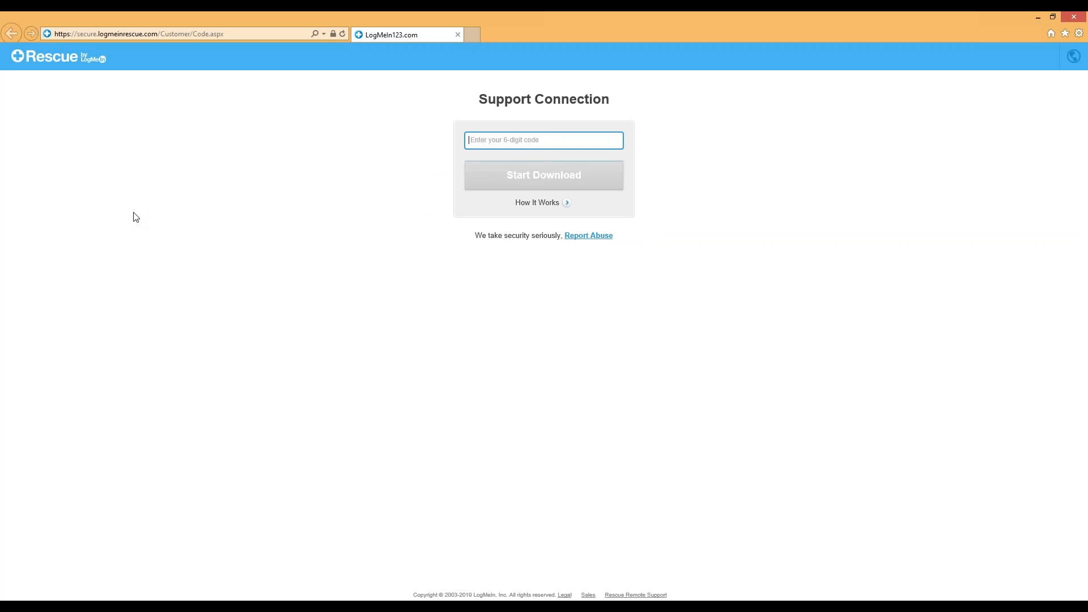
{"action": "mouse_move", "coordinate": [917, 112]}
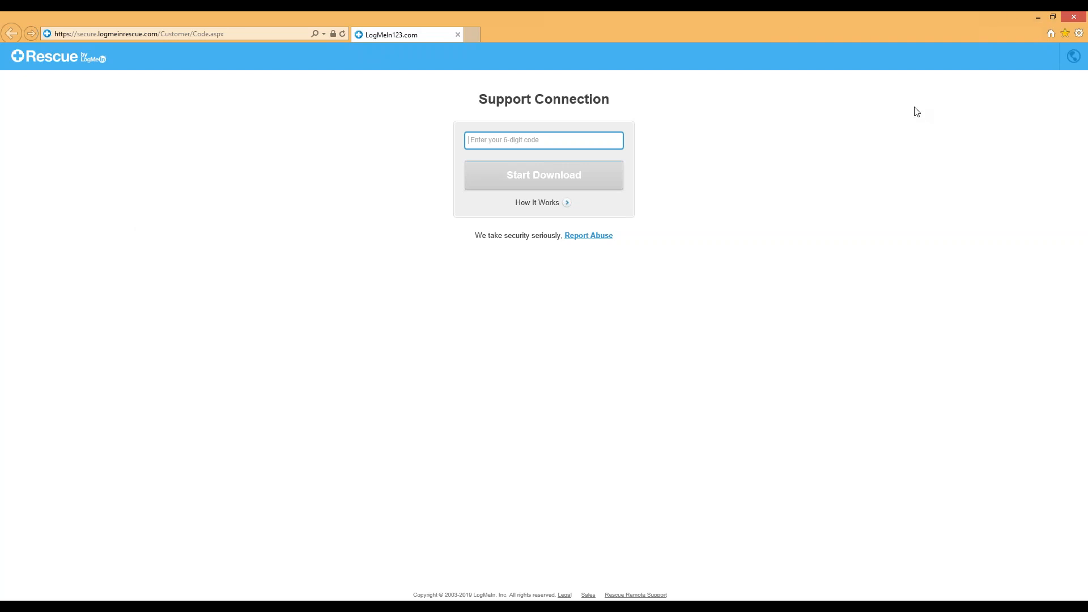
{"action": "mouse_move", "coordinate": [730, 219]}
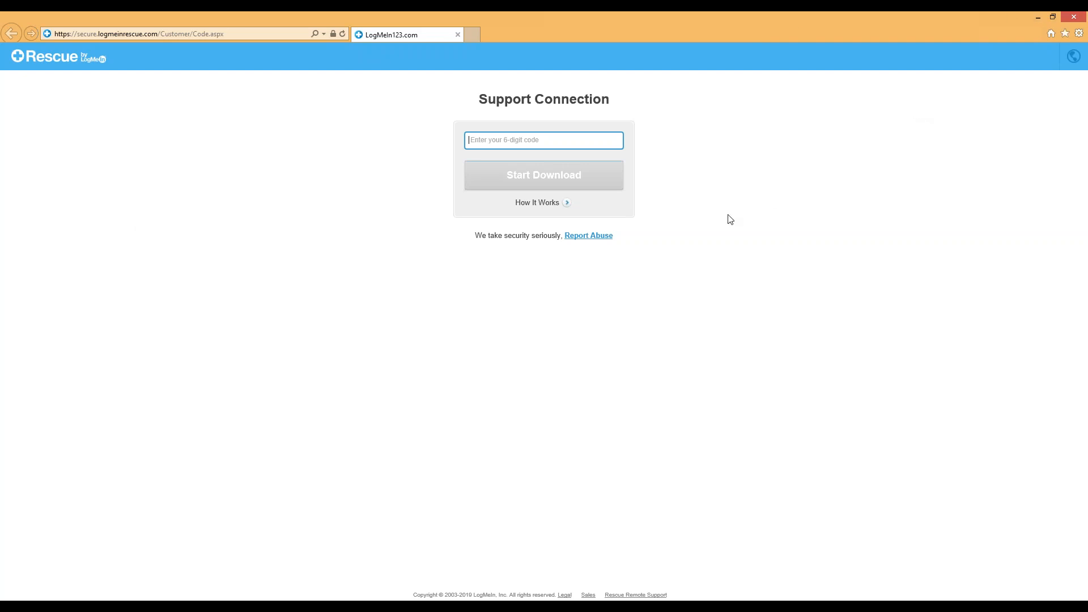
{"action": "mouse_move", "coordinate": [757, 180]}
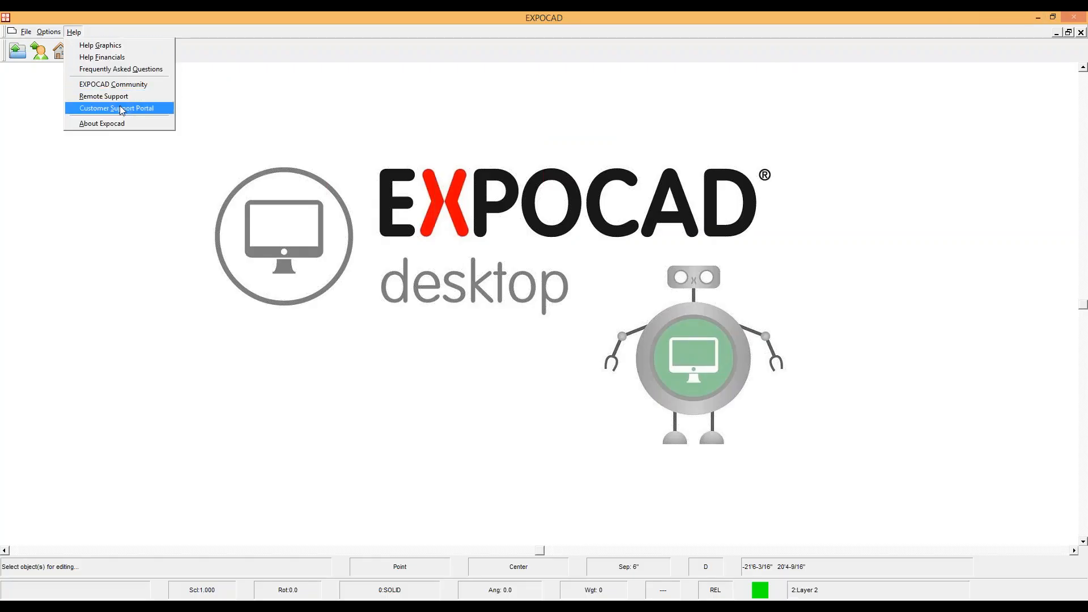
- Open the Customer Support Portal dashboard and sign out via the account menu
{"action": "left_click", "coordinate": [117, 108]}
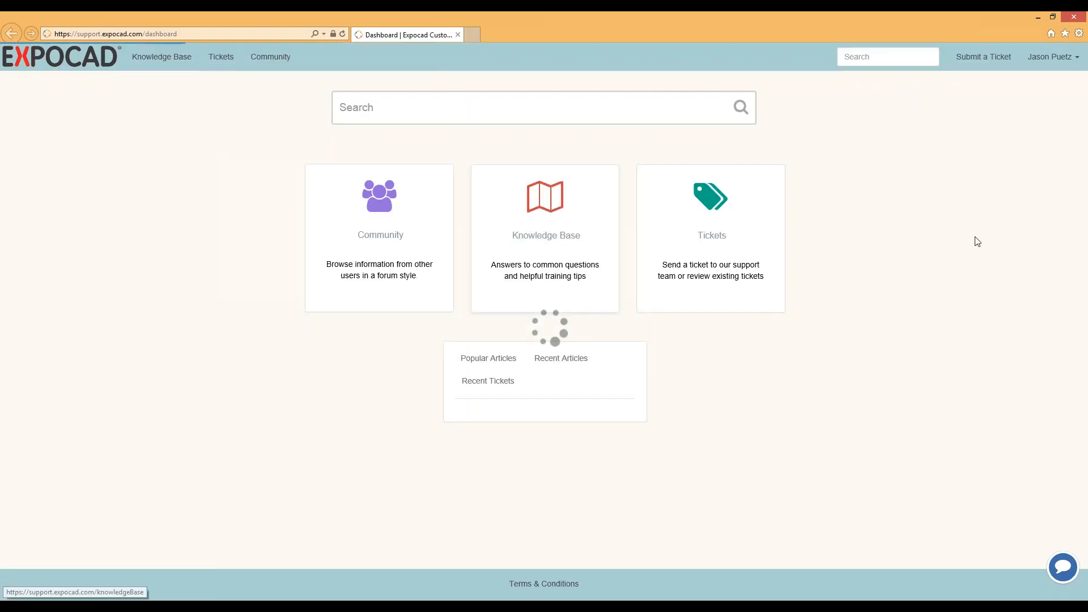
{"action": "left_click", "coordinate": [1052, 56]}
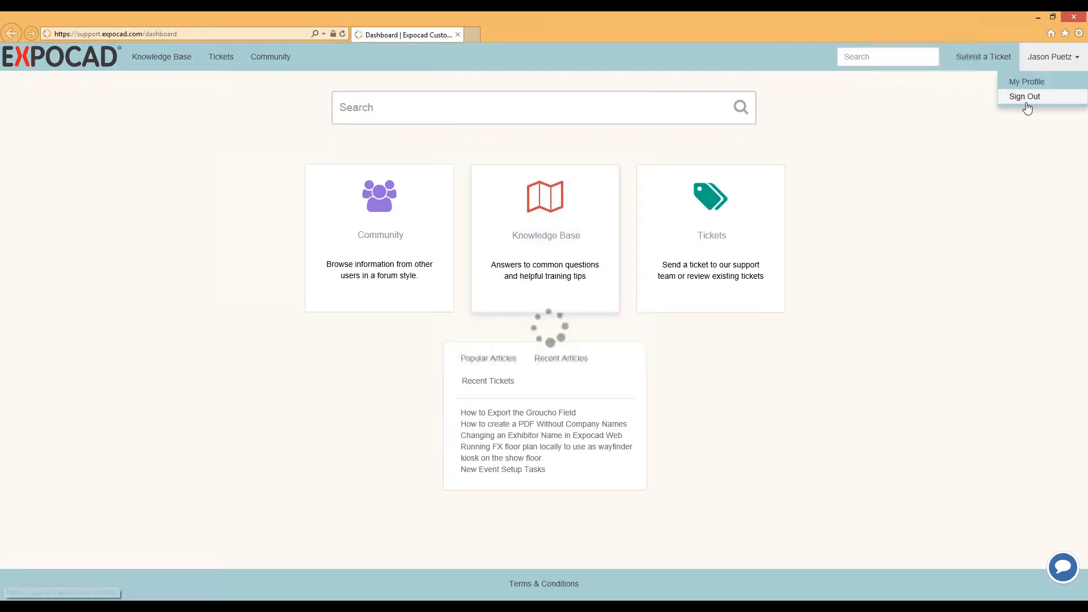
{"action": "left_click", "coordinate": [1024, 95]}
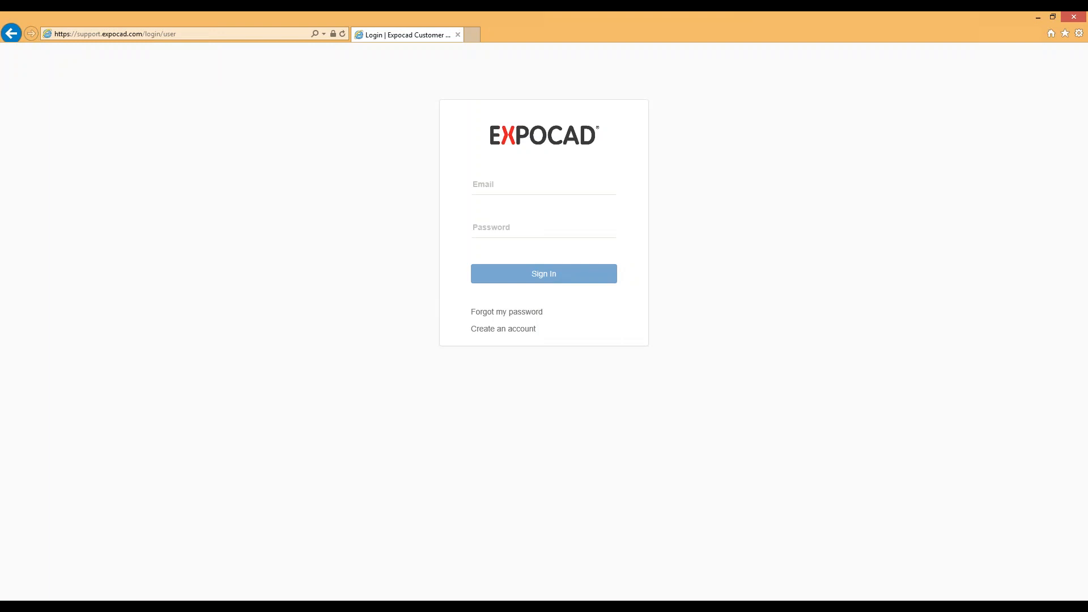
{"action": "left_click", "coordinate": [544, 185]}
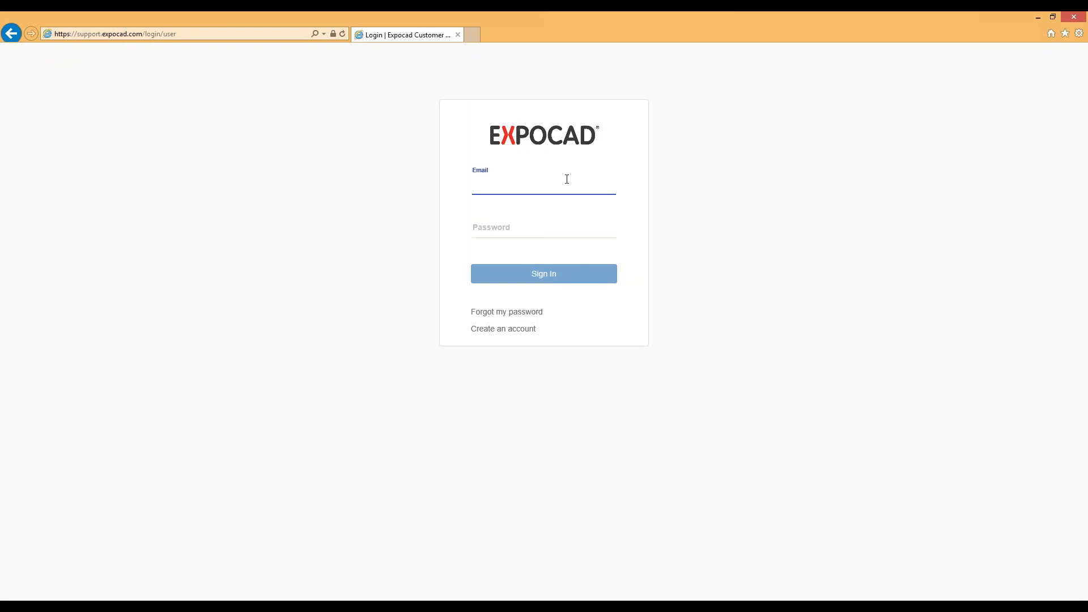
{"action": "mouse_move", "coordinate": [550, 267]}
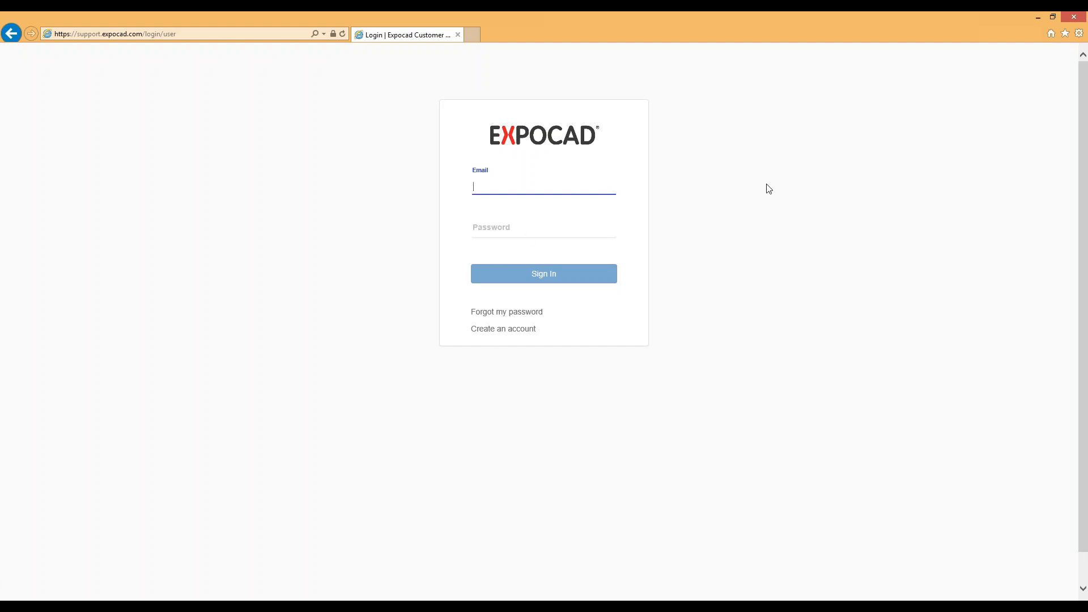
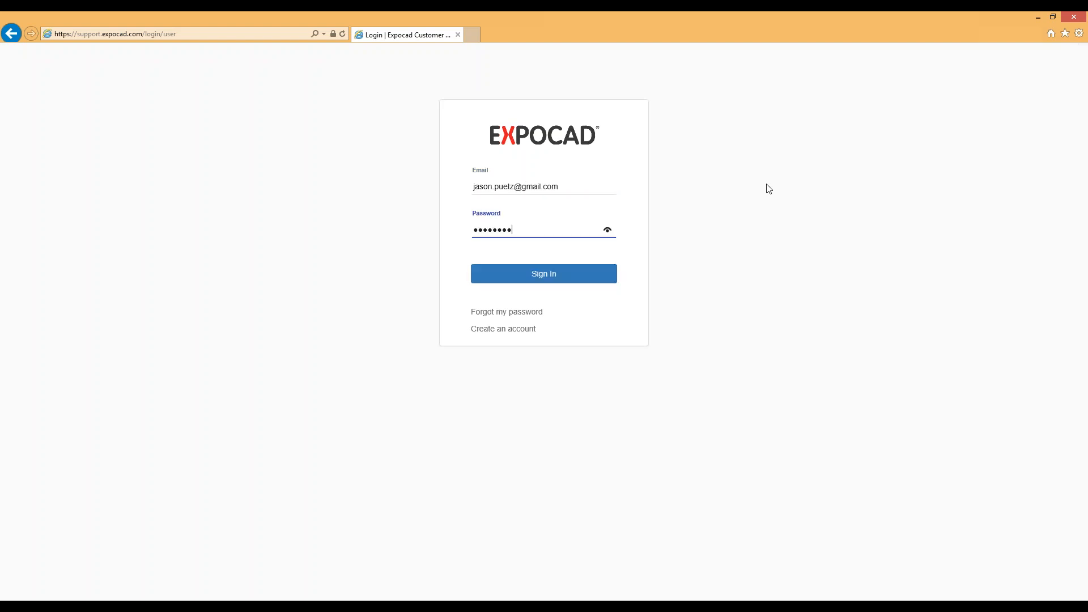
{"action": "type", "text": "••"}
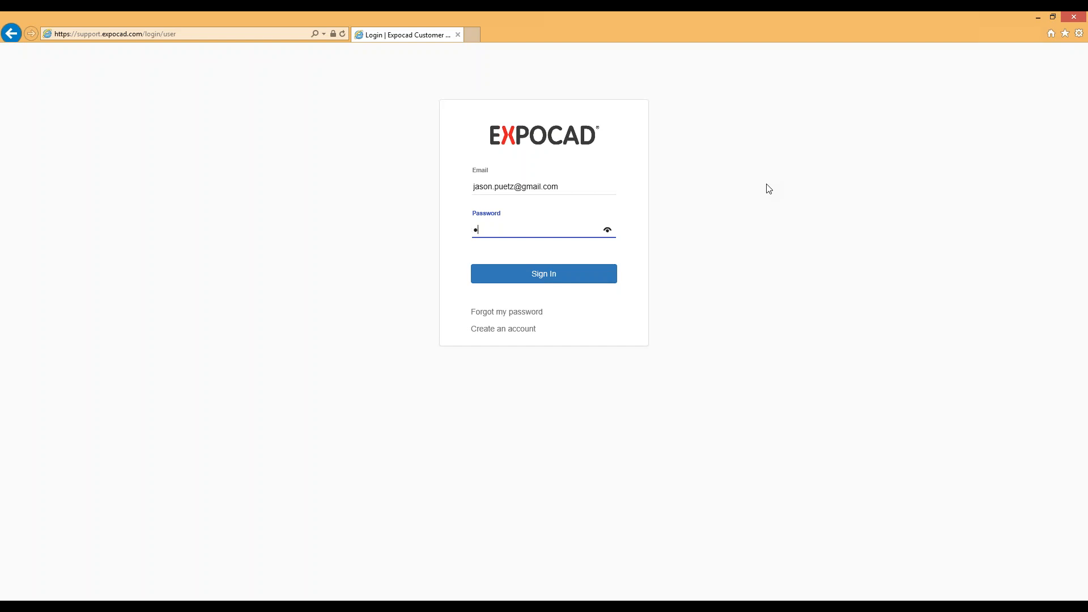
{"action": "type", "text": "password"}
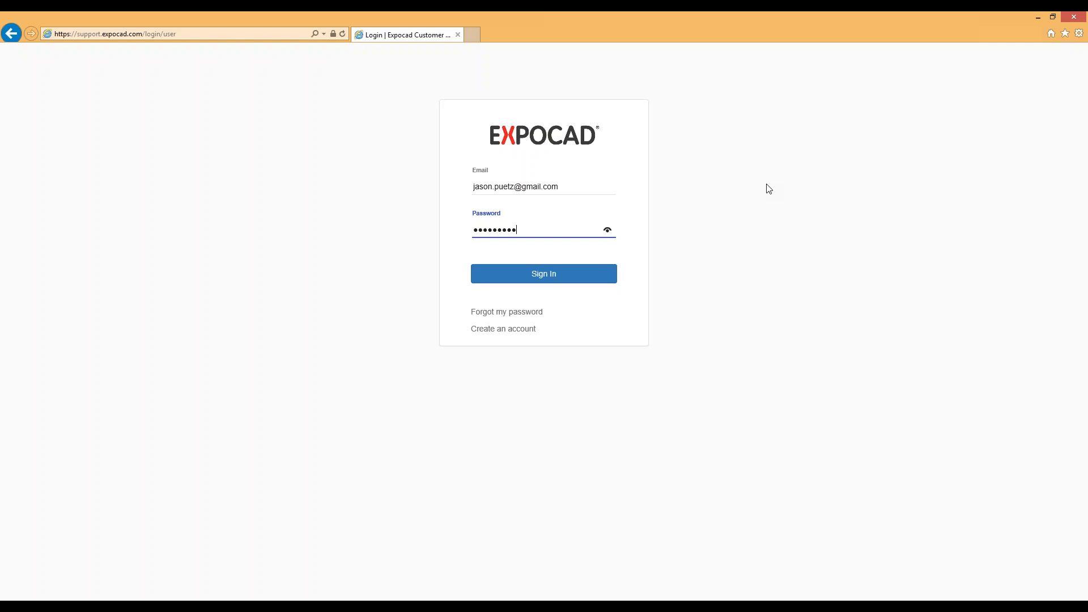
{"action": "left_click", "coordinate": [544, 273]}
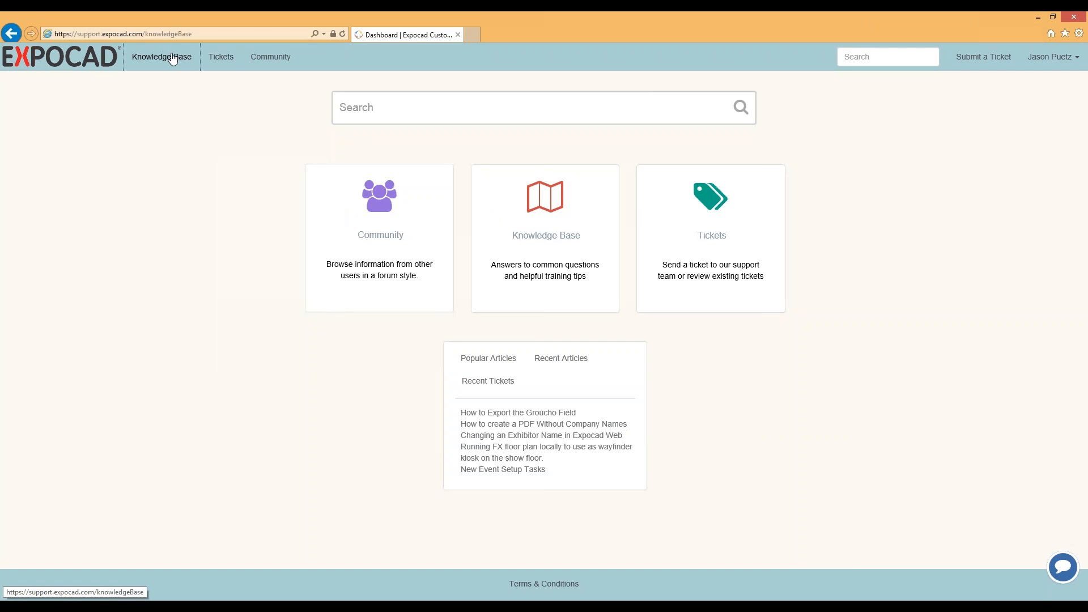
- Browse the Expocad Desktop knowledge base articles and open 'Restoring an Event'
{"action": "left_click", "coordinate": [162, 56]}
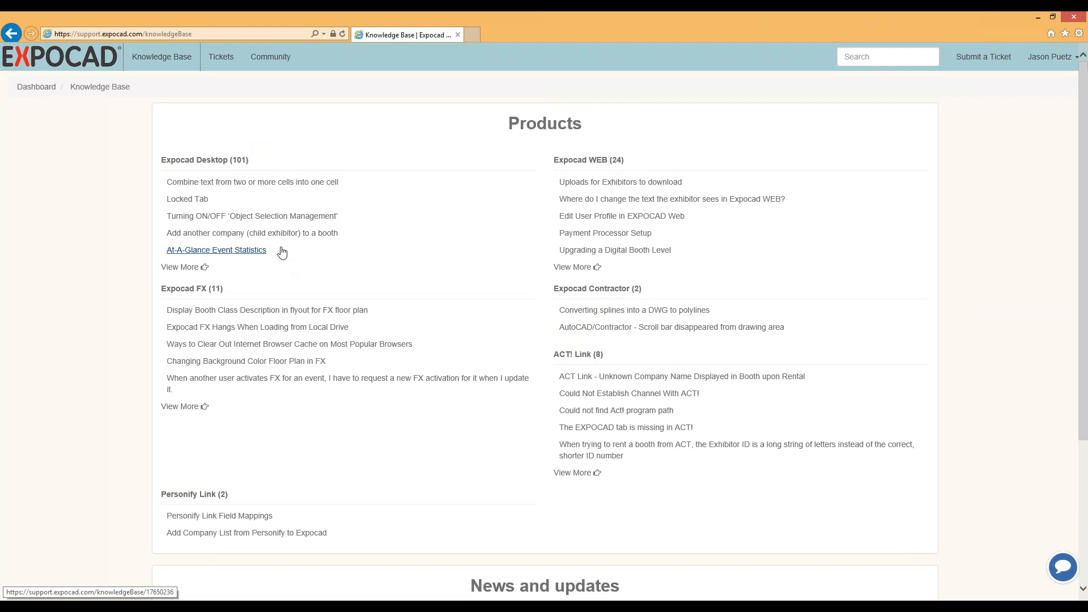
{"action": "mouse_move", "coordinate": [271, 259]}
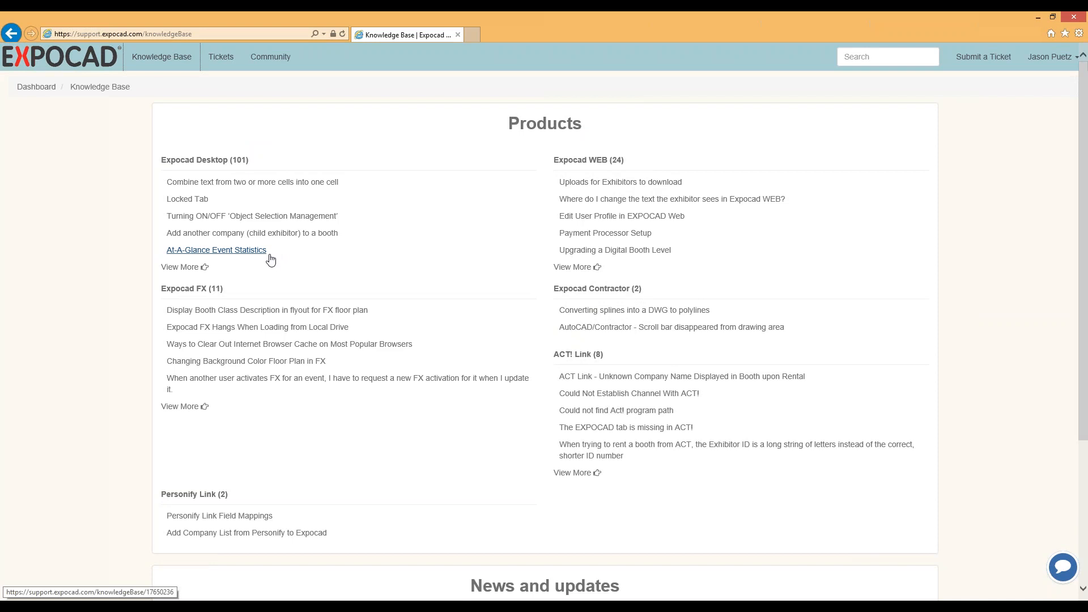
{"action": "mouse_move", "coordinate": [267, 269]}
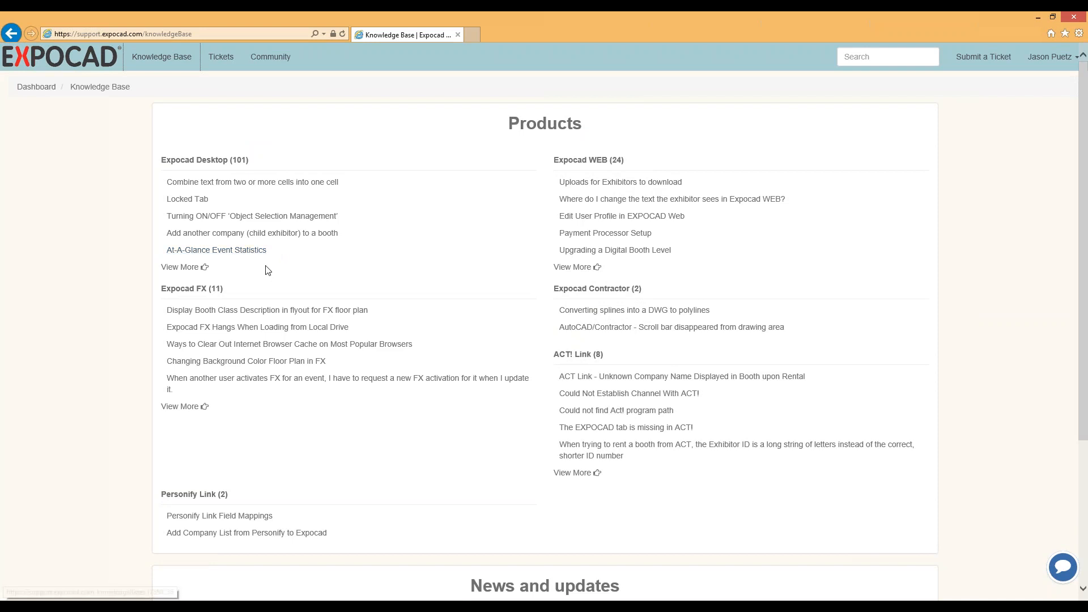
{"action": "mouse_move", "coordinate": [181, 267]}
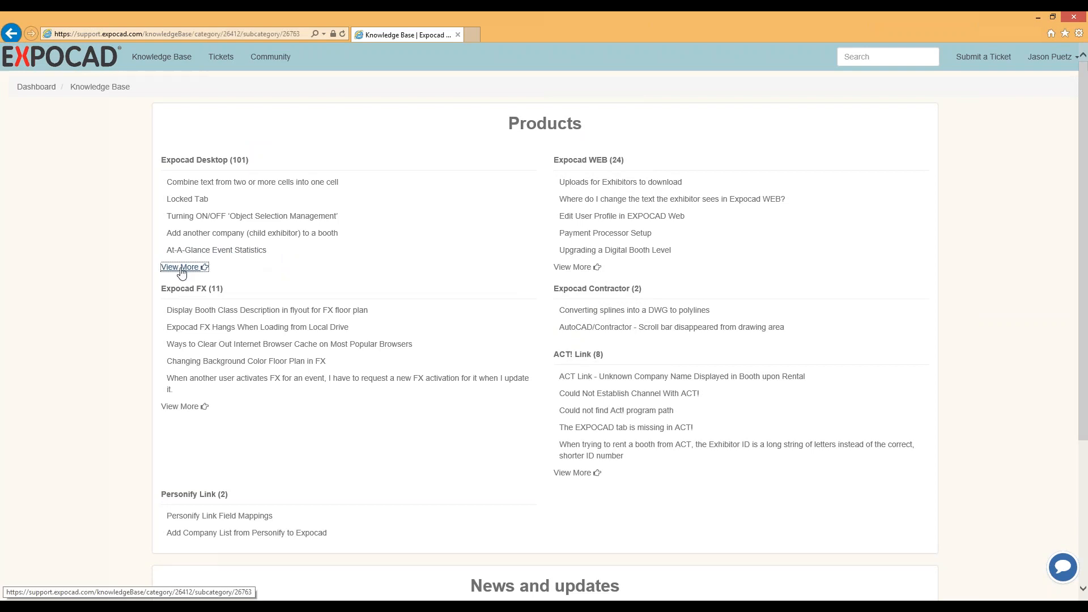
{"action": "left_click", "coordinate": [181, 267]}
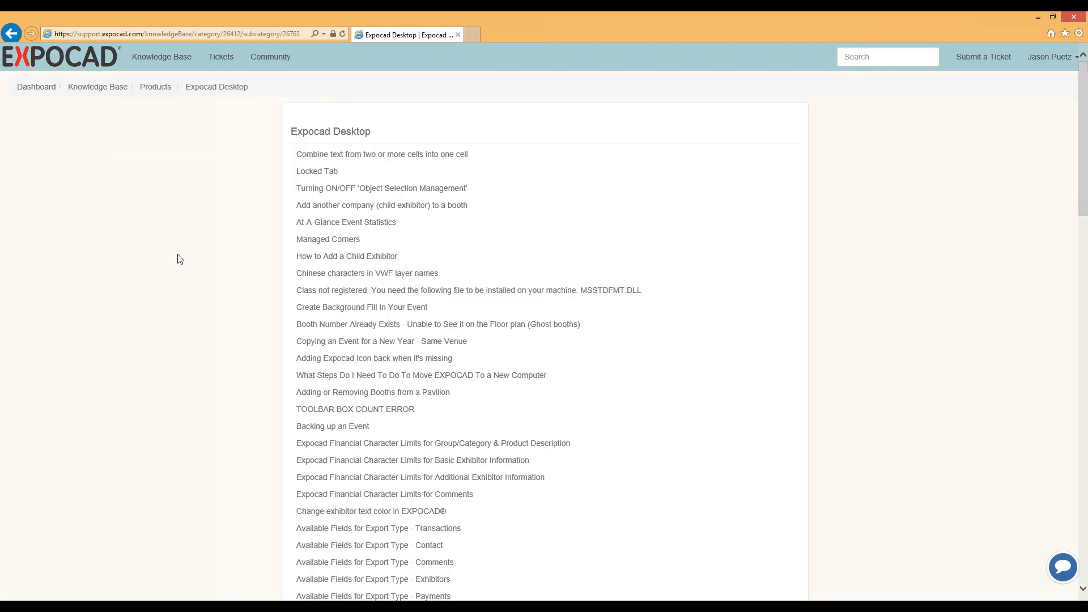
{"action": "scroll", "scroll_direction": "down", "scroll_amount": 3}
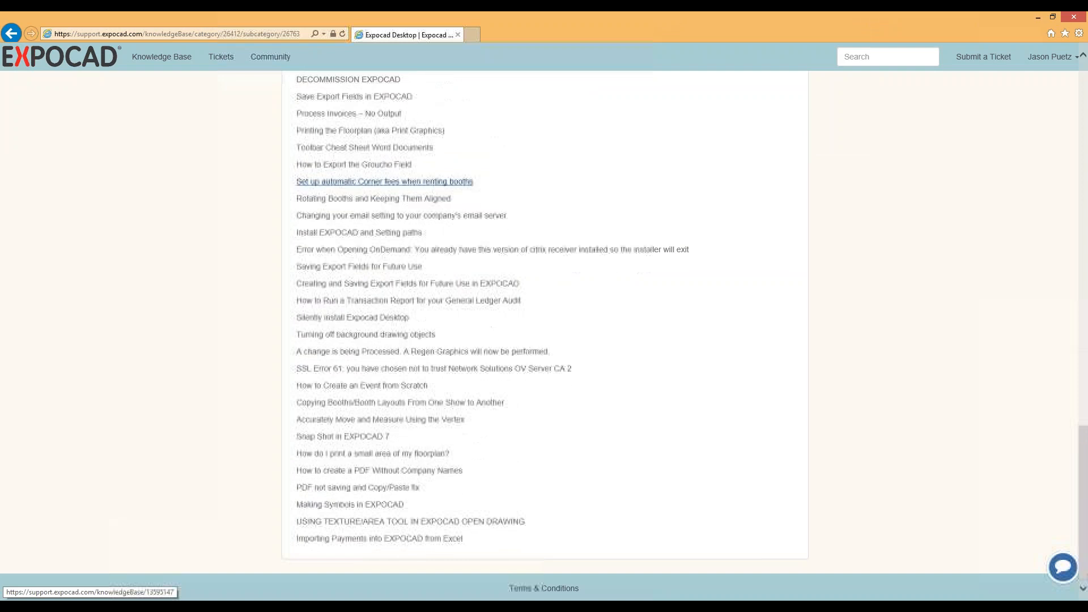
{"action": "scroll", "scroll_direction": "up", "scroll_amount": 3}
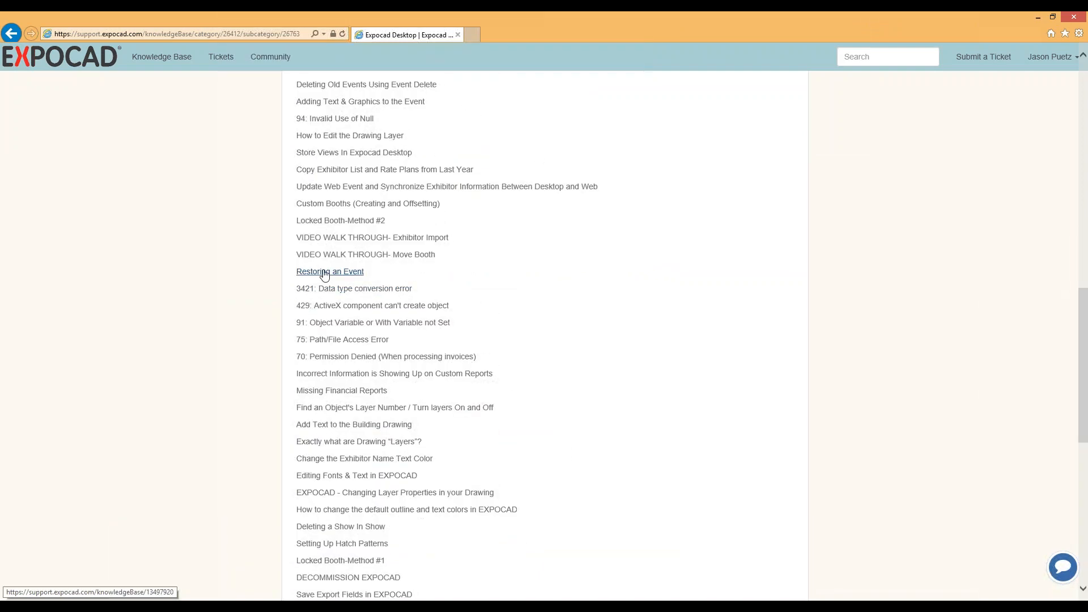
{"action": "left_click", "coordinate": [330, 271]}
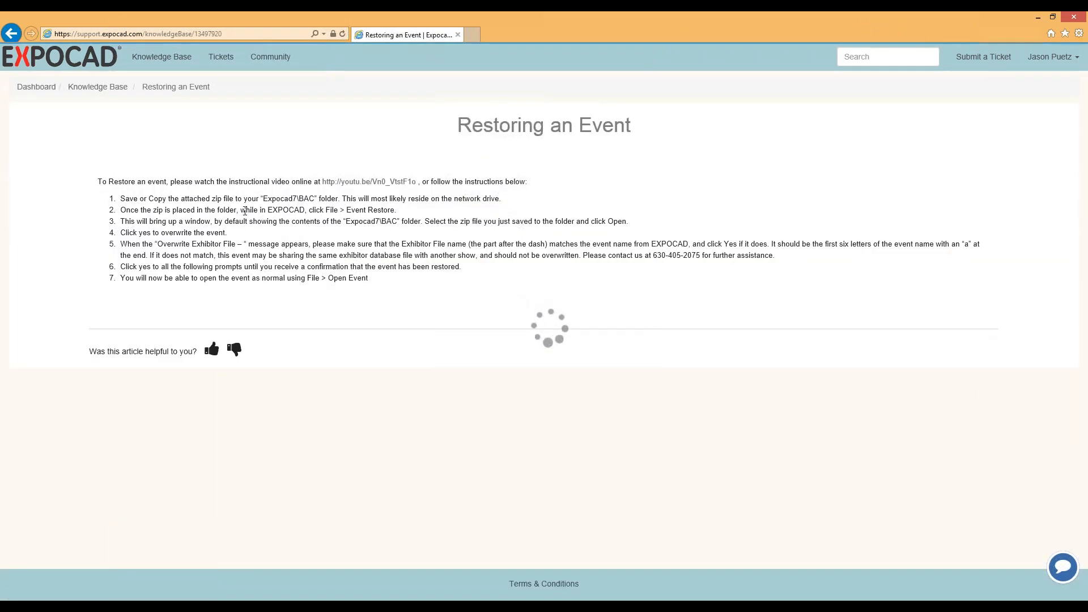
- Return to the article list, view the Locked Tab article, then show my Tickets page
{"action": "right_click", "coordinate": [185, 217]}
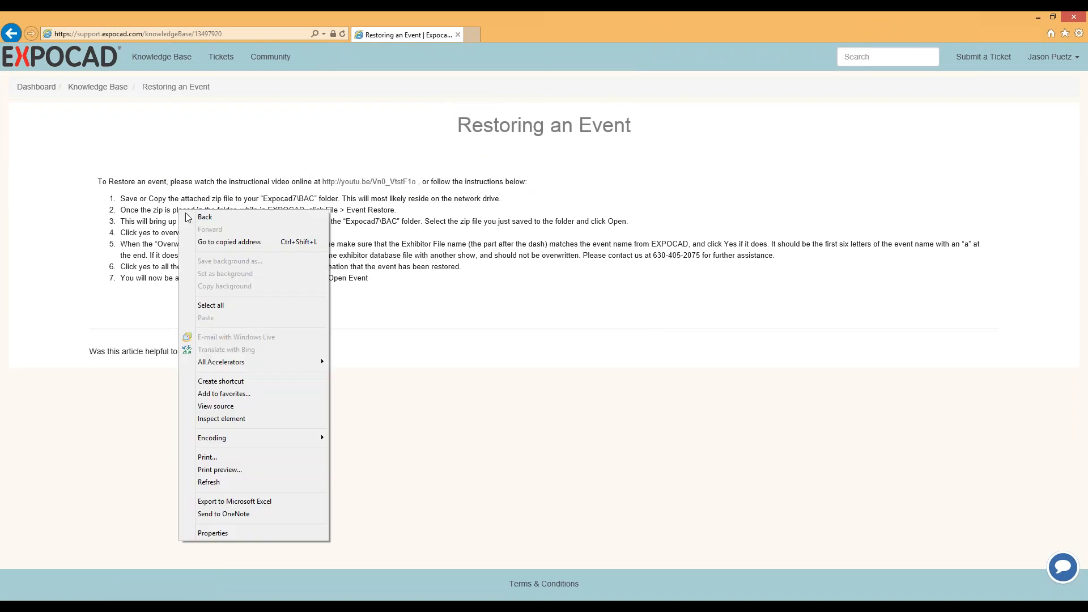
{"action": "left_click", "coordinate": [204, 217]}
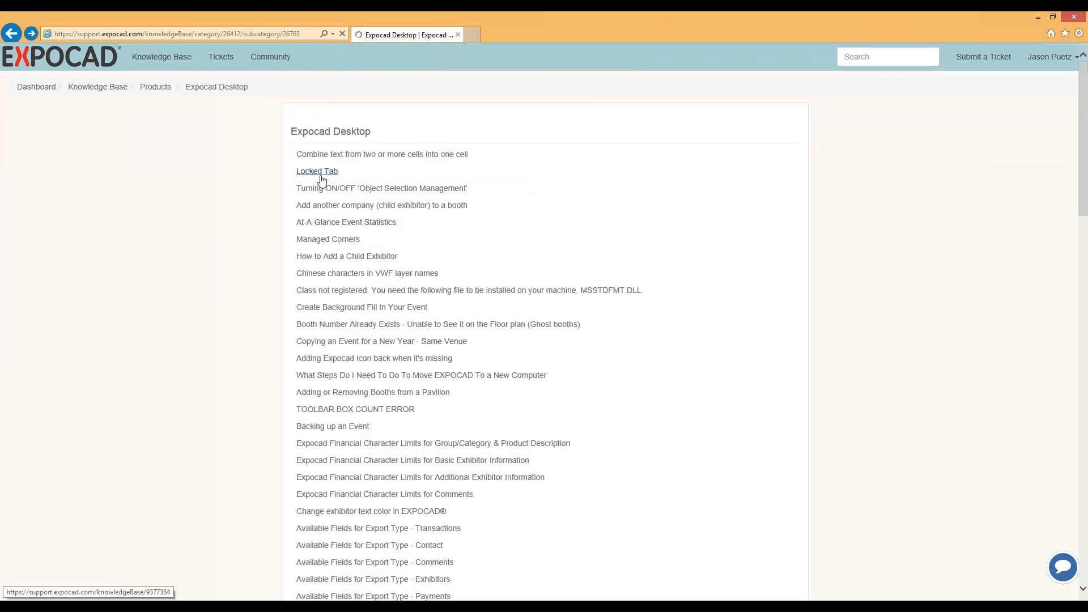
{"action": "left_click", "coordinate": [317, 171]}
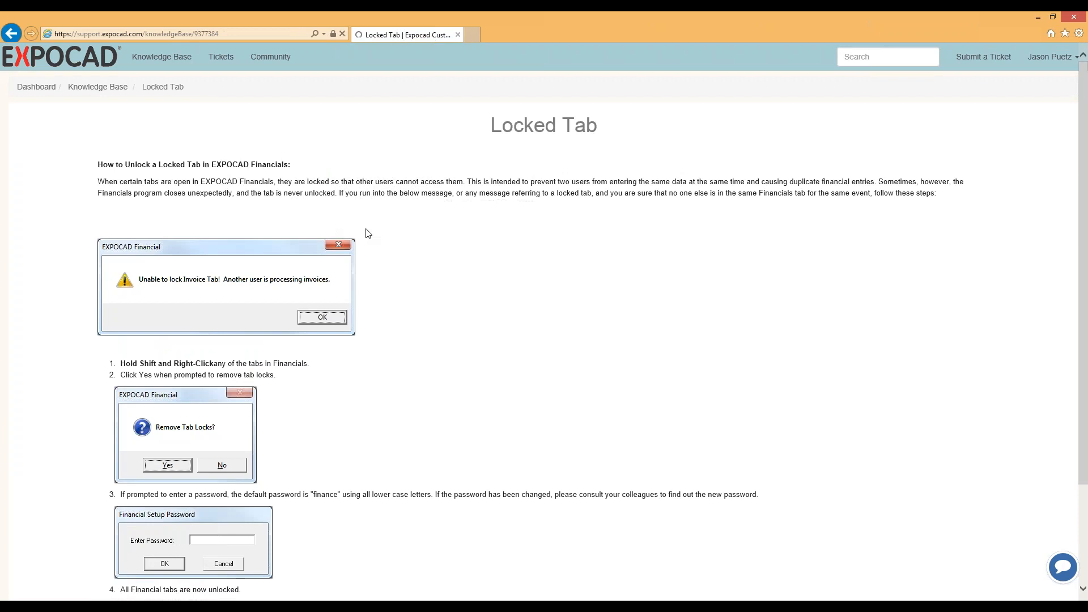
{"action": "left_click", "coordinate": [12, 34]}
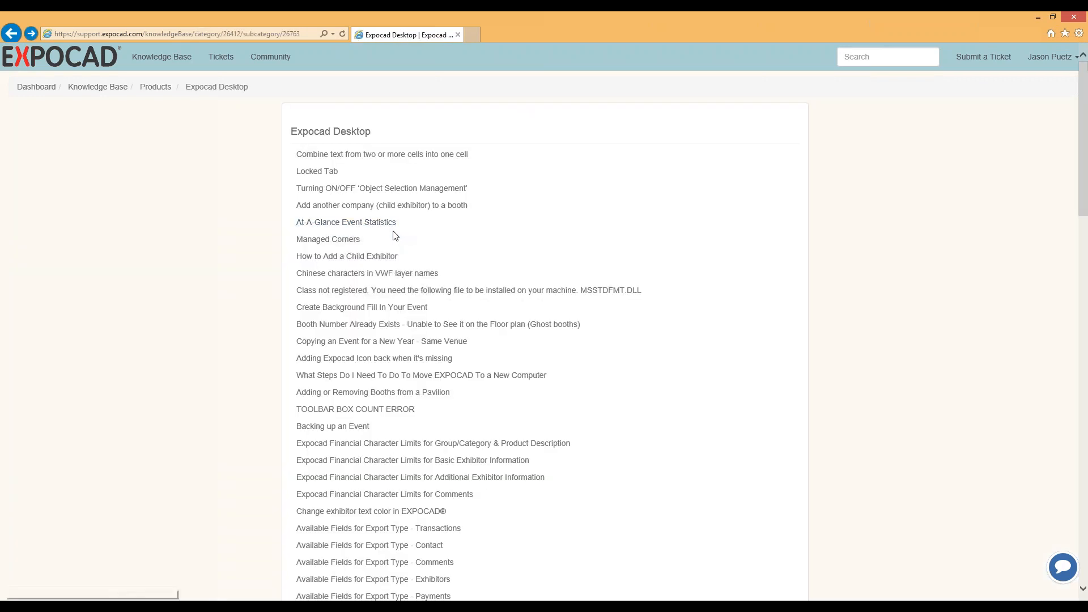
{"action": "scroll", "scroll_direction": "down", "scroll_amount": 3}
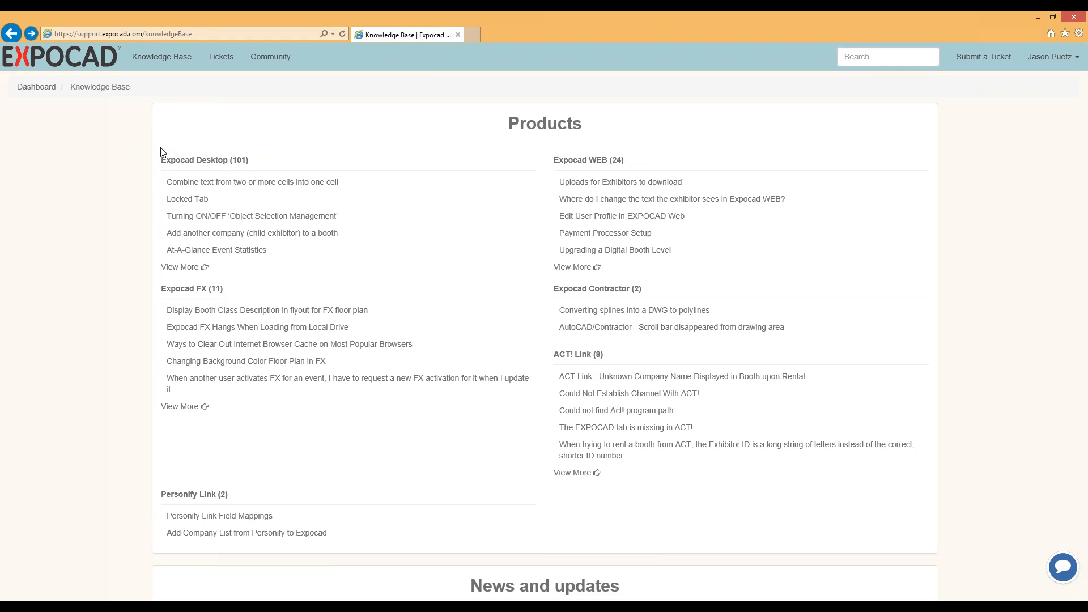
{"action": "mouse_move", "coordinate": [252, 233]}
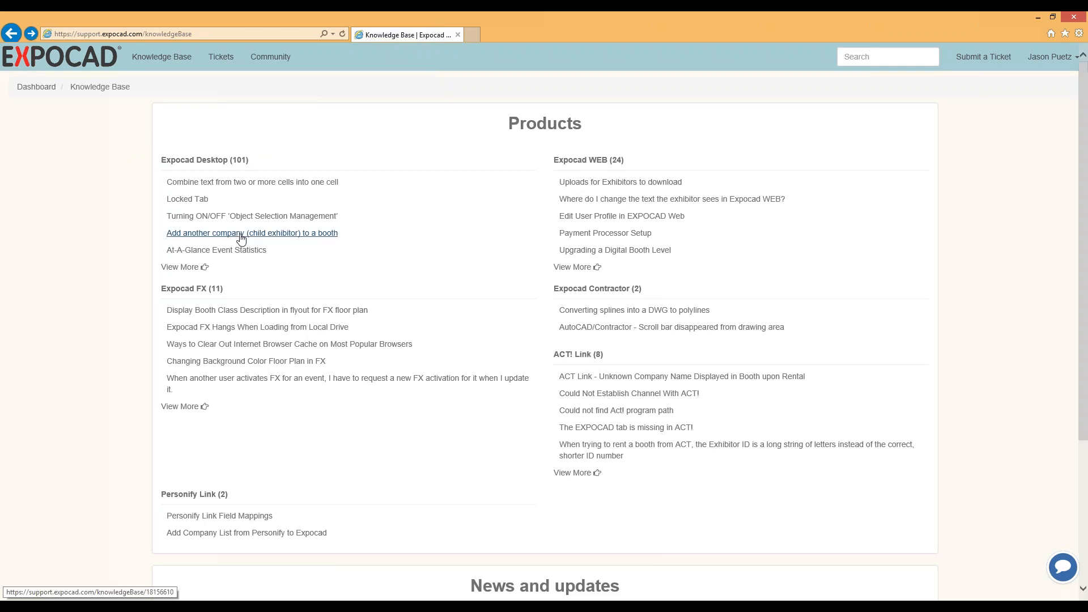
{"action": "left_click", "coordinate": [220, 56]}
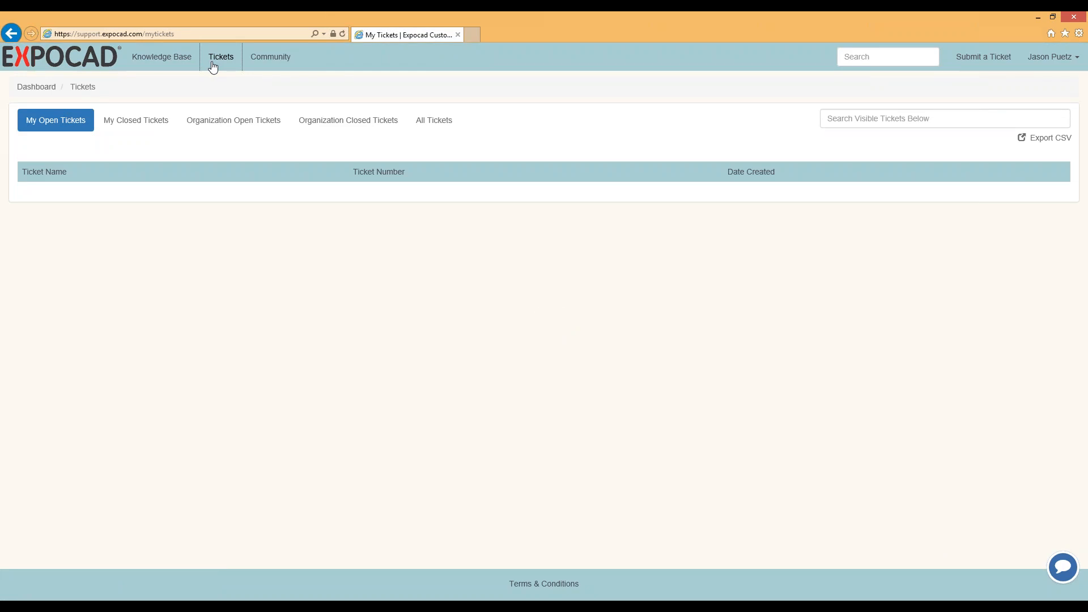
- Browse All Tickets and Organization Closed Tickets, ending on My Closed Tickets showing Booth Locked!
{"action": "left_click", "coordinate": [434, 121]}
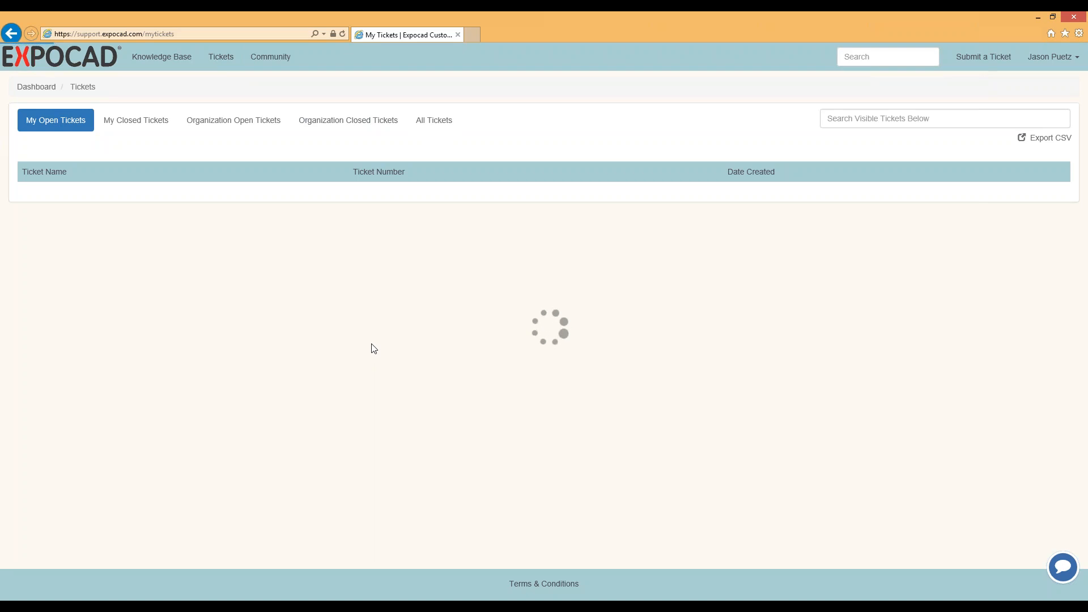
{"action": "mouse_move", "coordinate": [365, 351]}
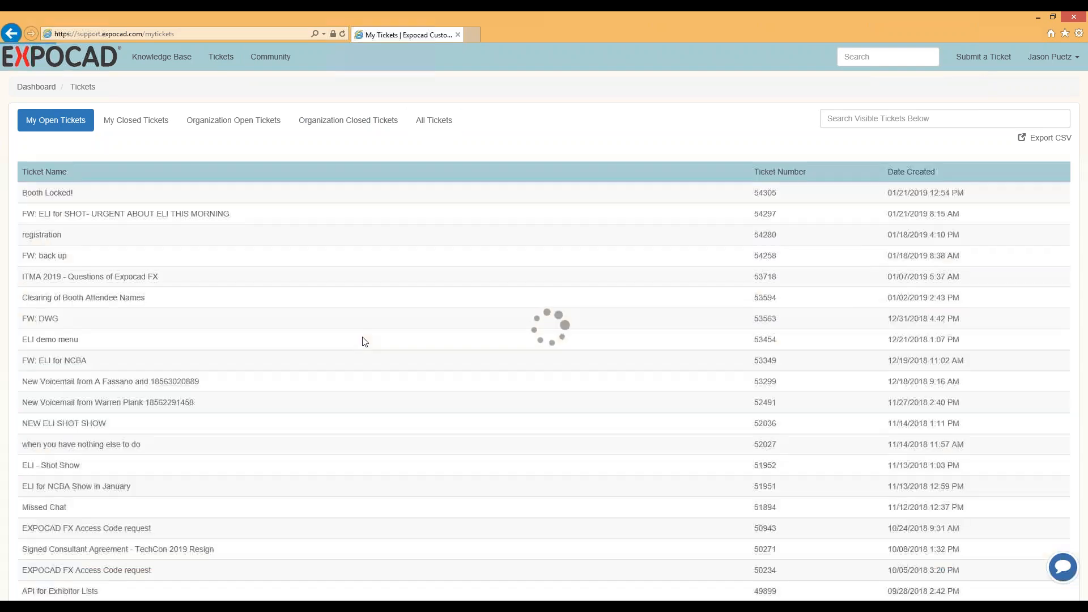
{"action": "scroll", "scroll_direction": "down", "scroll_amount": 3}
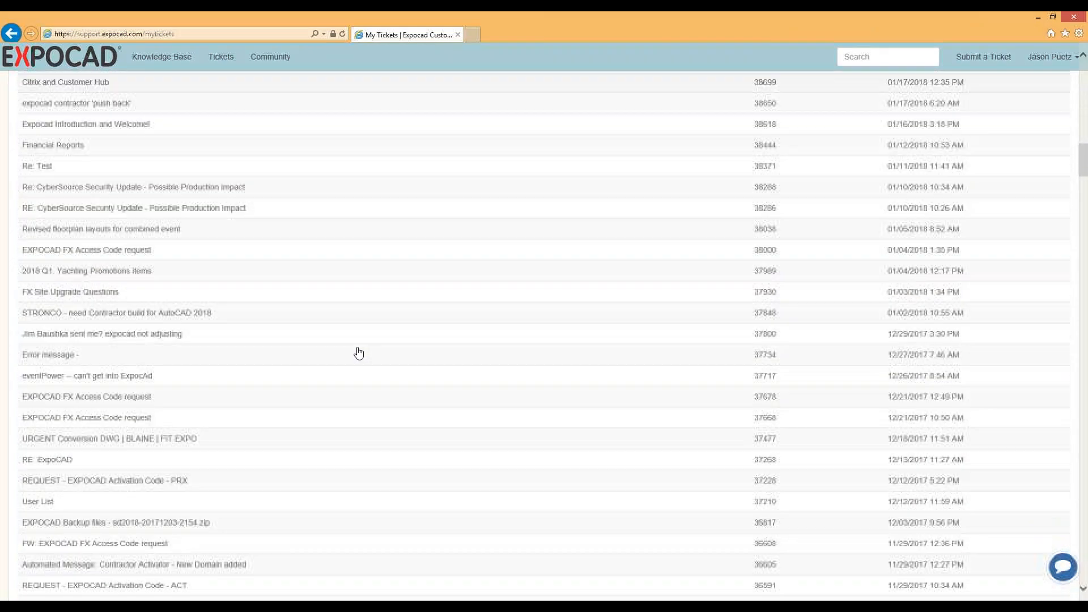
{"action": "scroll", "scroll_direction": "down", "scroll_amount": 3}
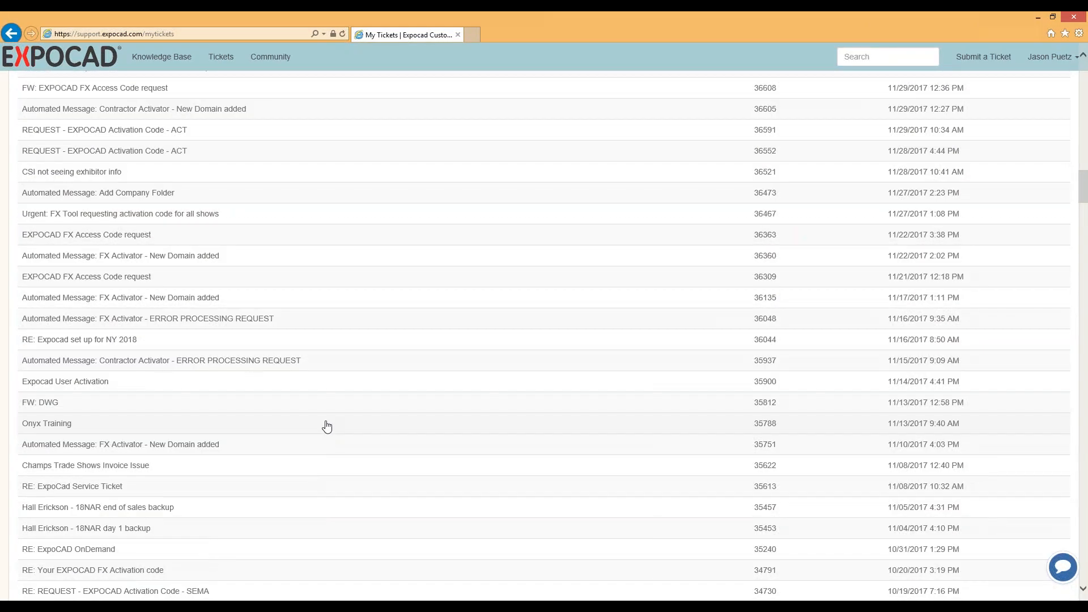
{"action": "left_click", "coordinate": [433, 120]}
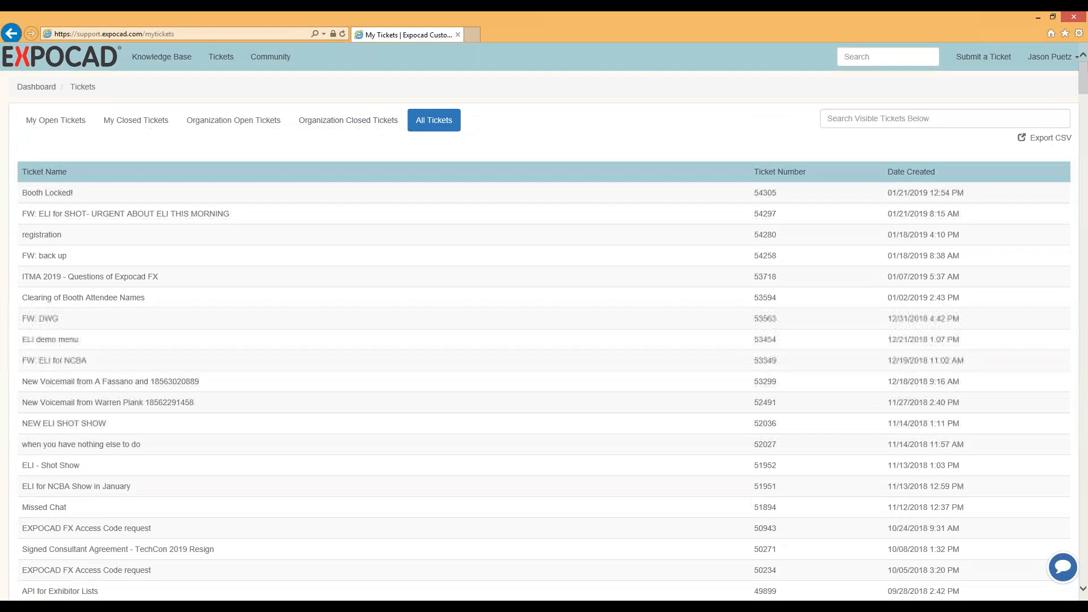
{"action": "left_click", "coordinate": [347, 120]}
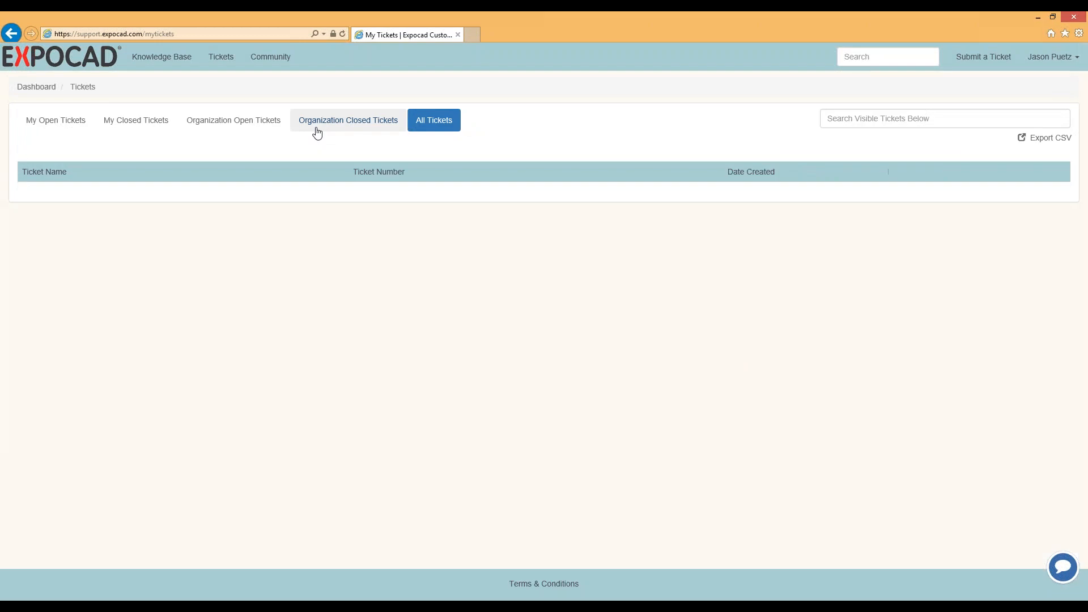
{"action": "mouse_move", "coordinate": [133, 126]}
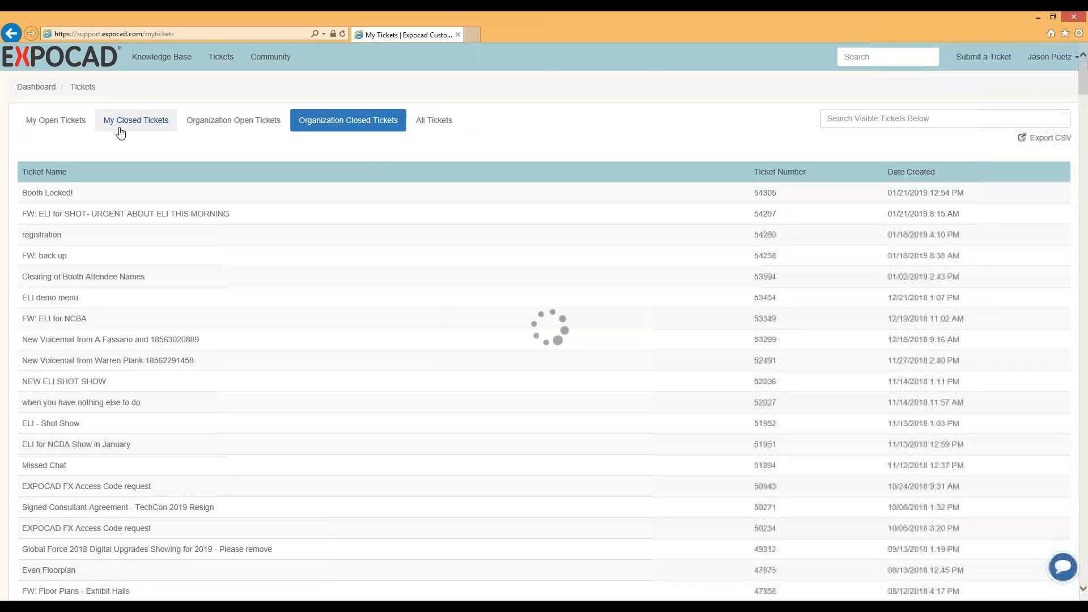
{"action": "left_click", "coordinate": [136, 120]}
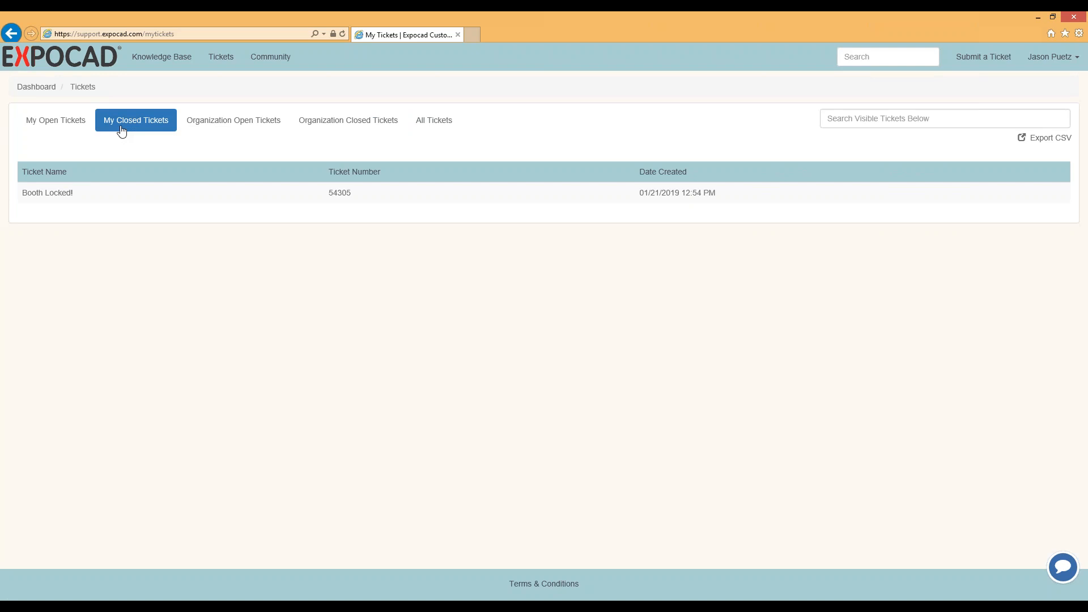
{"action": "mouse_move", "coordinate": [47, 192]}
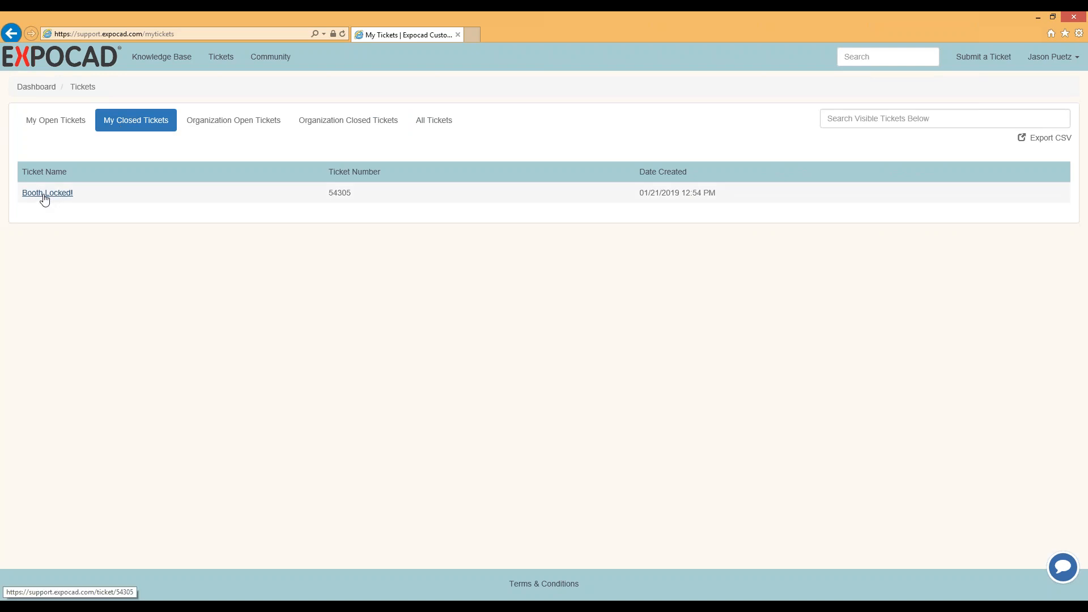
{"action": "mouse_move", "coordinate": [250, 217]}
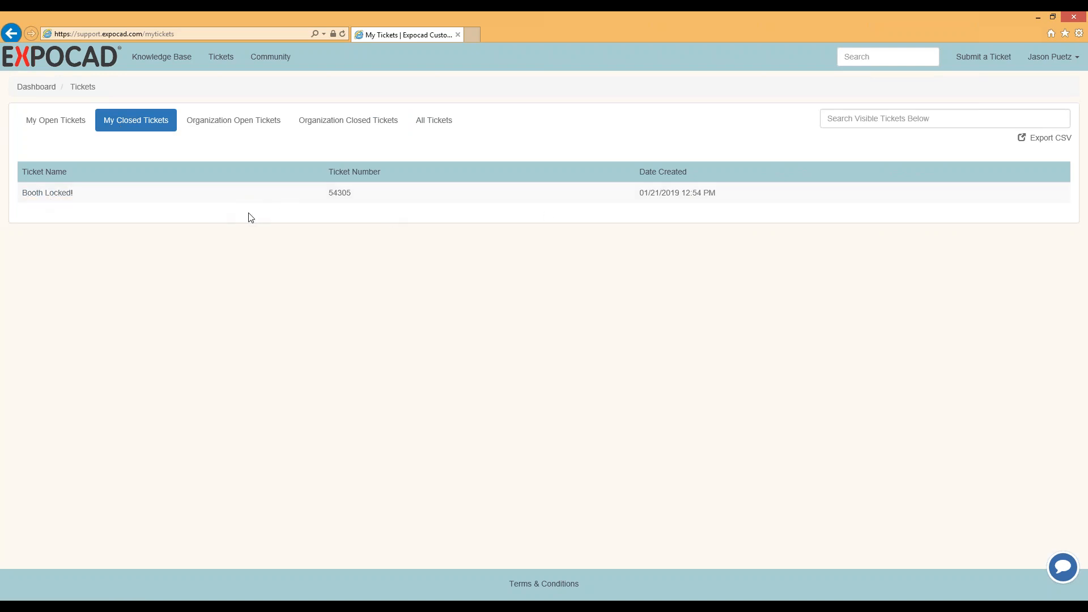
{"action": "mouse_move", "coordinate": [983, 57]}
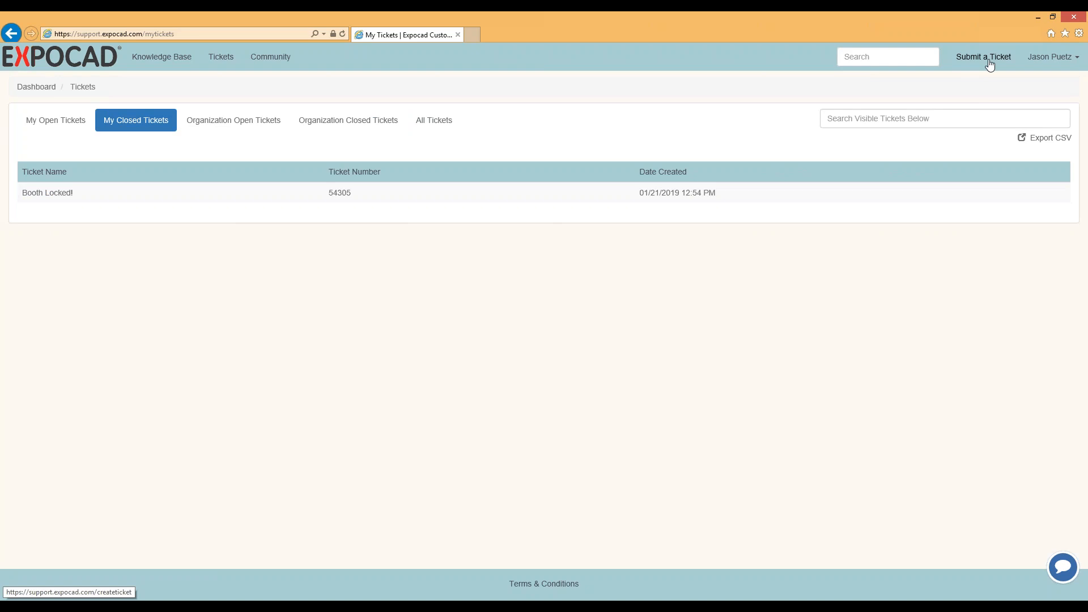
- Start a new support ticket titled 'Test' with description 'Test!', keeping General Support type
{"action": "left_click", "coordinate": [983, 56]}
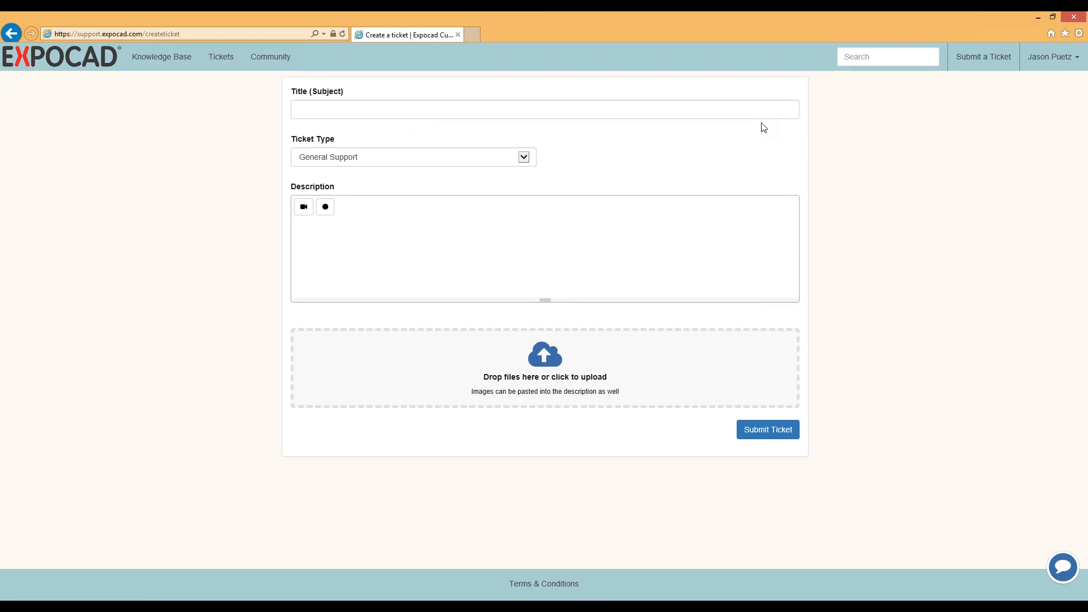
{"action": "left_click", "coordinate": [446, 108]}
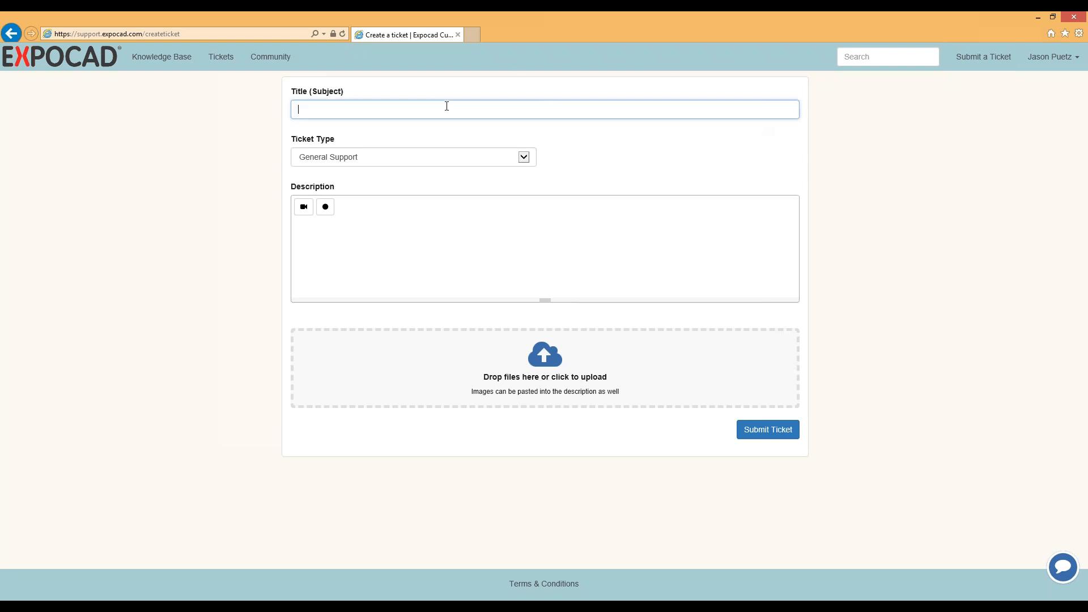
{"action": "type", "text": "Test"}
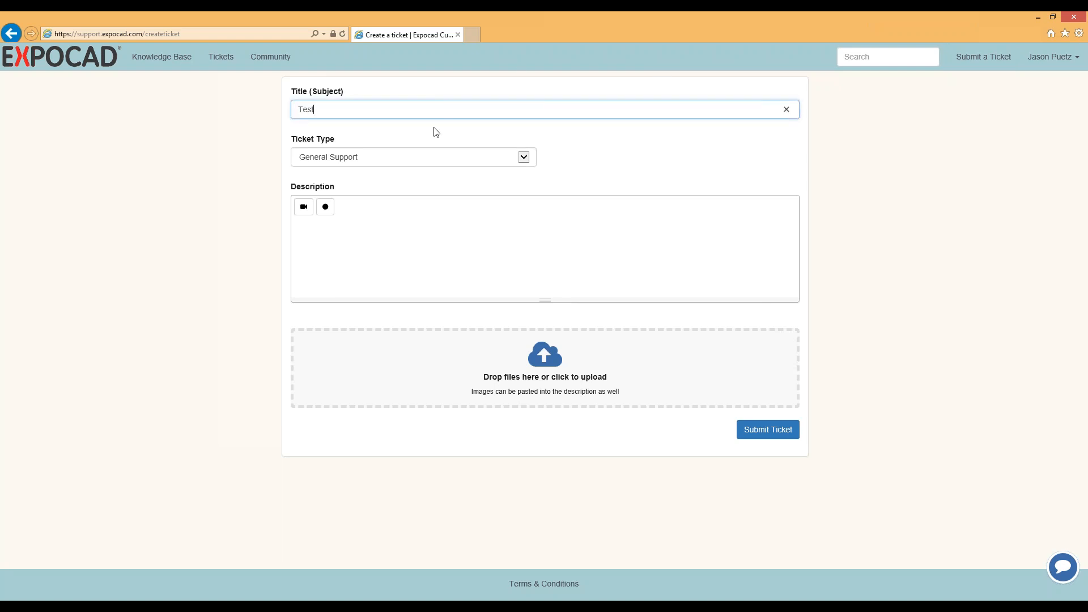
{"action": "mouse_move", "coordinate": [405, 161]}
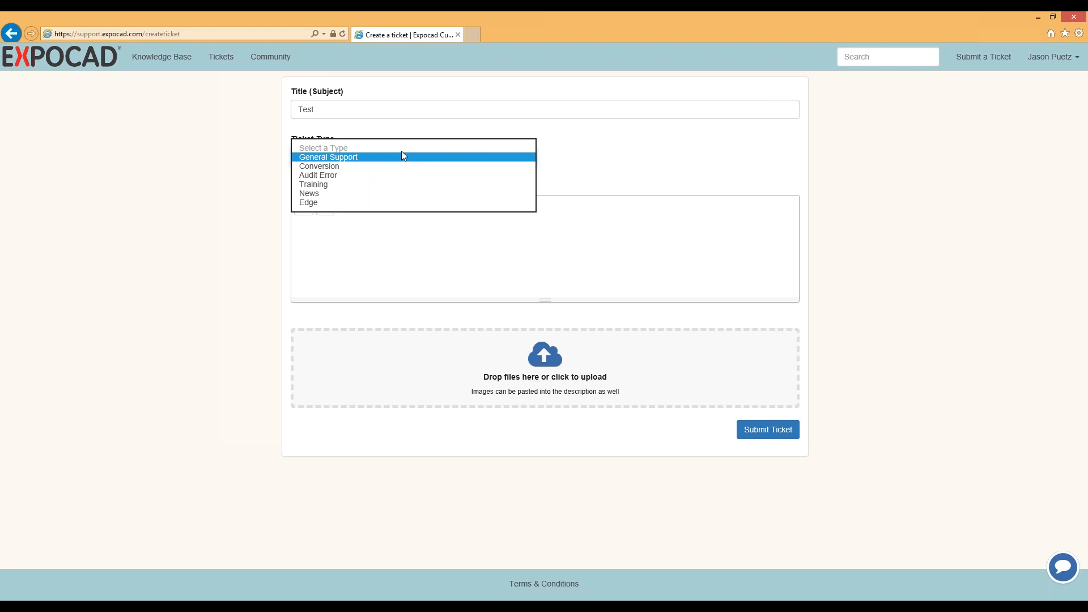
{"action": "mouse_move", "coordinate": [394, 176]}
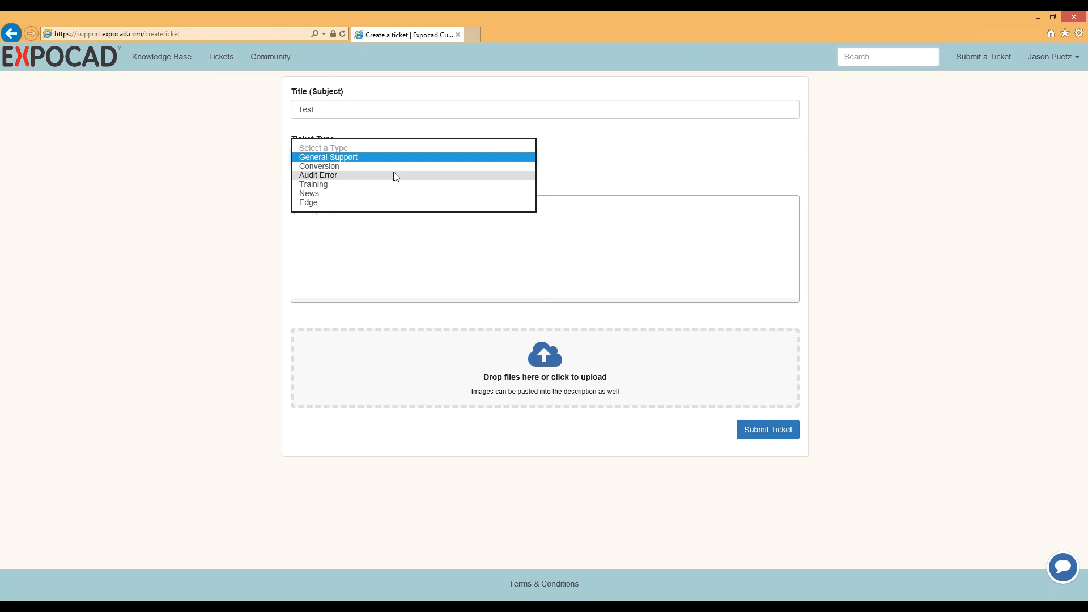
{"action": "mouse_move", "coordinate": [405, 166]}
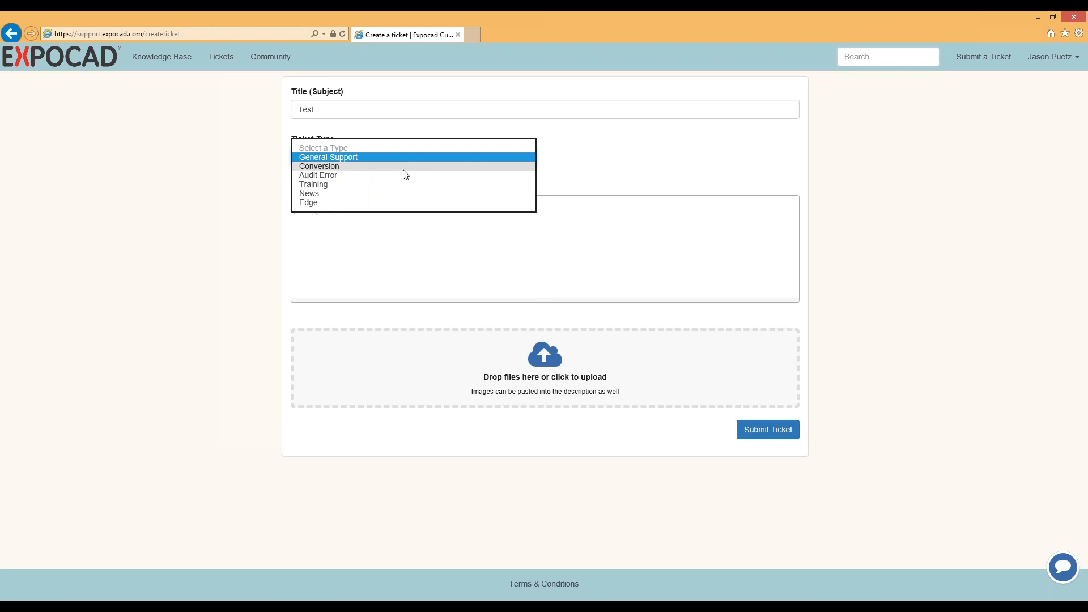
{"action": "mouse_move", "coordinate": [406, 175]}
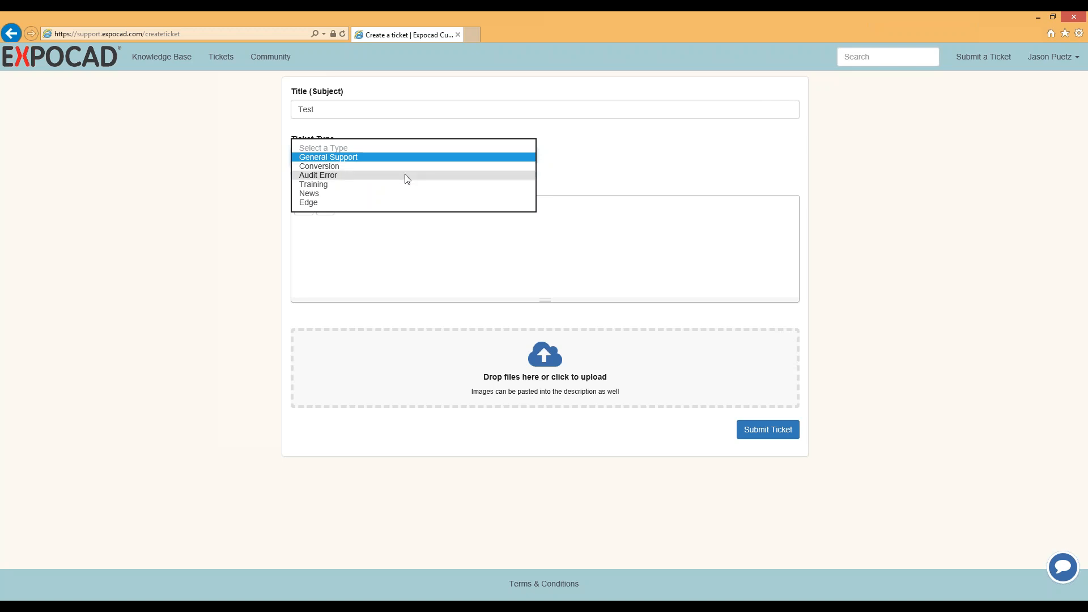
{"action": "mouse_move", "coordinate": [409, 165]}
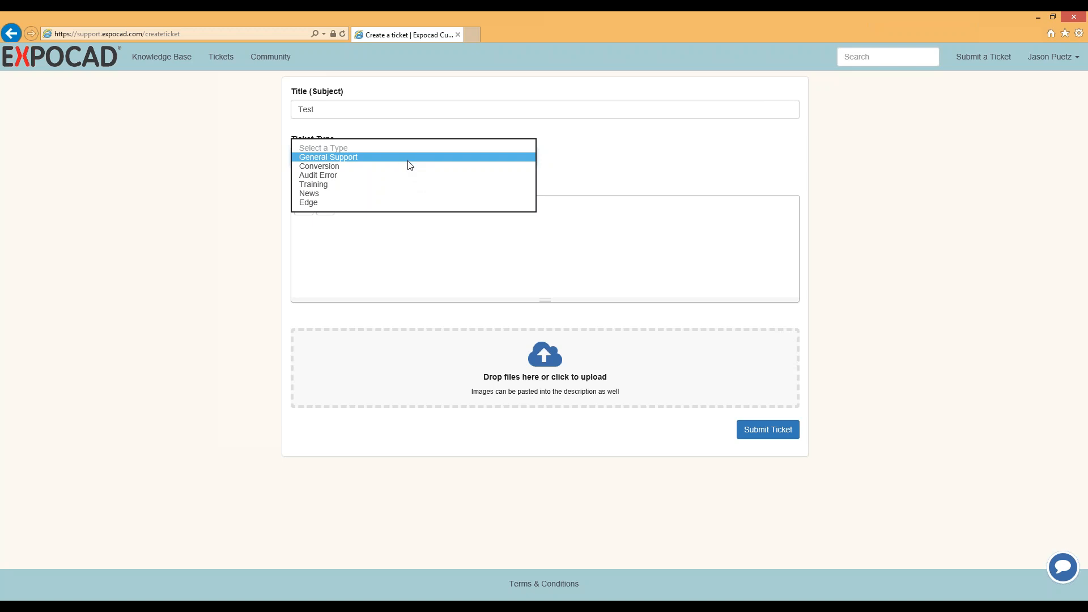
{"action": "left_click", "coordinate": [328, 157]}
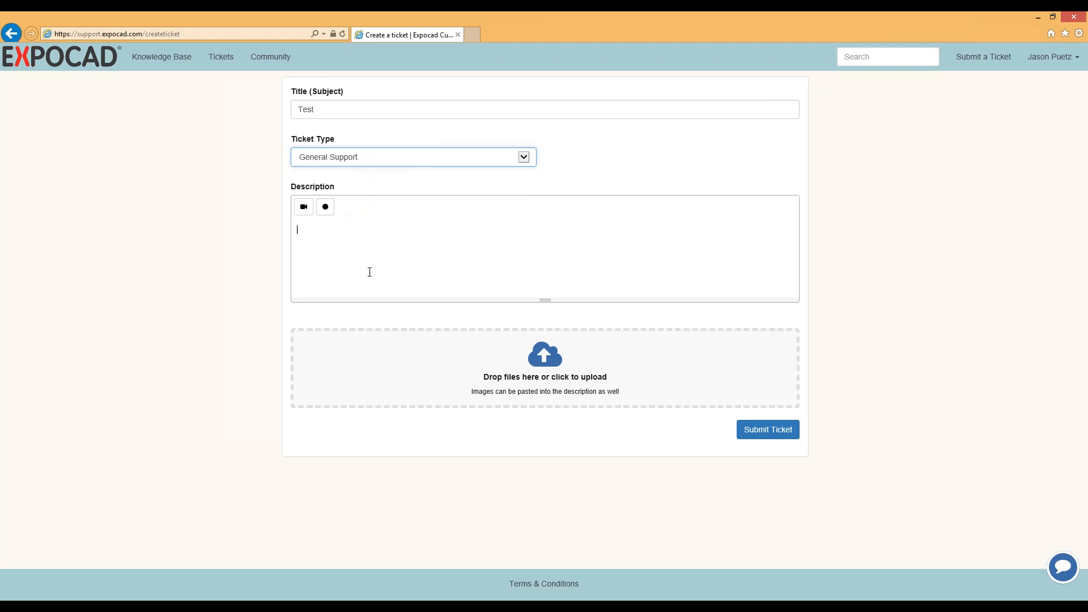
{"action": "type", "text": "Test"}
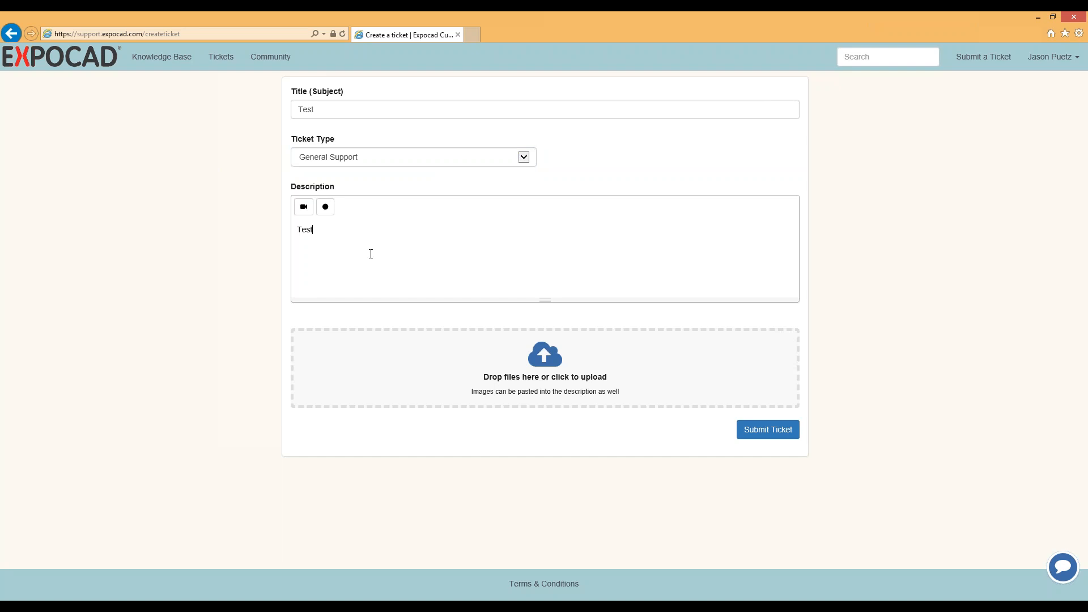
{"action": "type", "text": "!"}
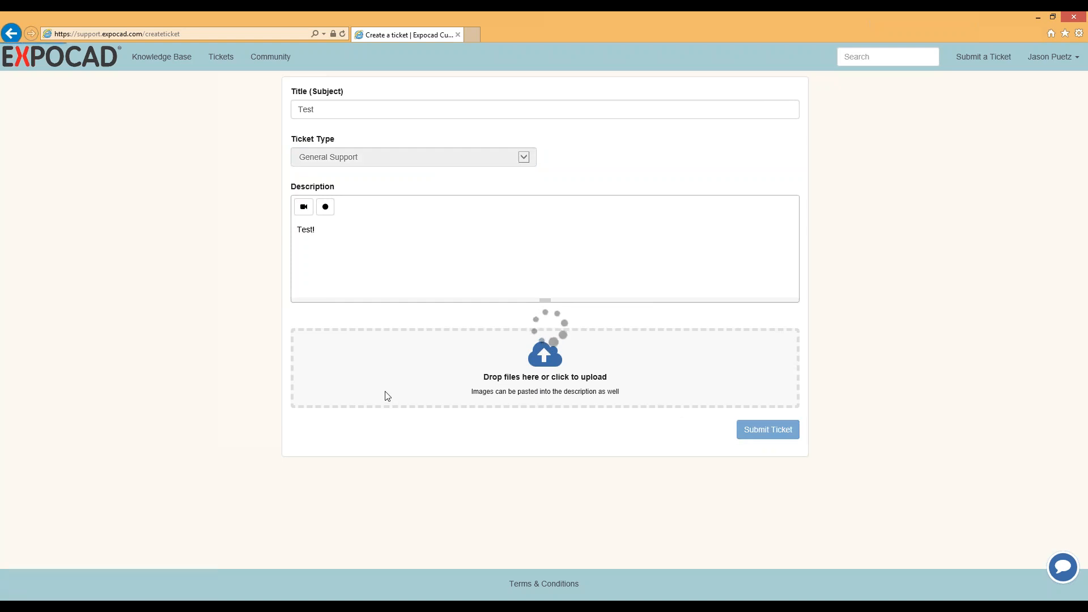
{"action": "left_click", "coordinate": [767, 430]}
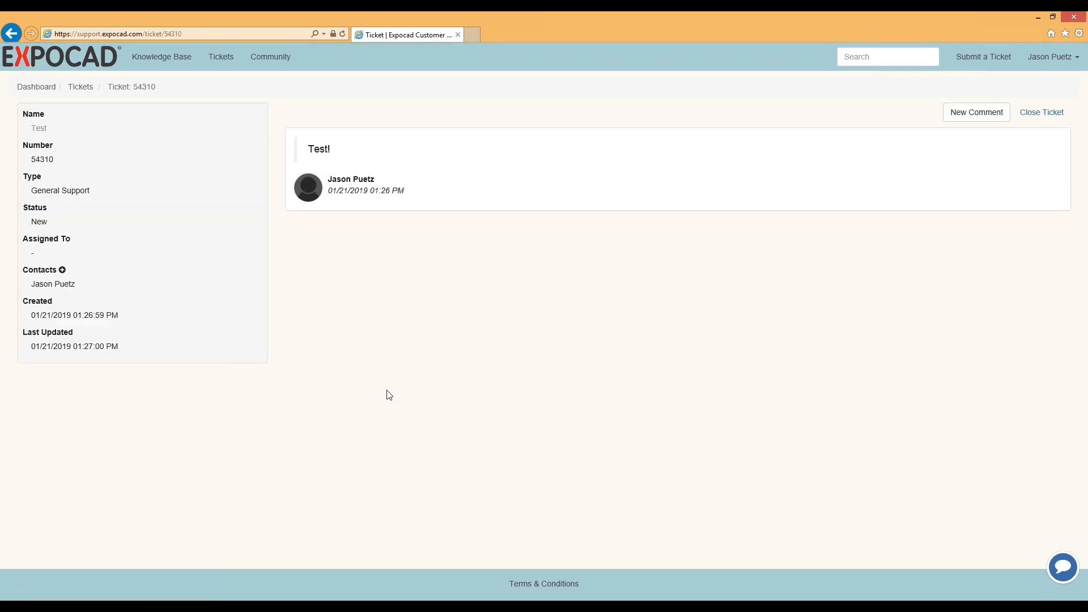
{"action": "mouse_move", "coordinate": [39, 128]}
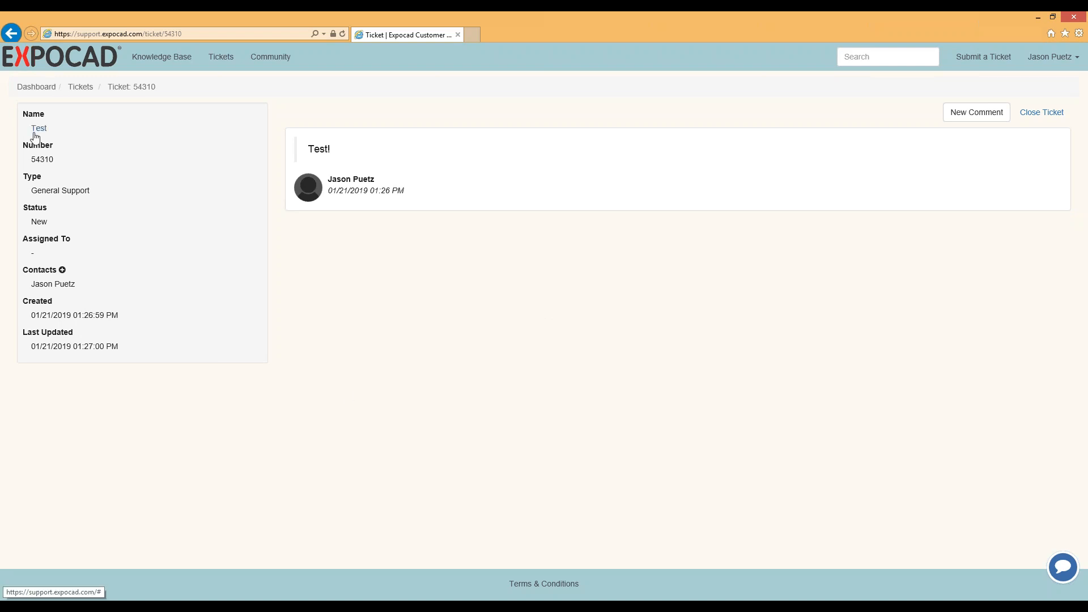
{"action": "mouse_move", "coordinate": [26, 159]}
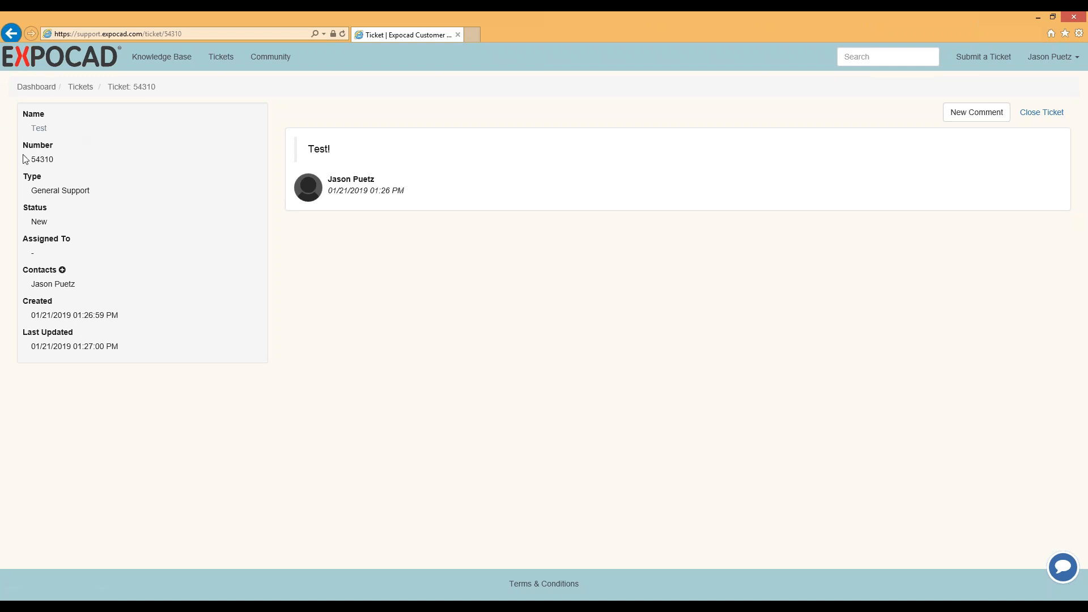
{"action": "mouse_move", "coordinate": [25, 162]}
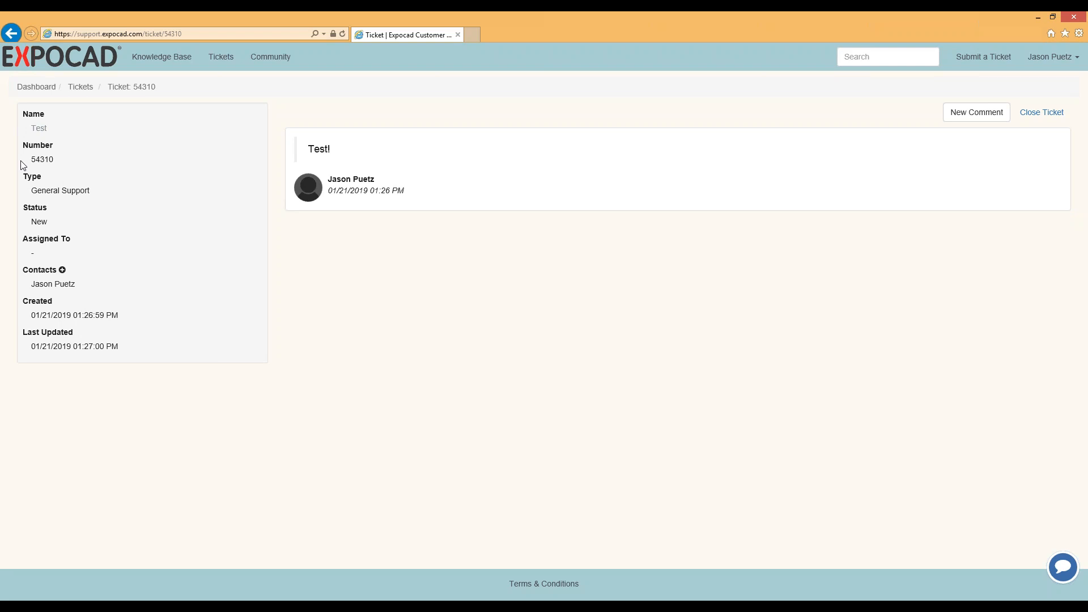
{"action": "mouse_move", "coordinate": [28, 185]}
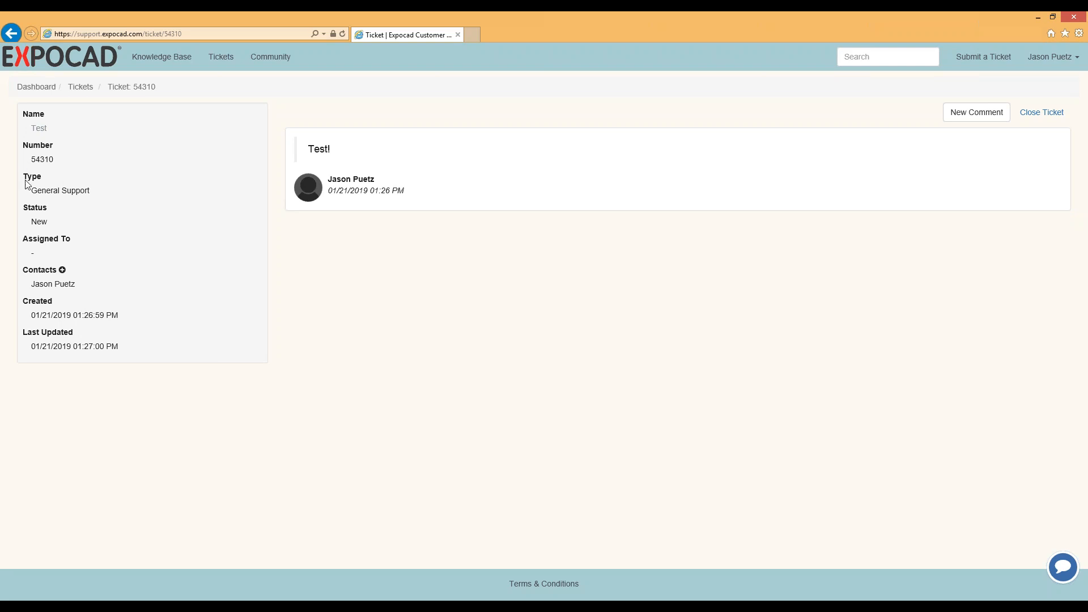
{"action": "mouse_move", "coordinate": [21, 203]}
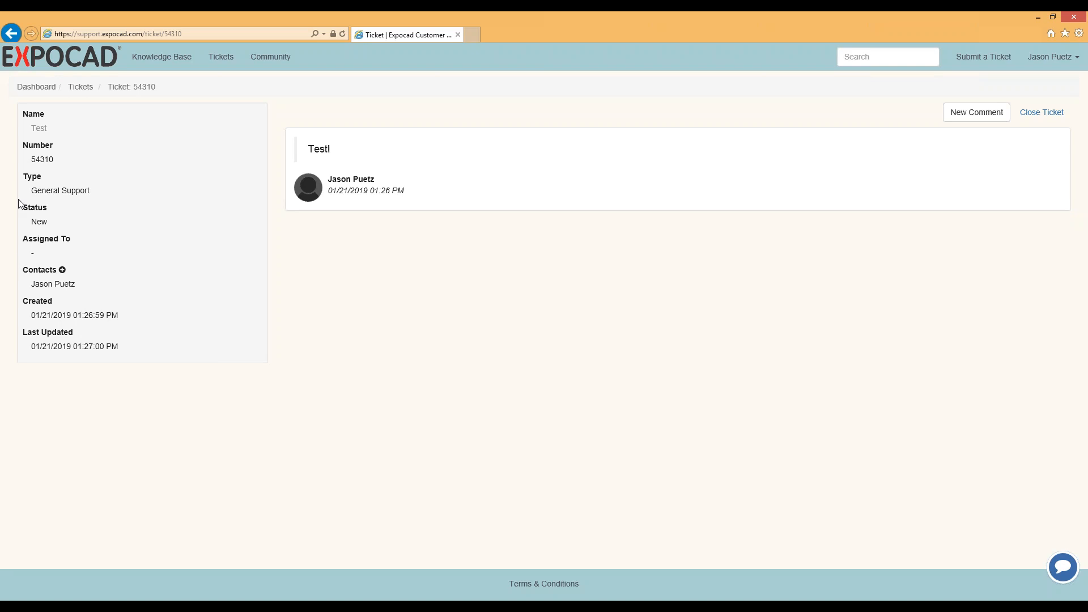
{"action": "mouse_move", "coordinate": [420, 285]}
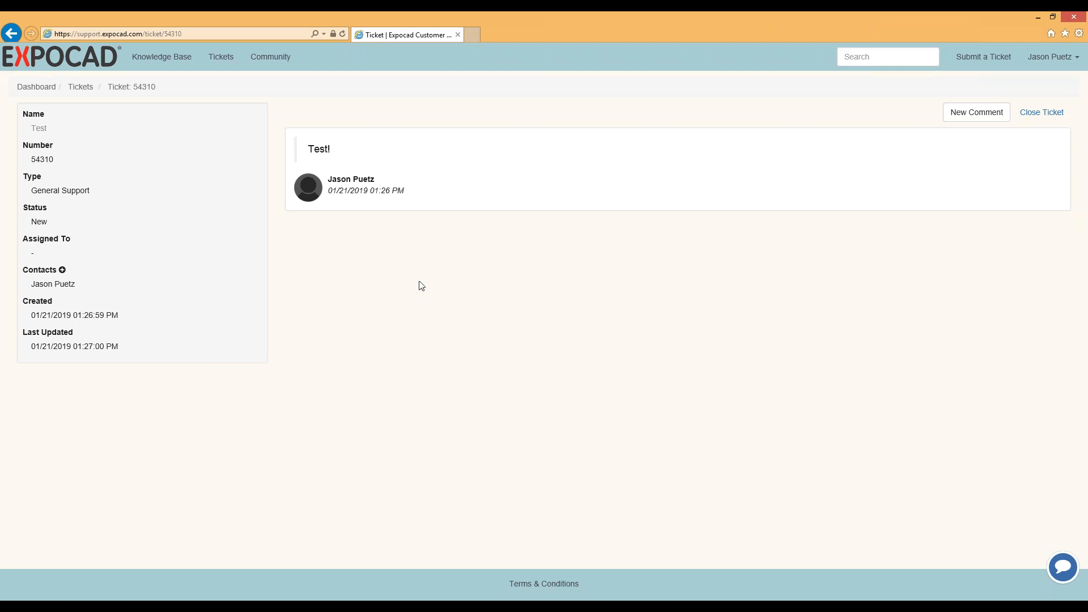
{"action": "mouse_move", "coordinate": [29, 265]}
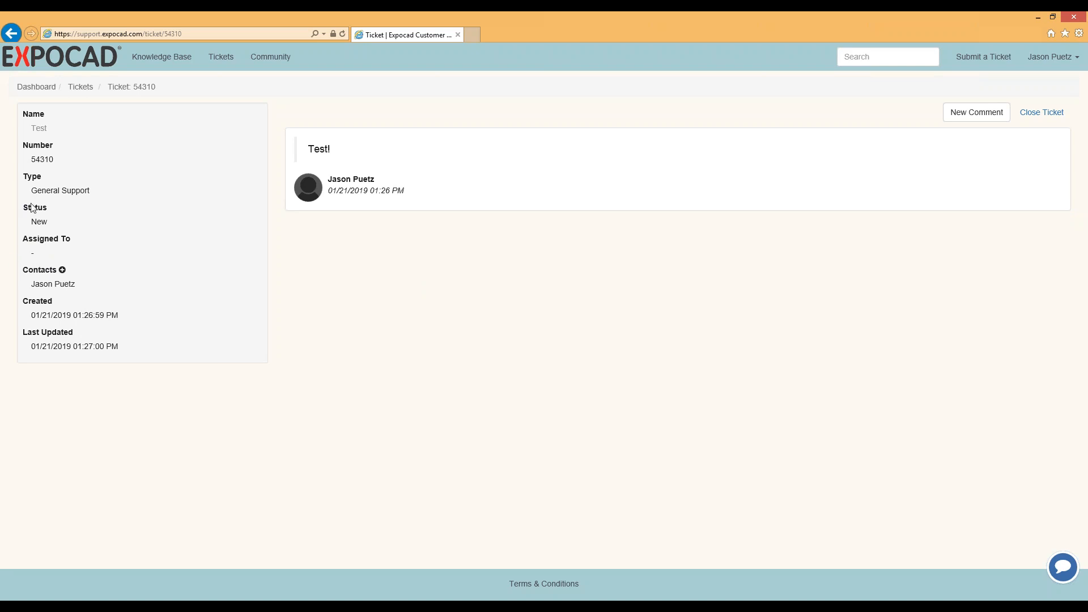
{"action": "mouse_move", "coordinate": [1052, 56]}
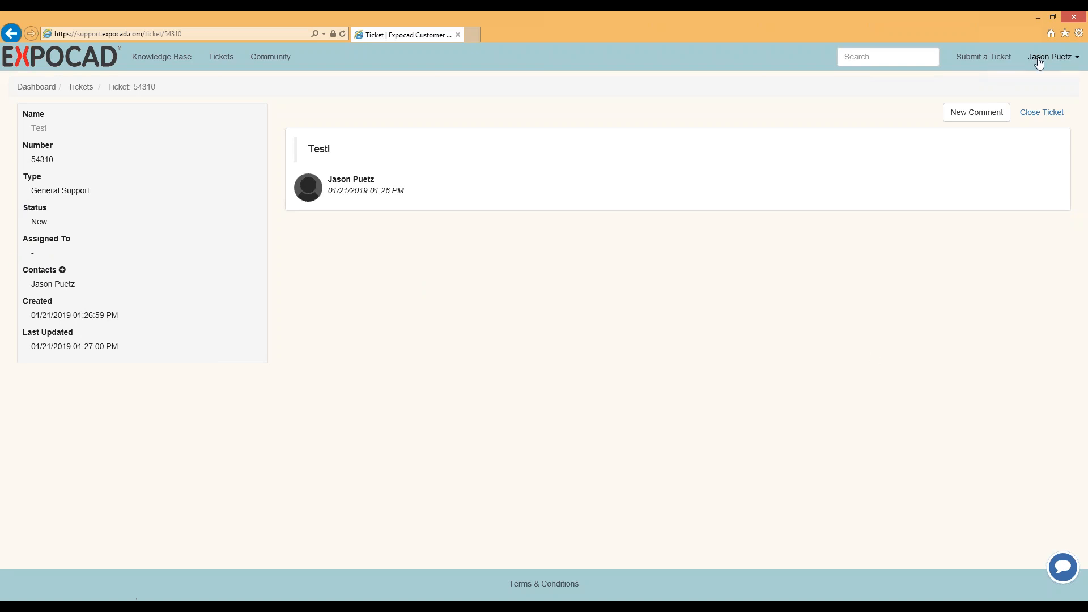
{"action": "mouse_move", "coordinate": [1041, 112]}
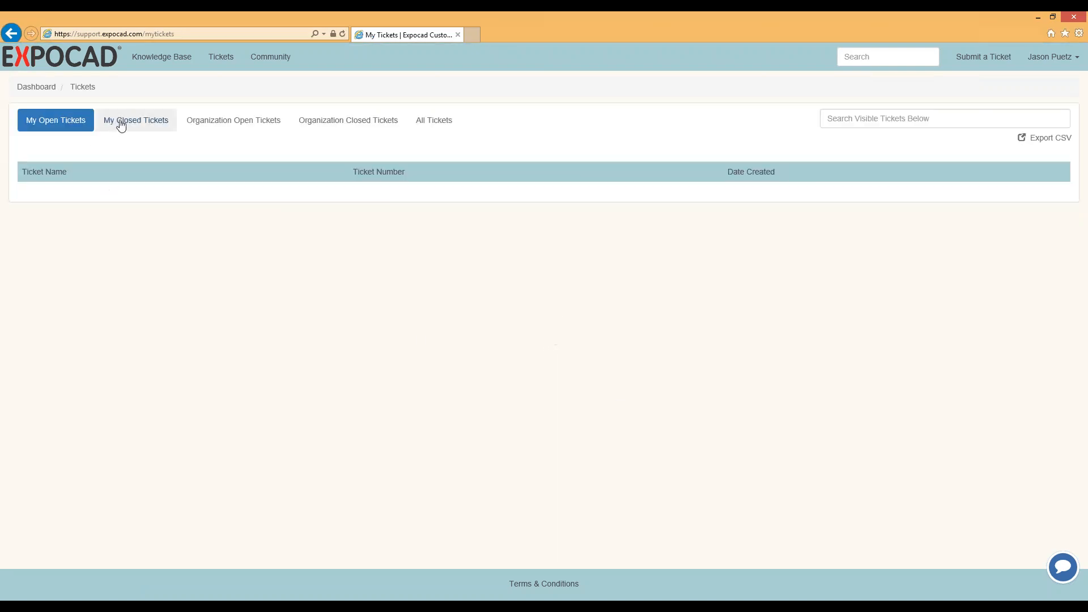
{"action": "left_click", "coordinate": [135, 120]}
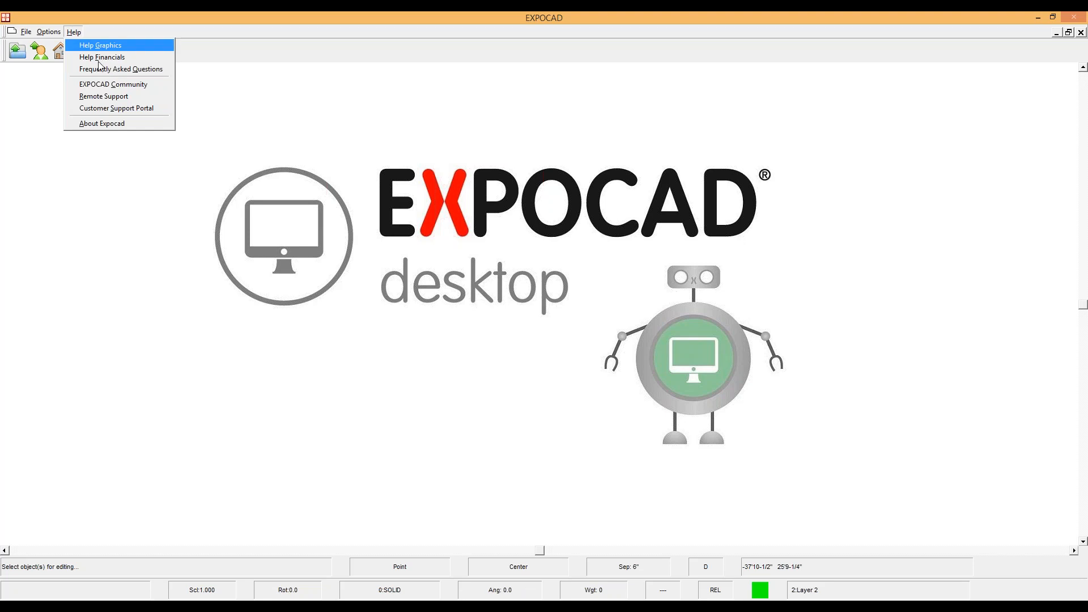
{"action": "mouse_move", "coordinate": [101, 123]}
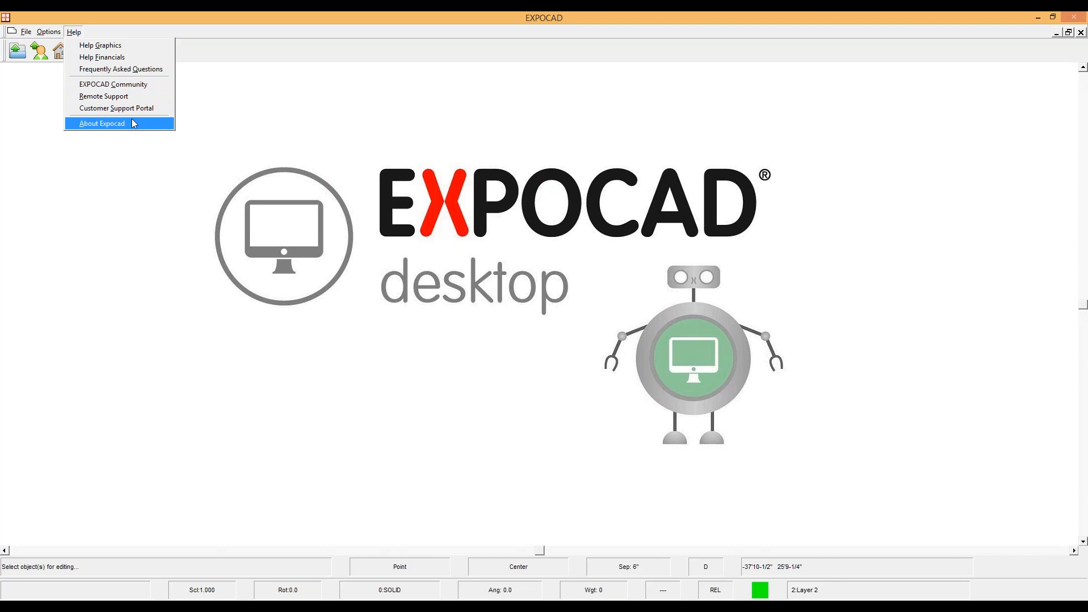
{"action": "mouse_move", "coordinate": [120, 129]}
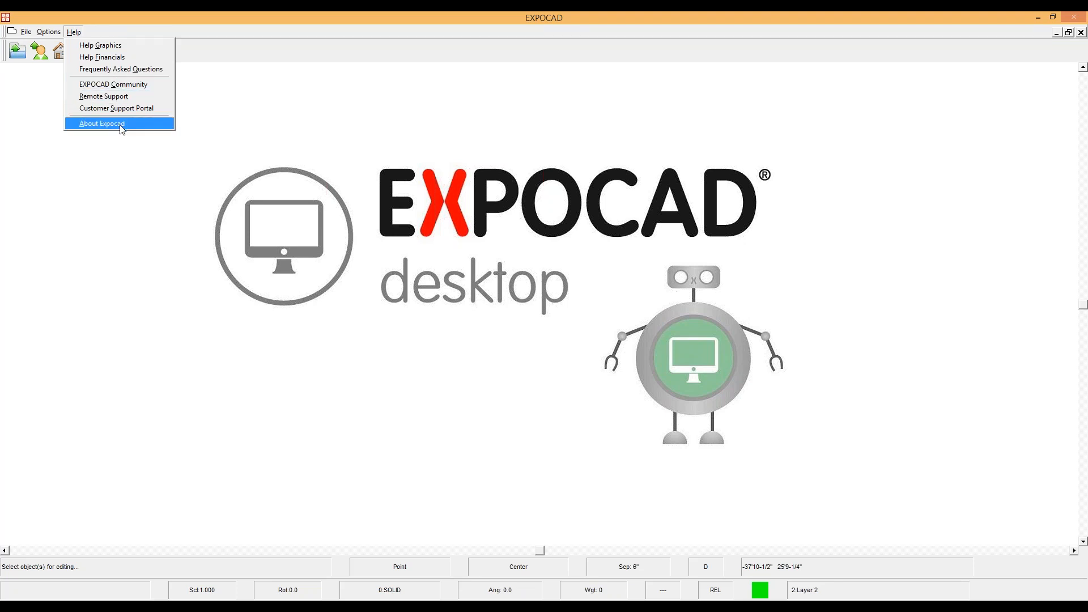
- Open Help > About Expocad to view version 7.12.1 registration details
{"action": "left_click", "coordinate": [102, 123]}
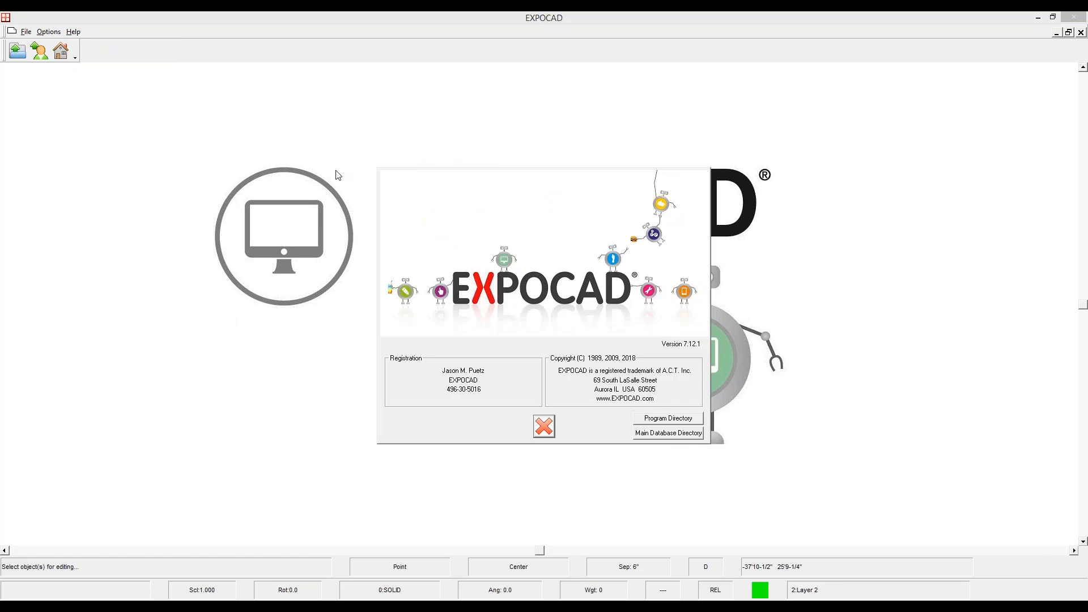
{"action": "mouse_move", "coordinate": [433, 379]}
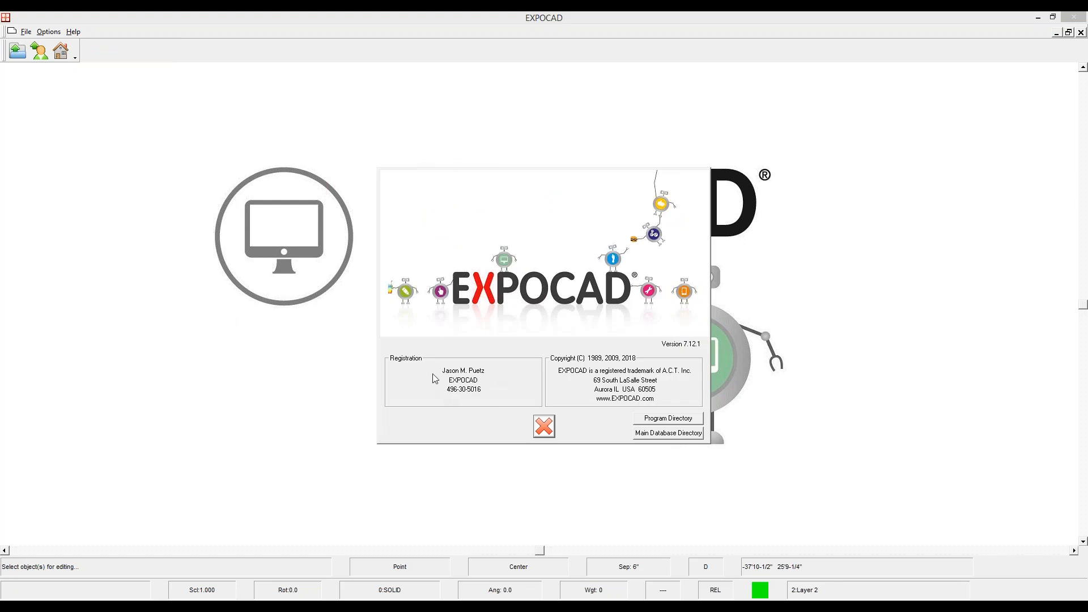
{"action": "mouse_move", "coordinate": [485, 402]}
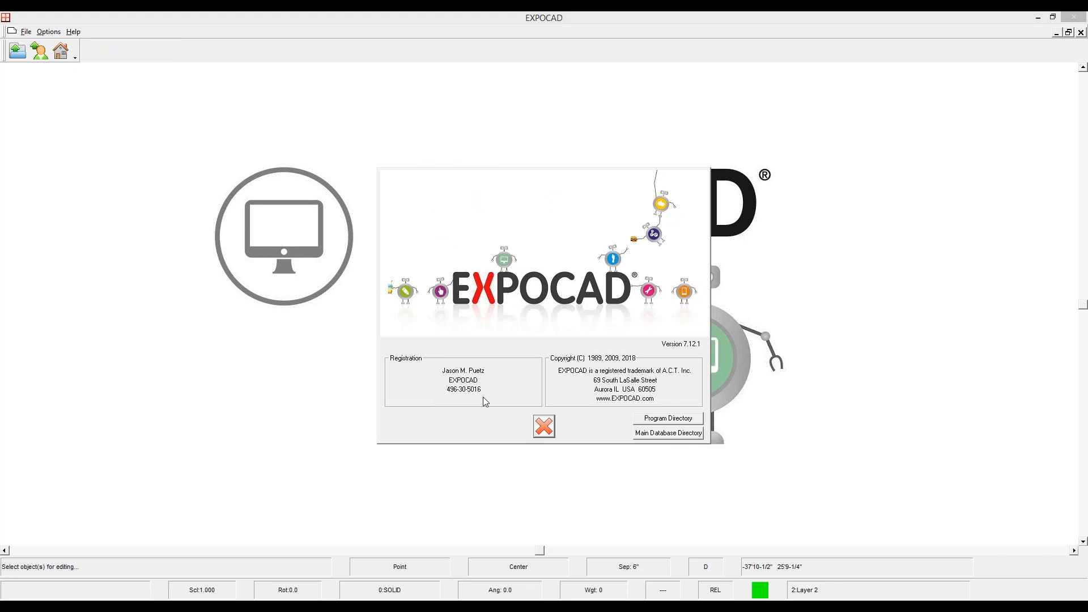
{"action": "mouse_move", "coordinate": [560, 304]}
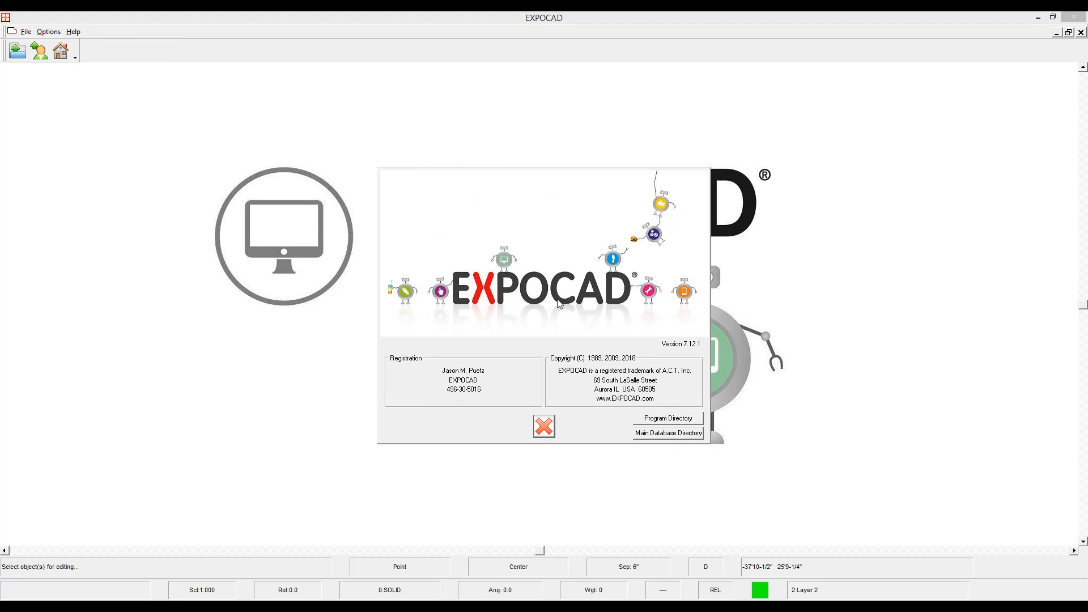
{"action": "mouse_move", "coordinate": [651, 341]}
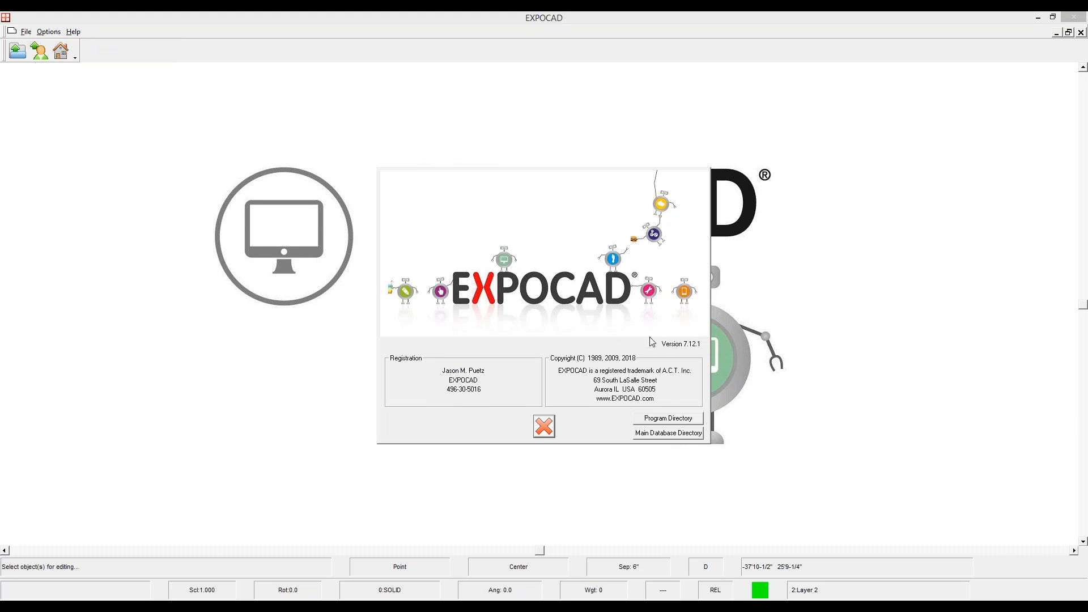
{"action": "mouse_move", "coordinate": [409, 442]}
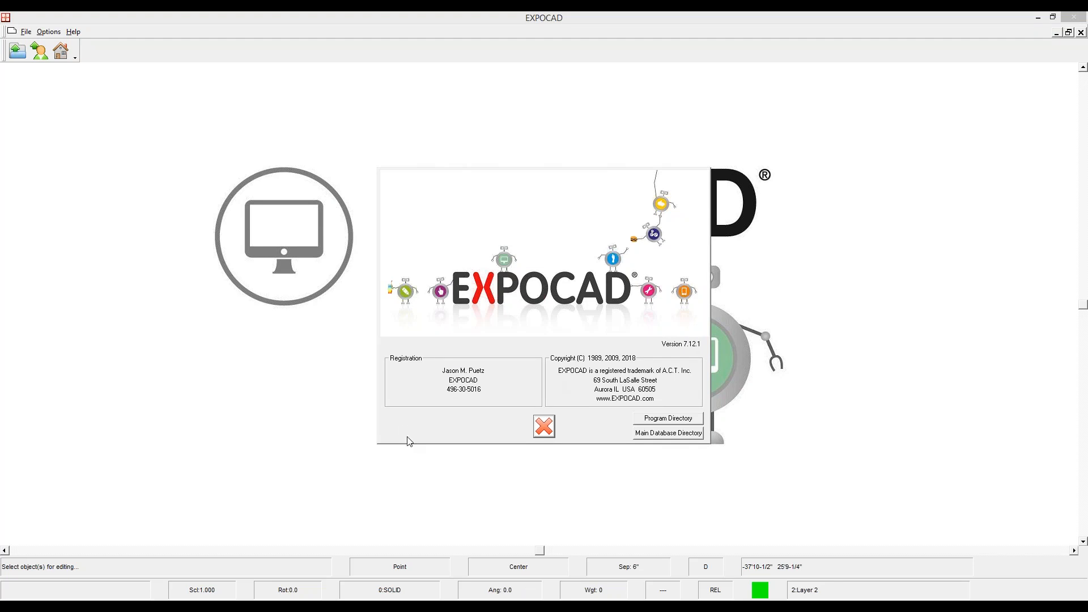
{"action": "mouse_move", "coordinate": [405, 431]}
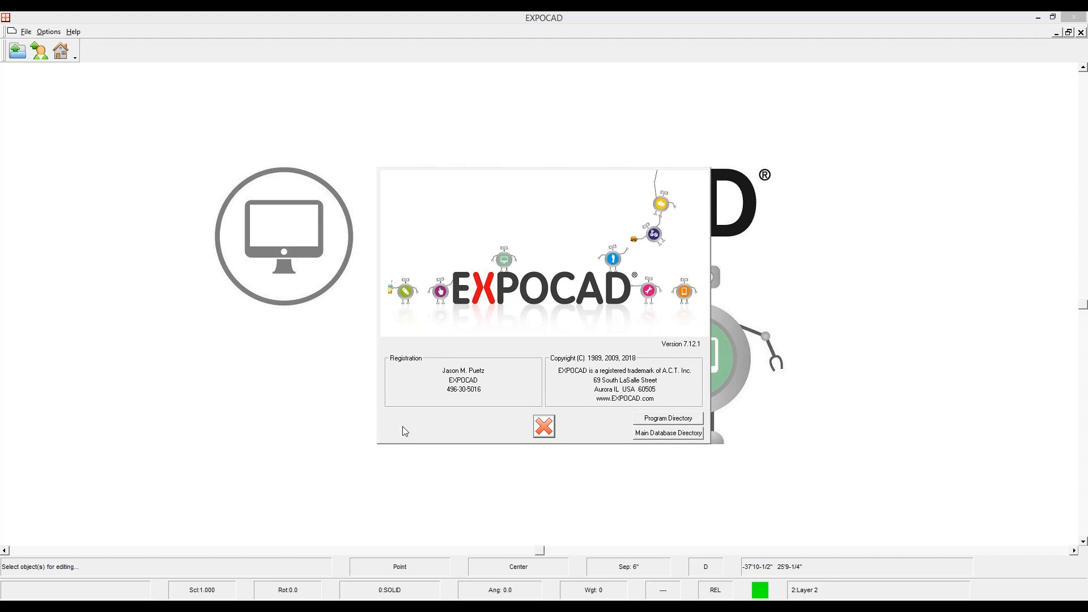
{"action": "mouse_move", "coordinate": [417, 435]}
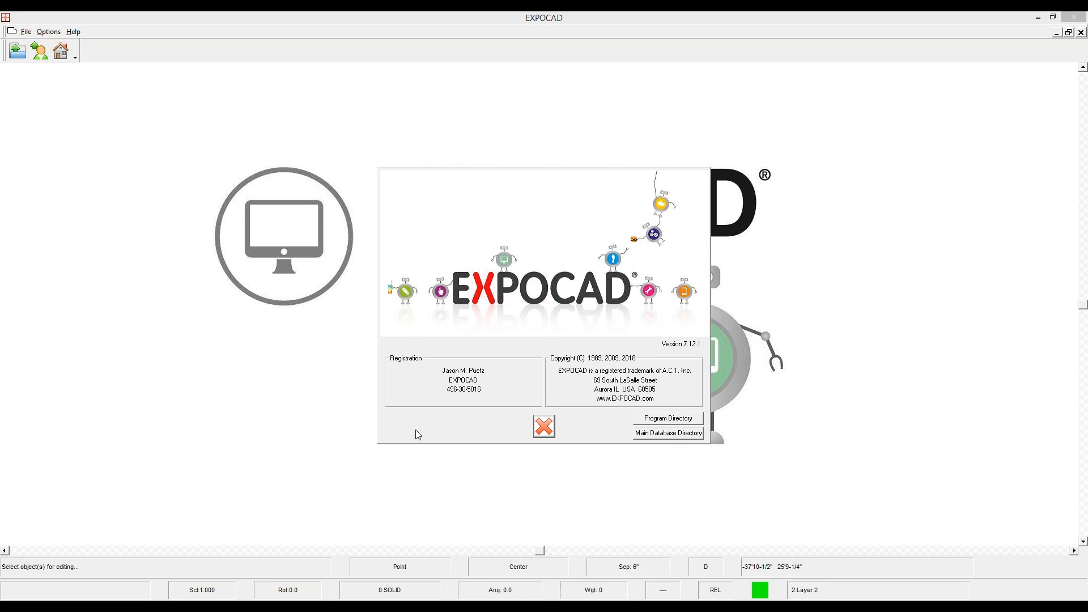
{"action": "mouse_move", "coordinate": [687, 369]}
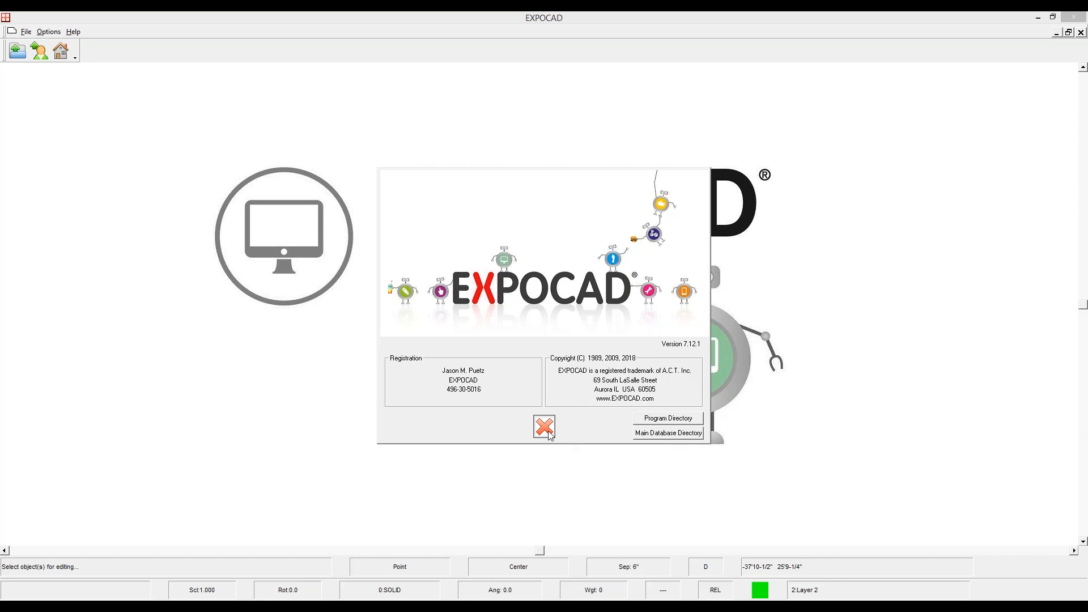
- Close the About Expocad window with its red X button
{"action": "left_click", "coordinate": [544, 426]}
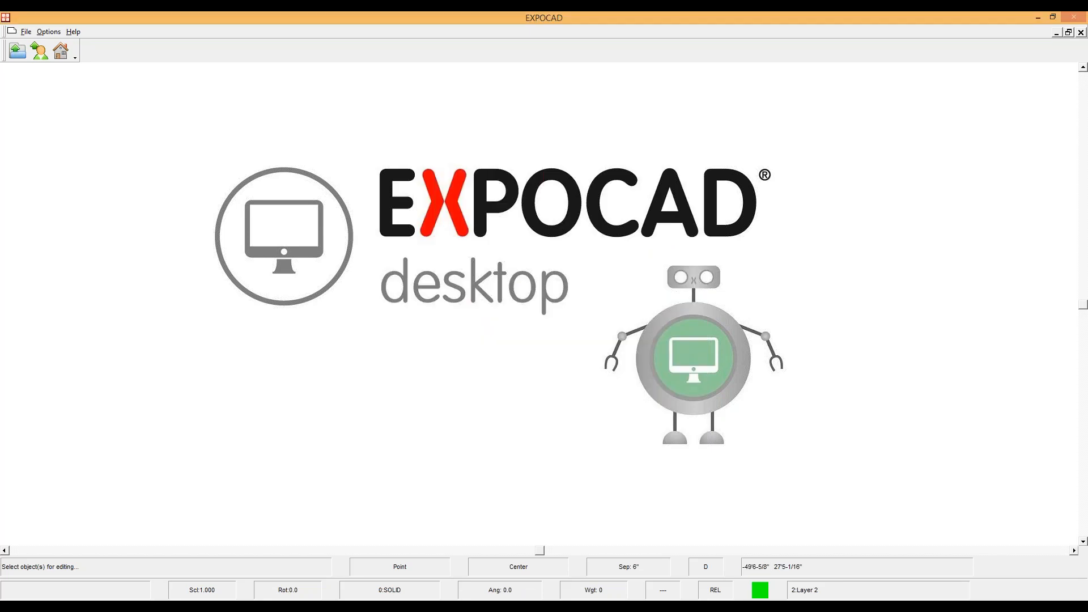
{"action": "mouse_move", "coordinate": [341, 435]}
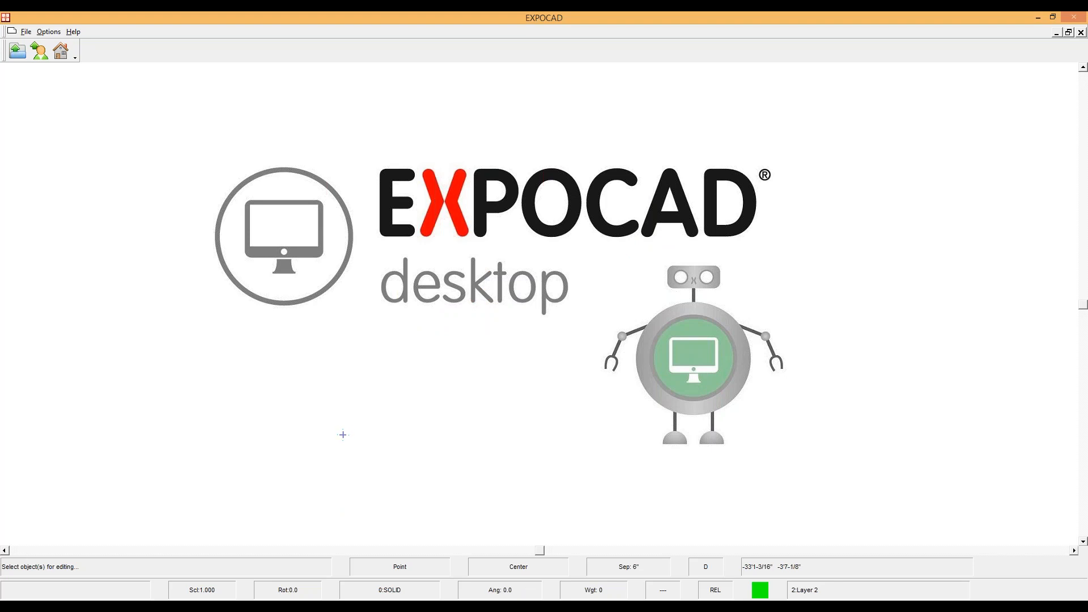
{"action": "mouse_move", "coordinate": [1034, 300]}
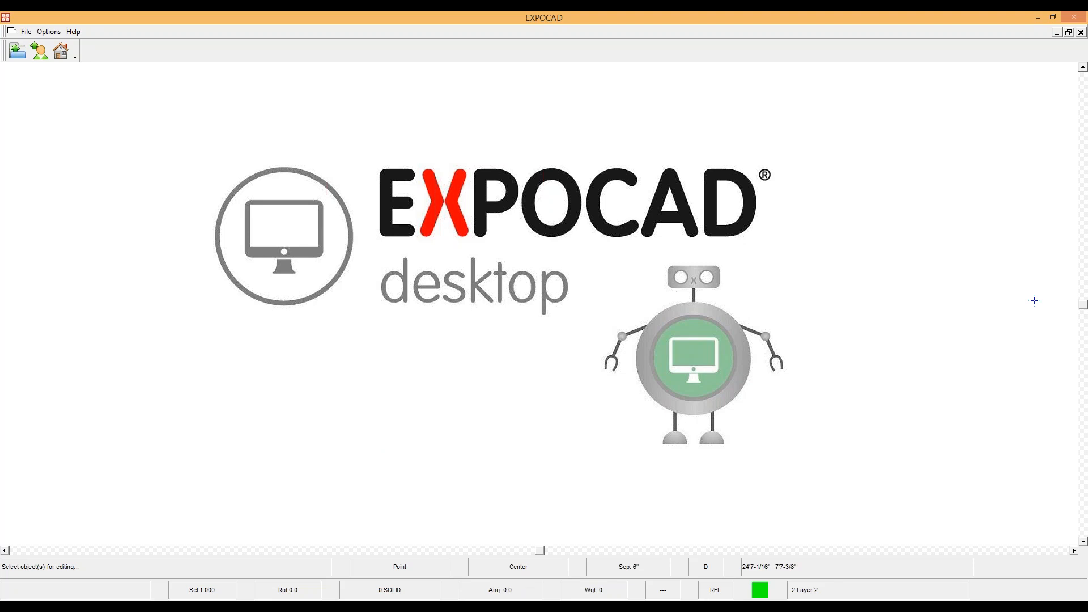